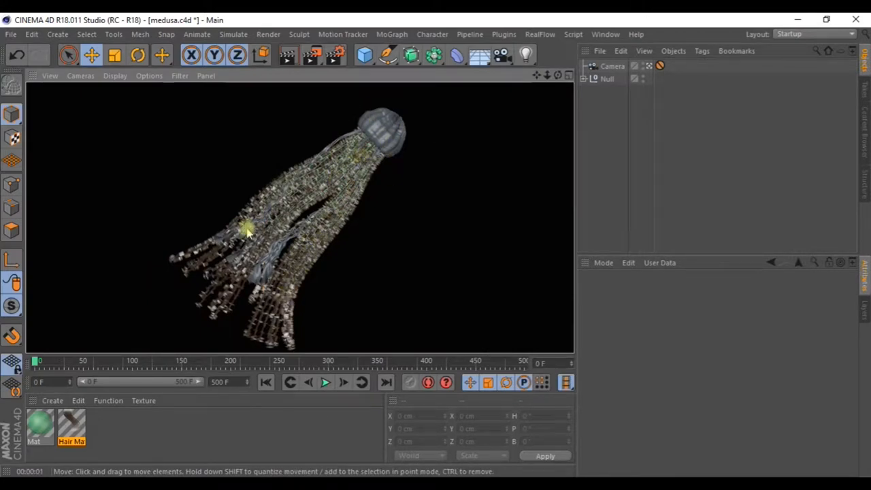
pyautogui.moveTo(236, 239)
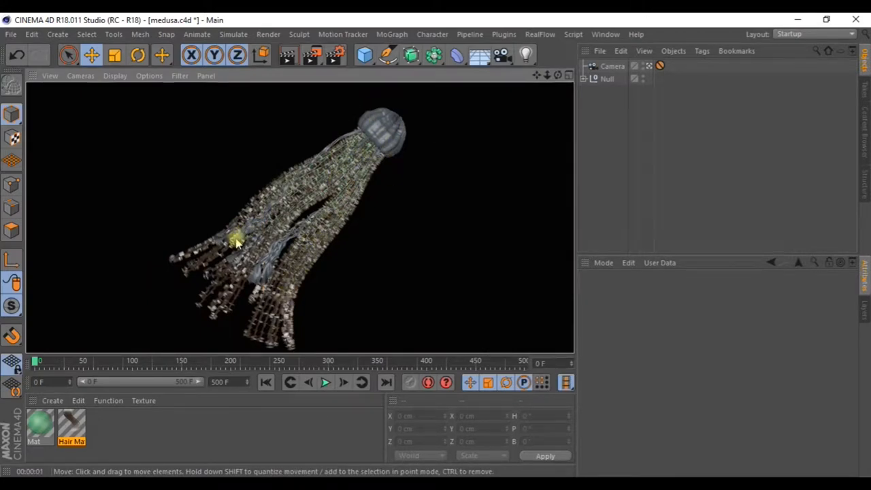
pyautogui.moveTo(183, 139)
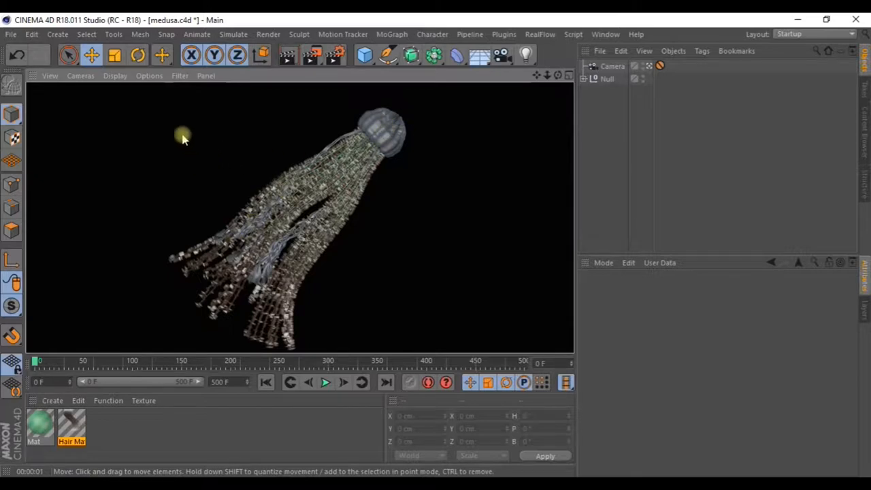
pyautogui.moveTo(411, 242)
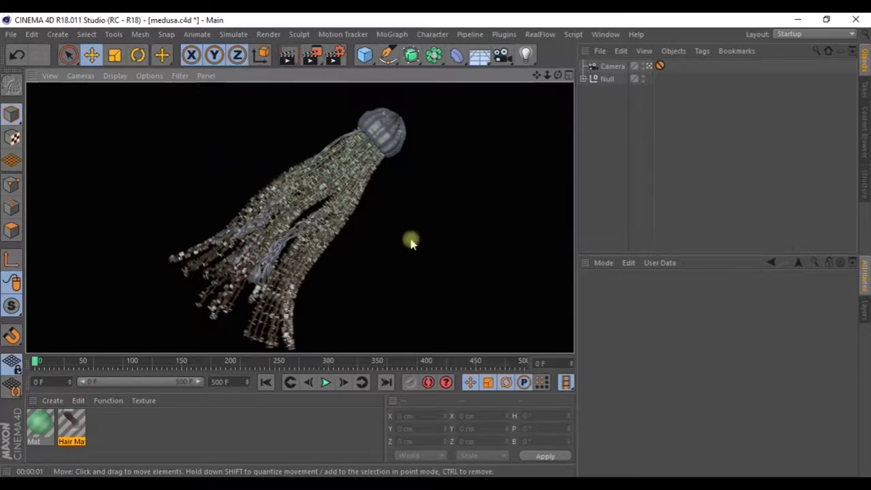
pyautogui.moveTo(325, 194)
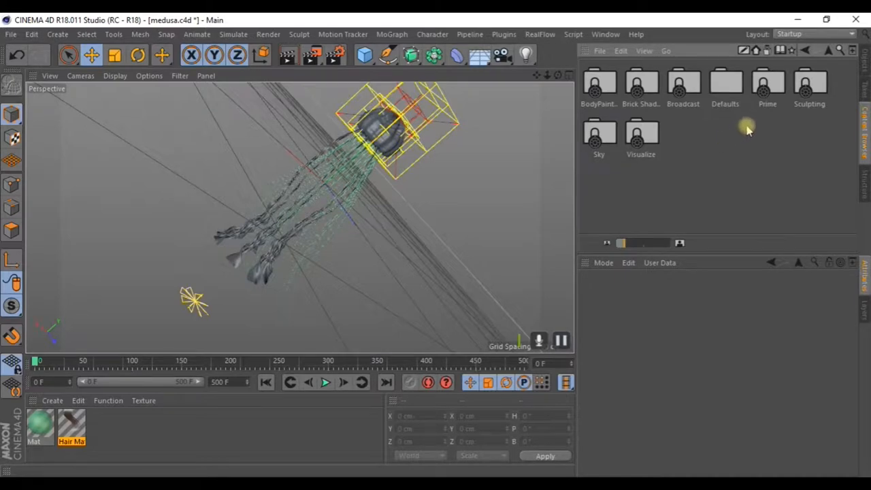
pyautogui.moveTo(739, 136)
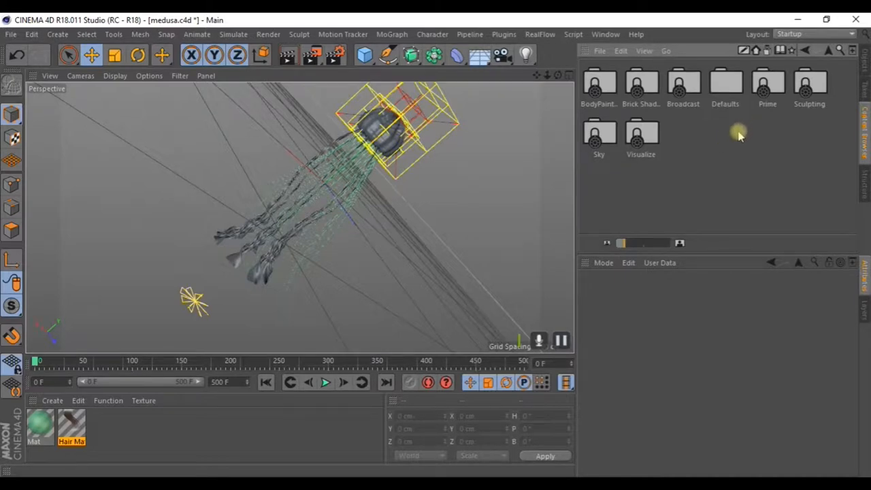
pyautogui.moveTo(732, 115)
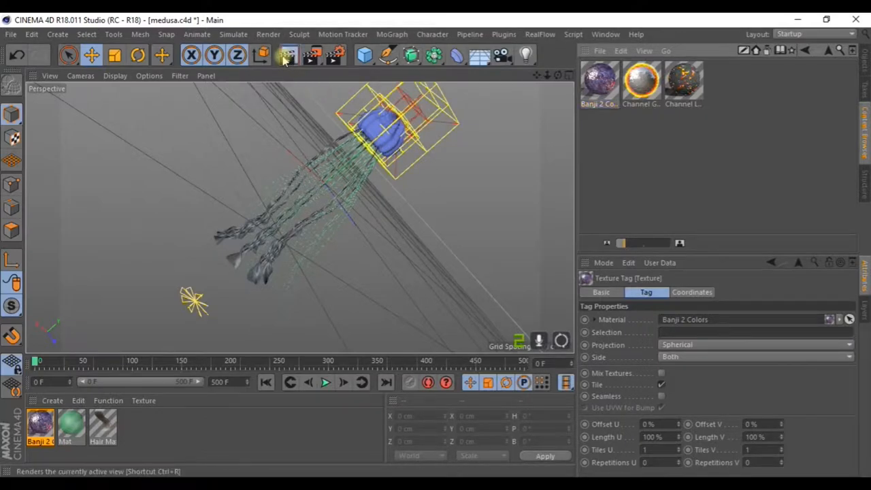
# - Render the current view to preview the purple-tinted glass on the jellyfish bell
pyautogui.click(286, 55)
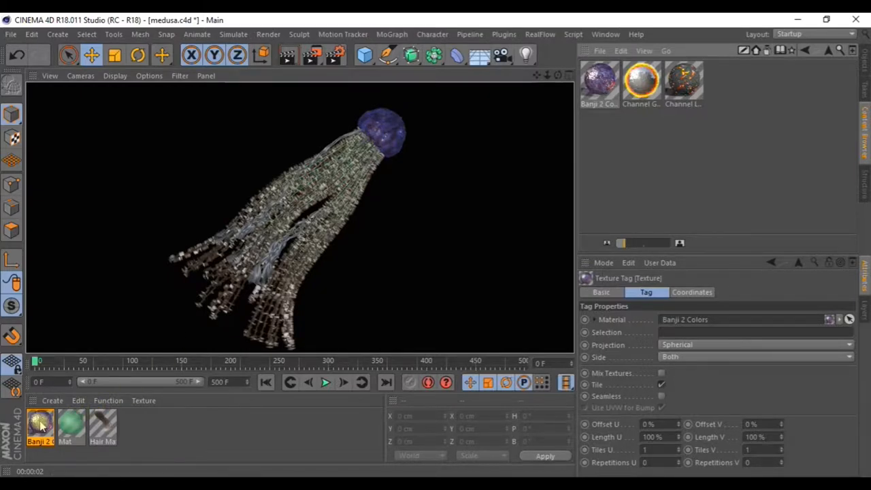
# - Inspect the Banji 2 Colors material's channels in the Material Editor
pyautogui.doubleClick(39, 430)
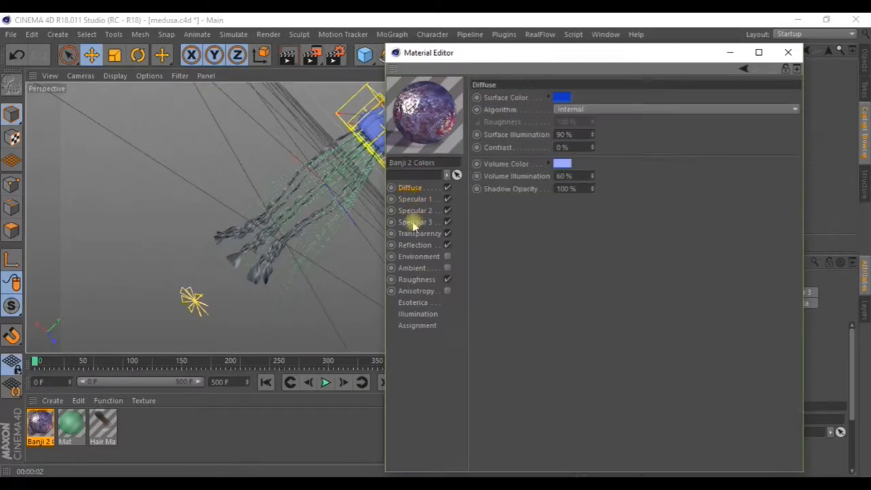
pyautogui.click(419, 233)
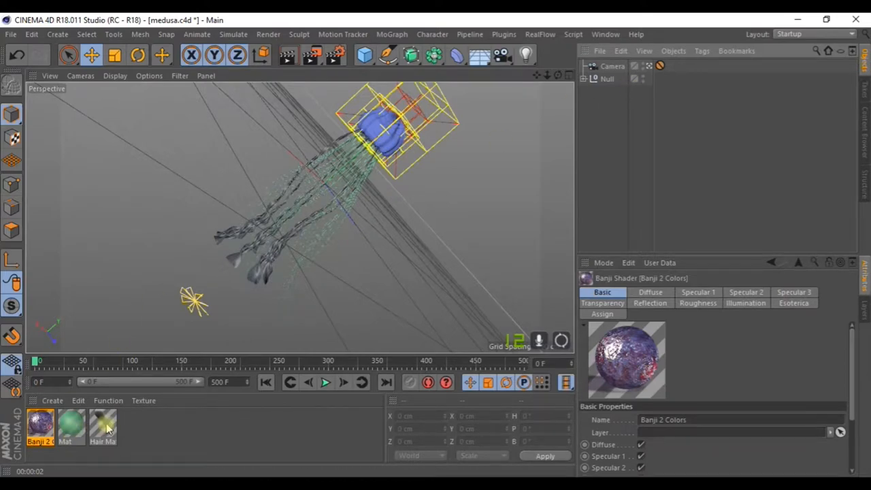
# - Set the Hair Mat colour gradient knots to purple and green and shift their blend
pyautogui.click(102, 428)
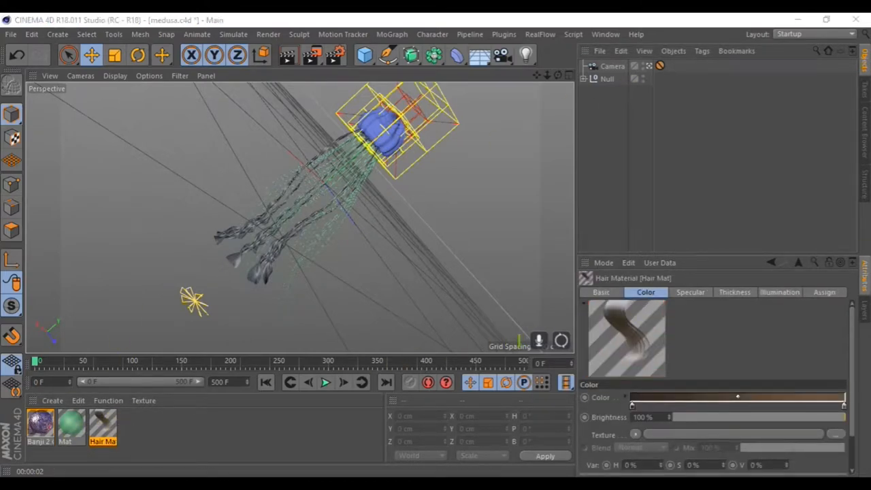
pyautogui.doubleClick(102, 427)
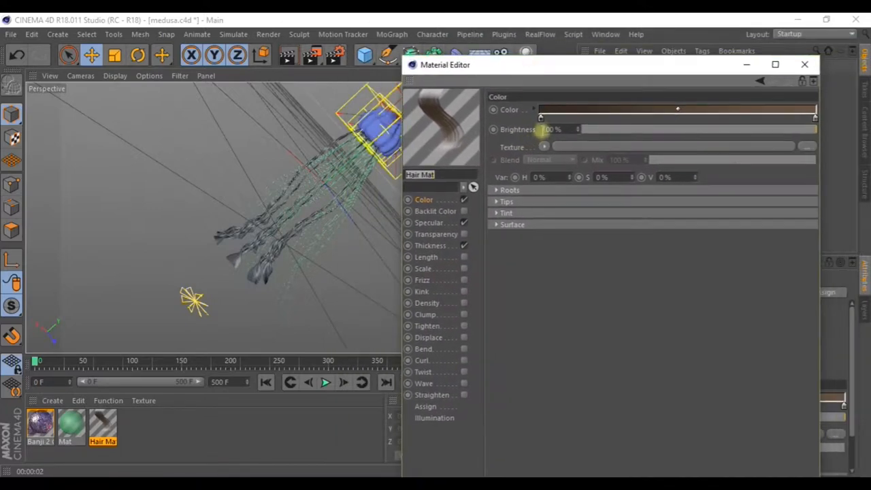
pyautogui.click(678, 109)
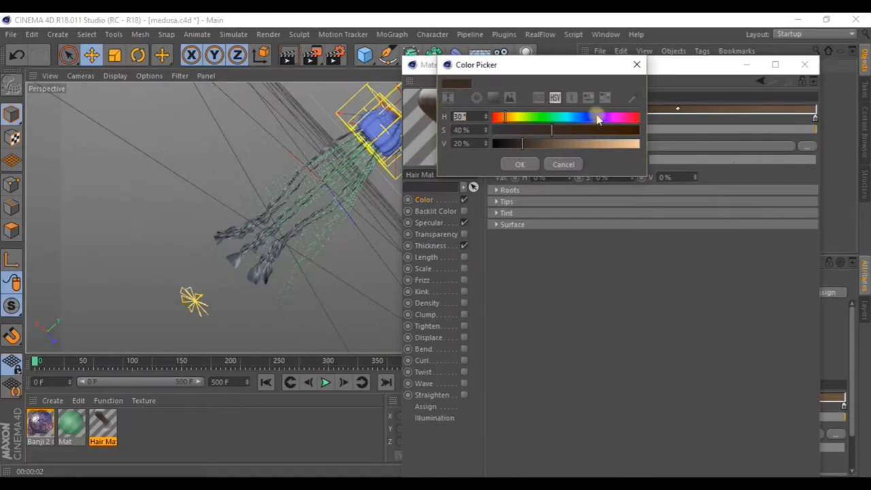
pyautogui.moveTo(596, 117); pyautogui.dragTo(574, 131)
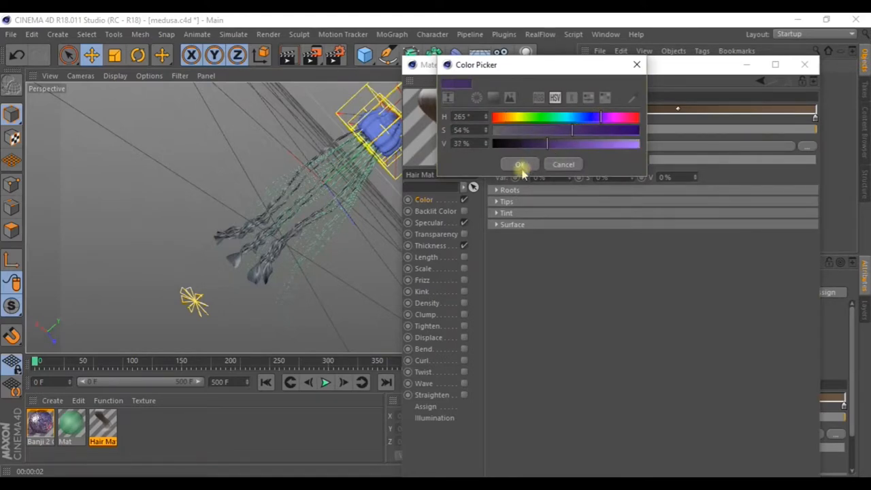
pyautogui.click(520, 163)
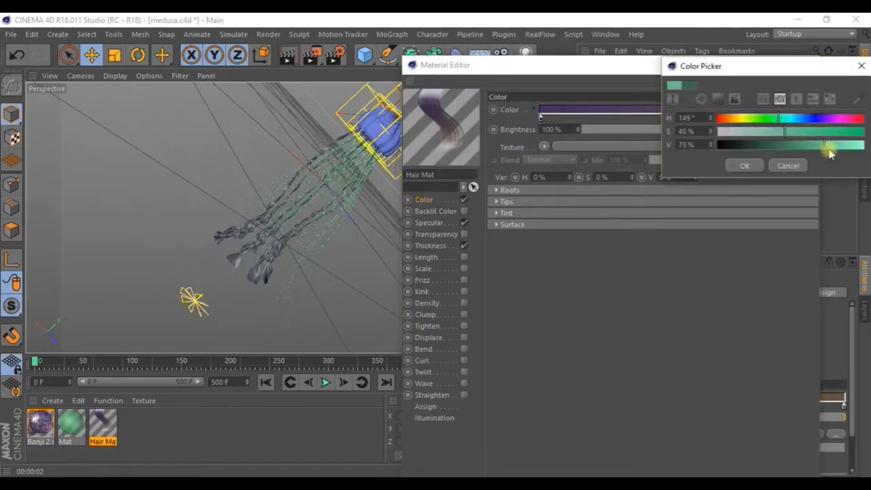
pyautogui.click(744, 166)
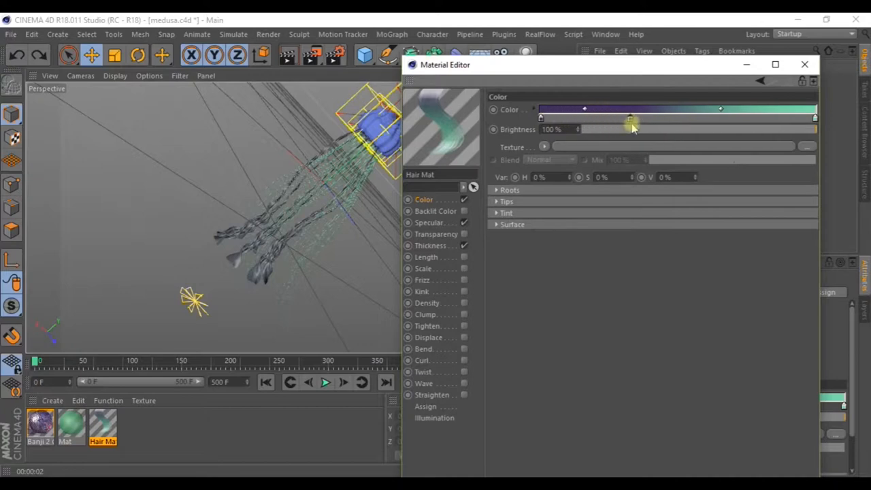
pyautogui.moveTo(632, 120); pyautogui.dragTo(646, 121)
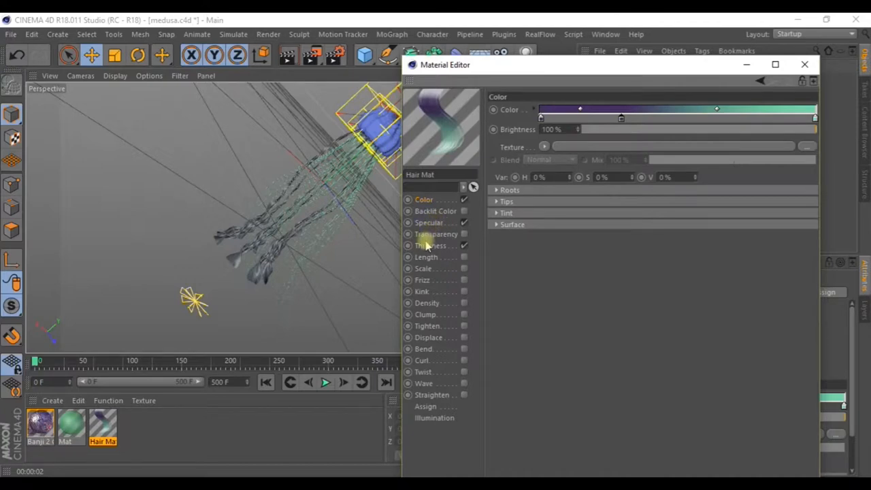
# - Make the hair nearly fully transparent and taper its thickness curve toward the tips
pyautogui.click(437, 234)
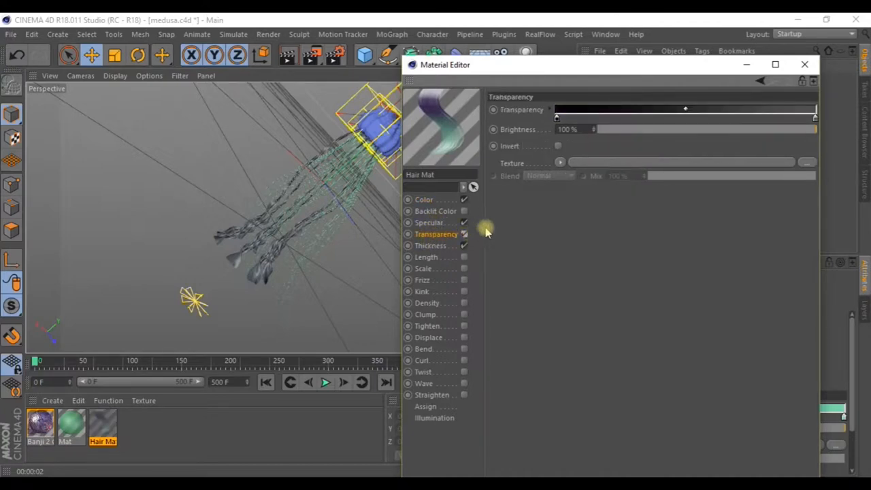
pyautogui.moveTo(814, 130); pyautogui.dragTo(703, 129)
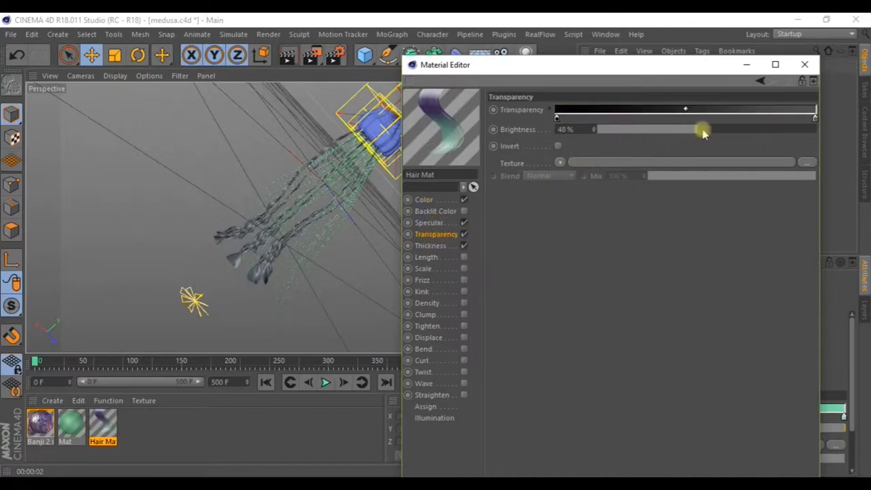
pyautogui.moveTo(701, 129); pyautogui.dragTo(803, 129)
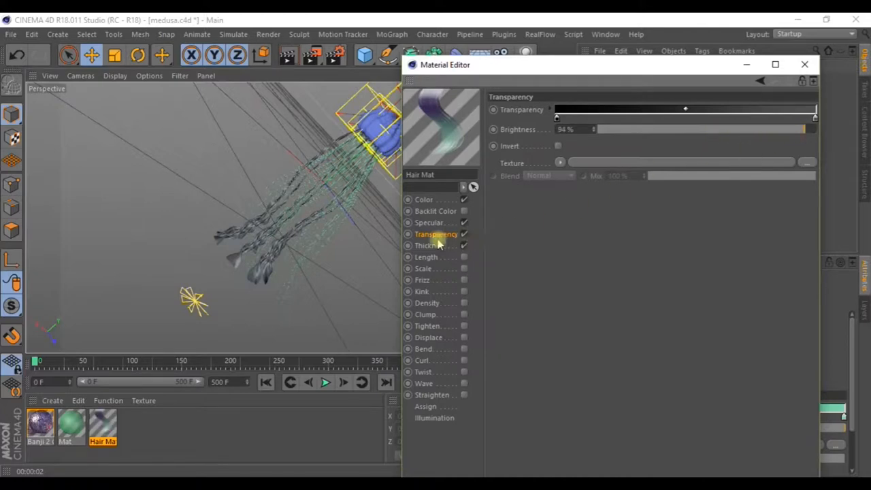
pyautogui.click(429, 245)
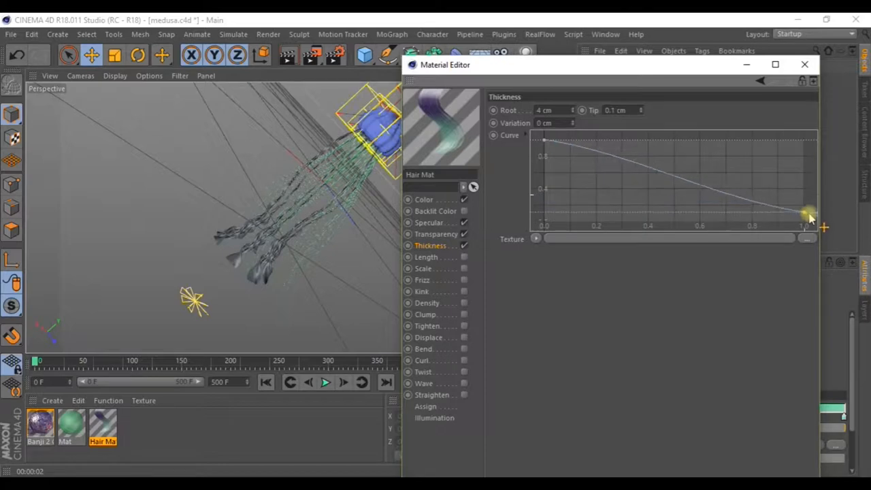
pyautogui.moveTo(806, 215); pyautogui.dragTo(748, 204)
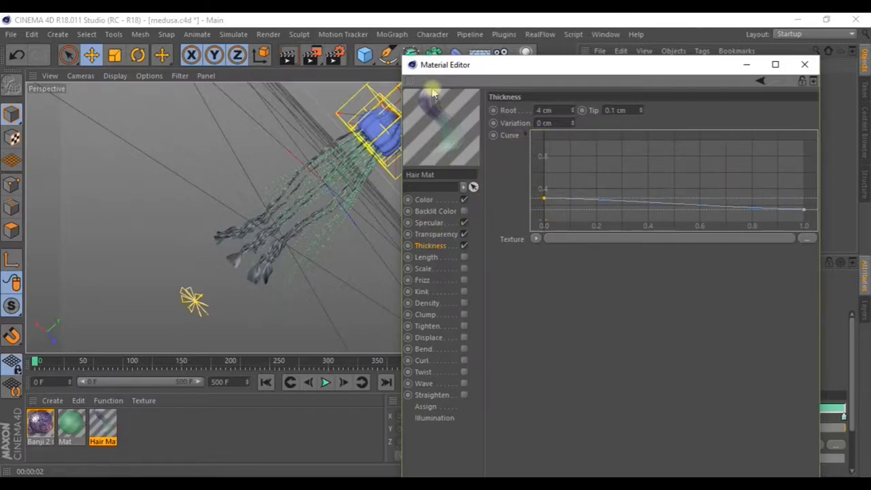
pyautogui.moveTo(544, 199); pyautogui.dragTo(545, 166)
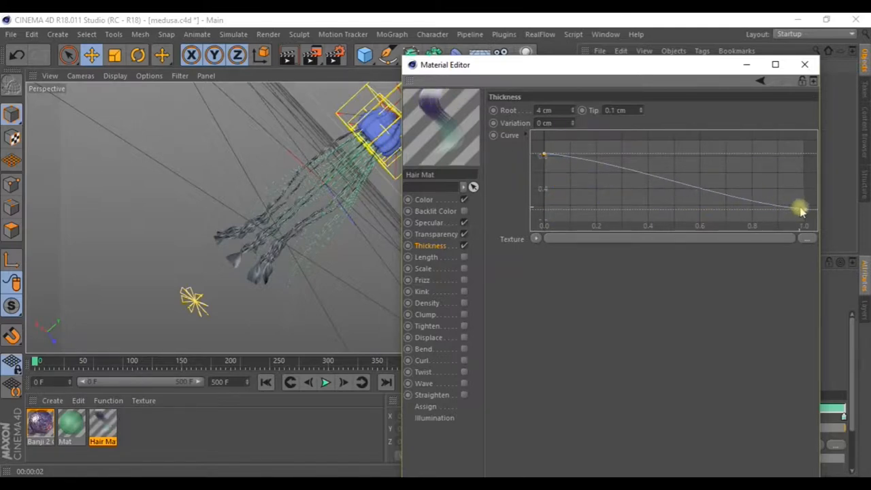
pyautogui.moveTo(802, 209); pyautogui.dragTo(806, 219)
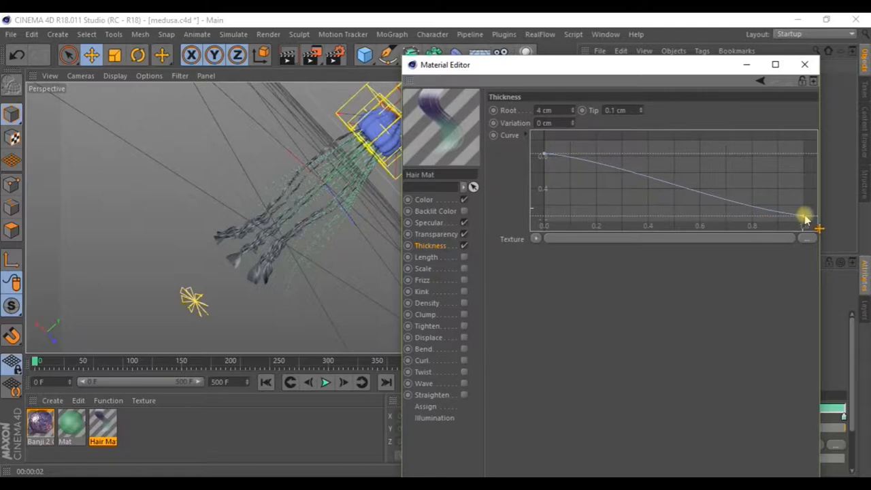
pyautogui.moveTo(806, 216); pyautogui.dragTo(806, 210)
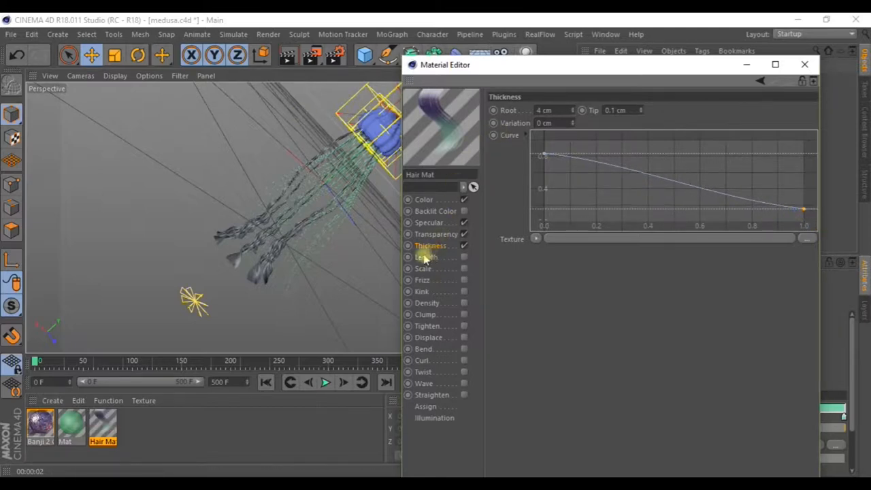
# - Enable hair length variation at 100% with a 55% amount
pyautogui.click(427, 256)
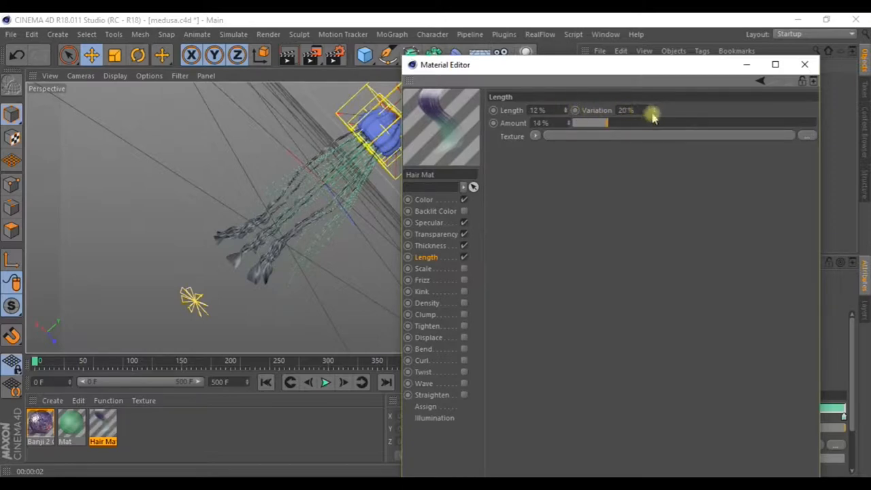
pyautogui.moveTo(646, 108); pyautogui.dragTo(654, 109)
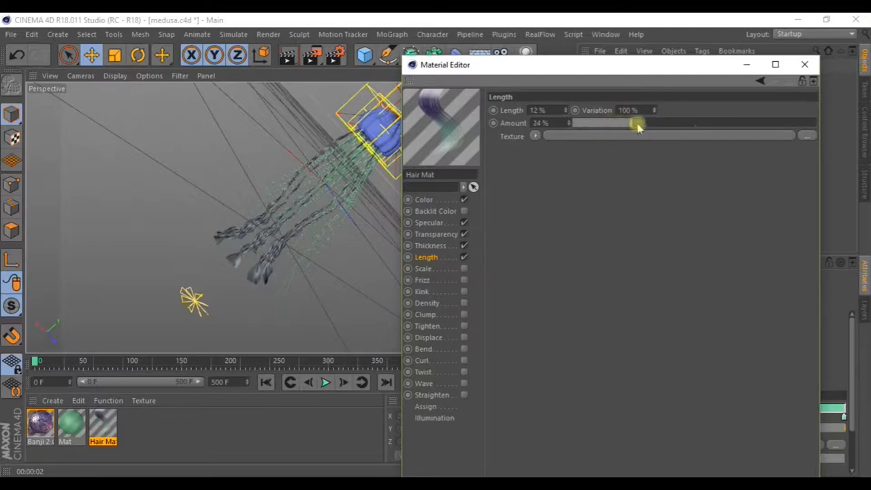
pyautogui.moveTo(637, 122); pyautogui.dragTo(727, 123)
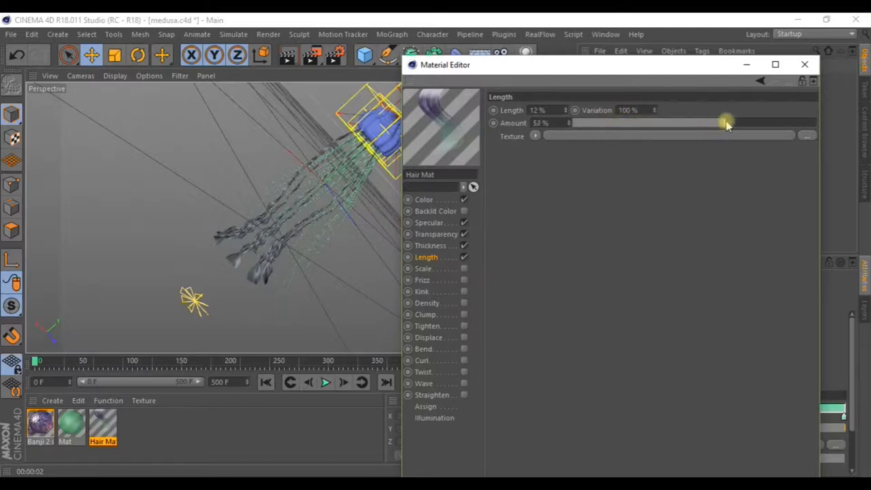
pyautogui.moveTo(728, 123); pyautogui.dragTo(715, 123)
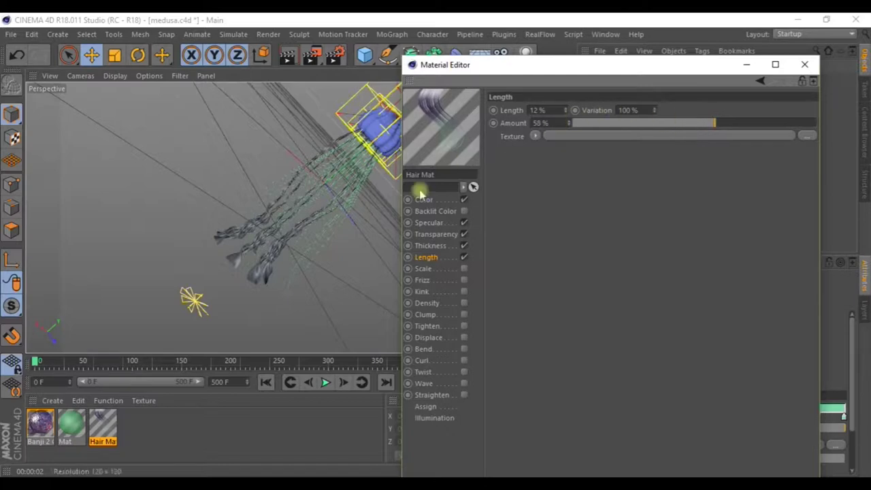
pyautogui.click(425, 268)
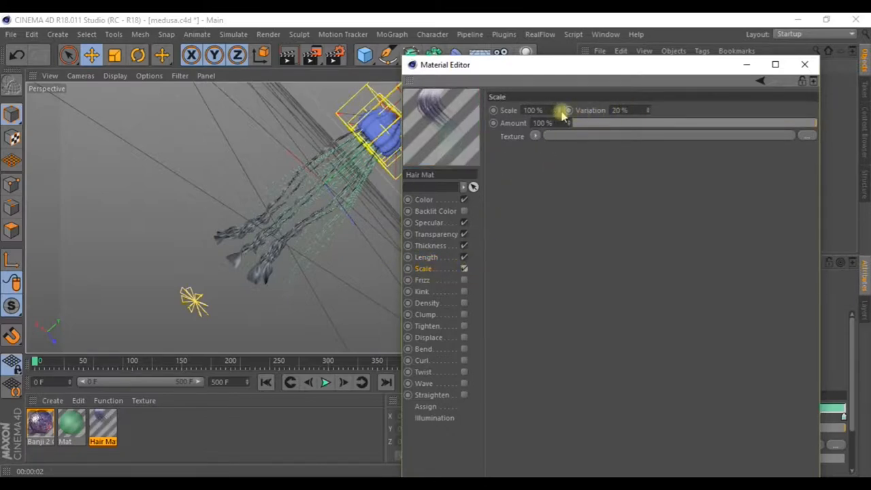
pyautogui.moveTo(647, 112)
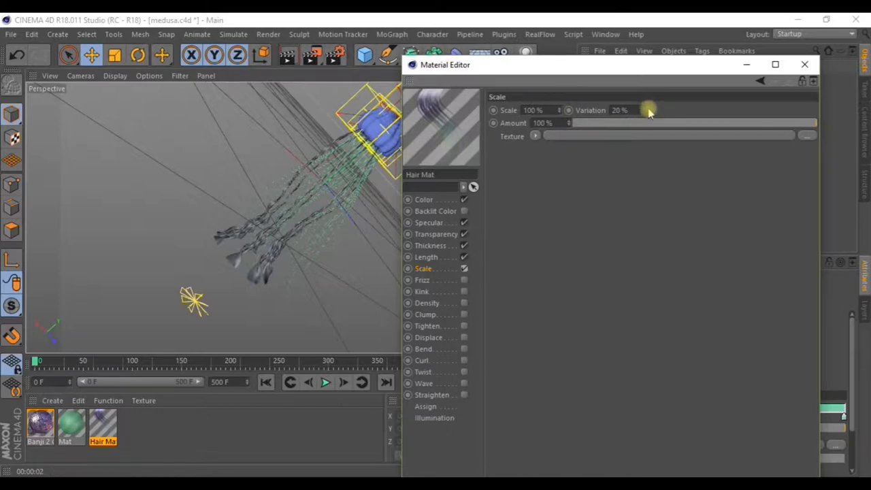
pyautogui.moveTo(564, 116)
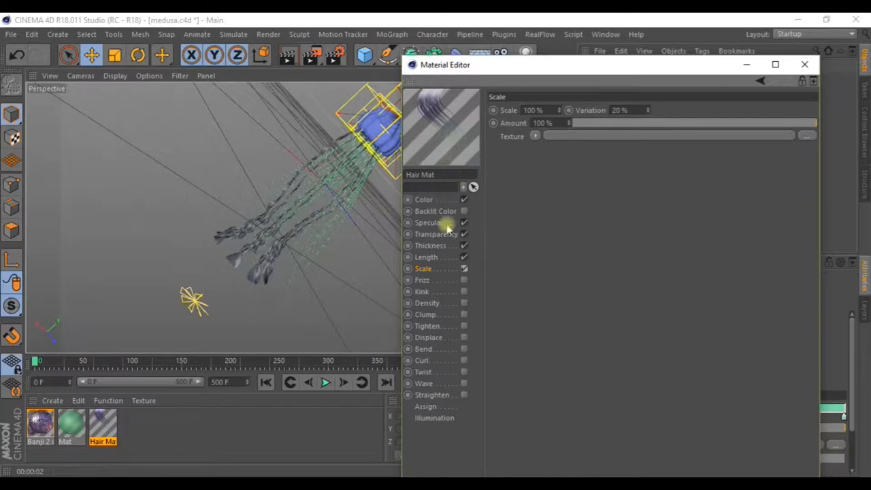
# - Raise the hair transparency brightness and thicken the roots to 1.6 cm
pyautogui.click(781, 65)
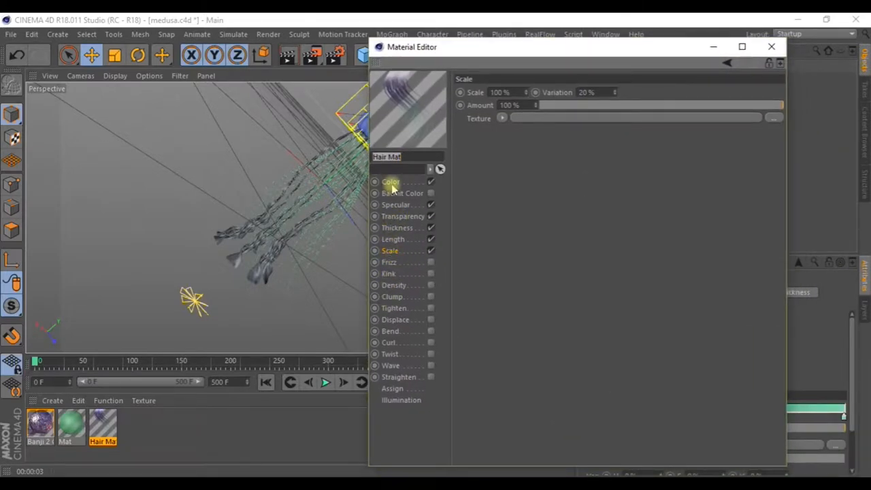
pyautogui.click(403, 215)
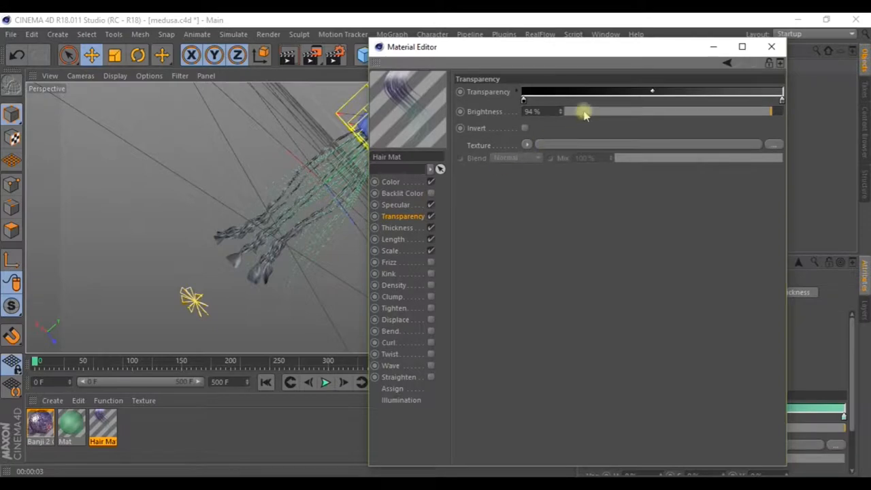
pyautogui.moveTo(584, 112); pyautogui.dragTo(746, 112)
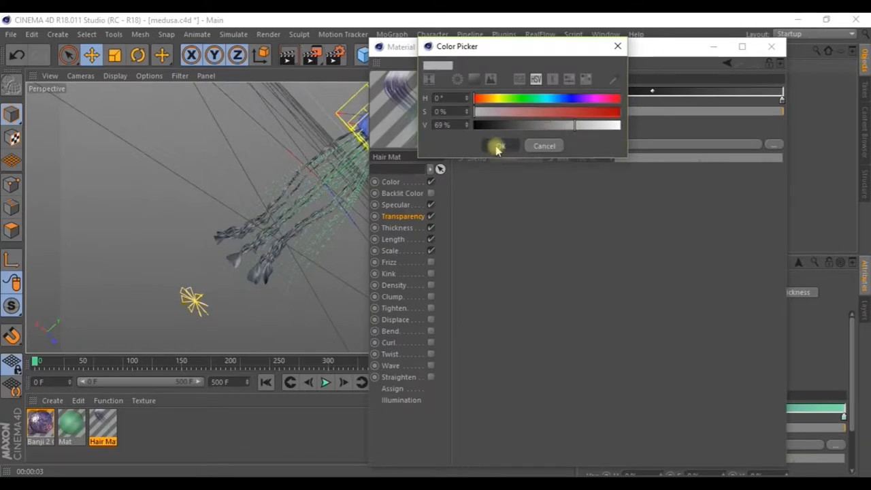
pyautogui.click(498, 147)
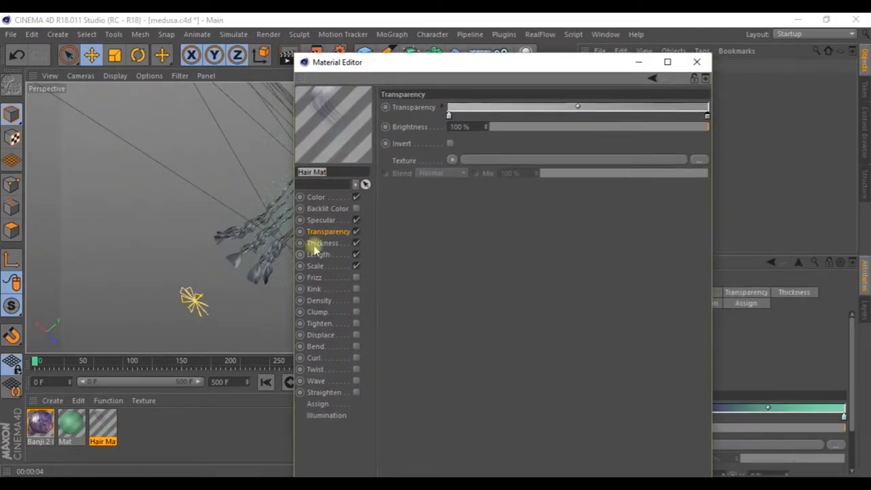
pyautogui.click(321, 242)
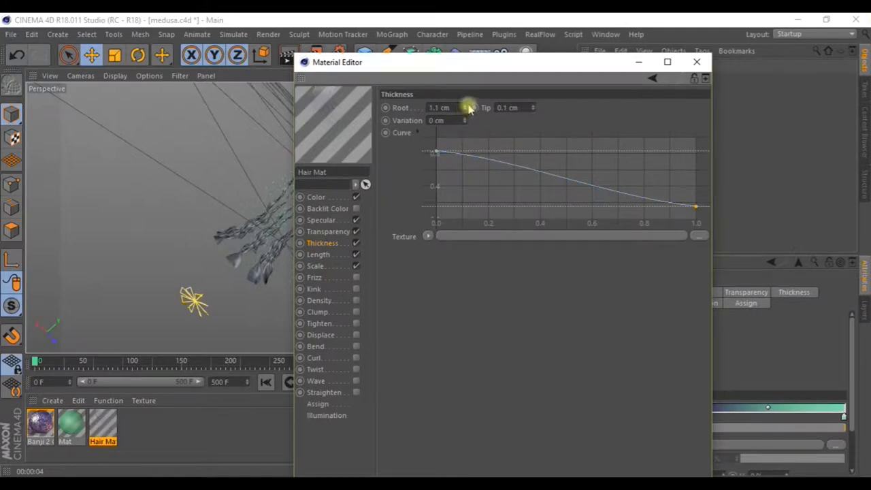
pyautogui.moveTo(465, 108); pyautogui.dragTo(626, 96)
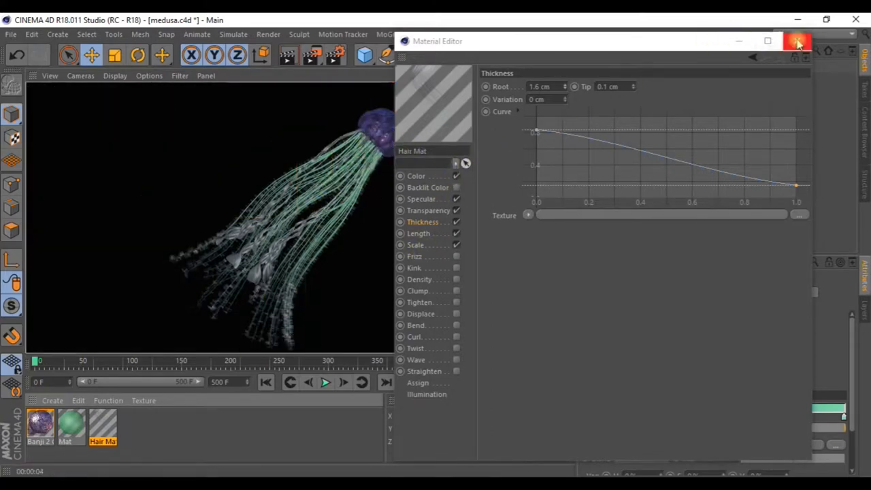
# - Close the editor and inspect the Hair object's 36 guides of 1050 cm under tentacle small
pyautogui.click(794, 41)
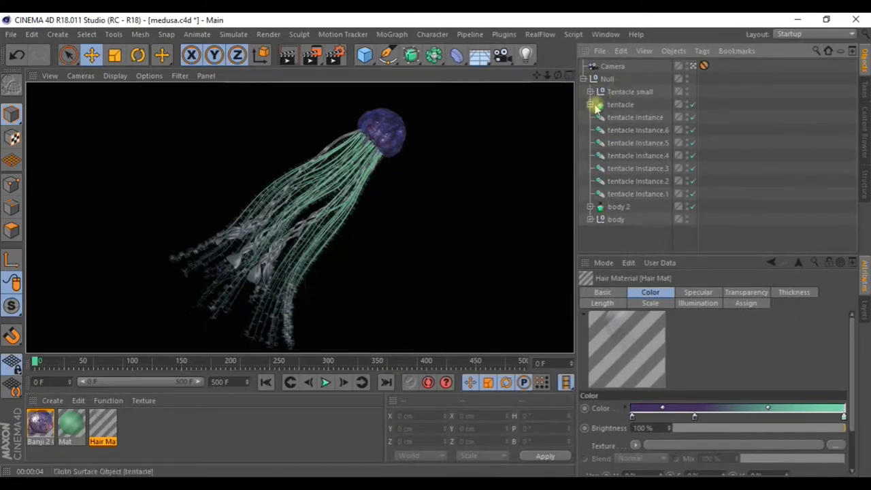
pyautogui.click(591, 117)
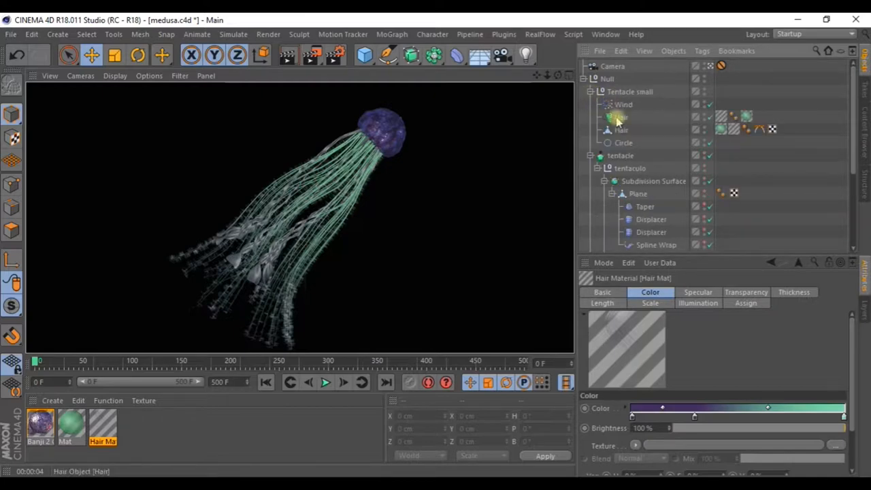
pyautogui.click(621, 117)
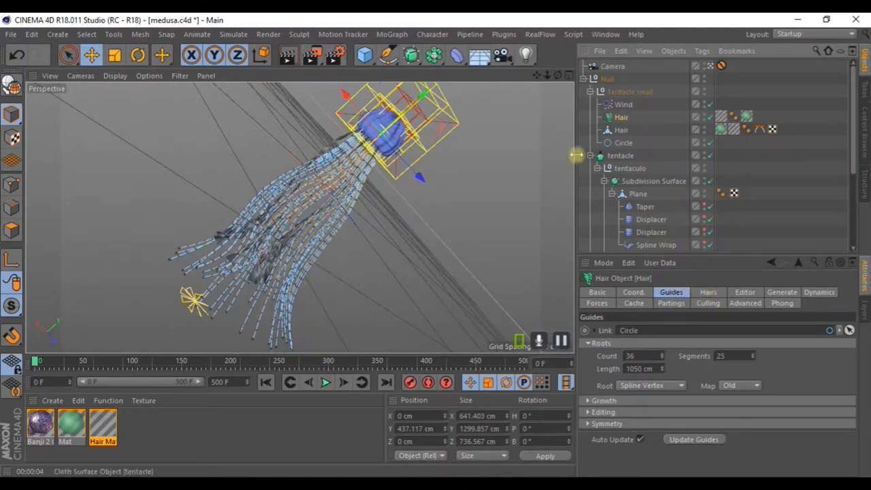
pyautogui.click(102, 425)
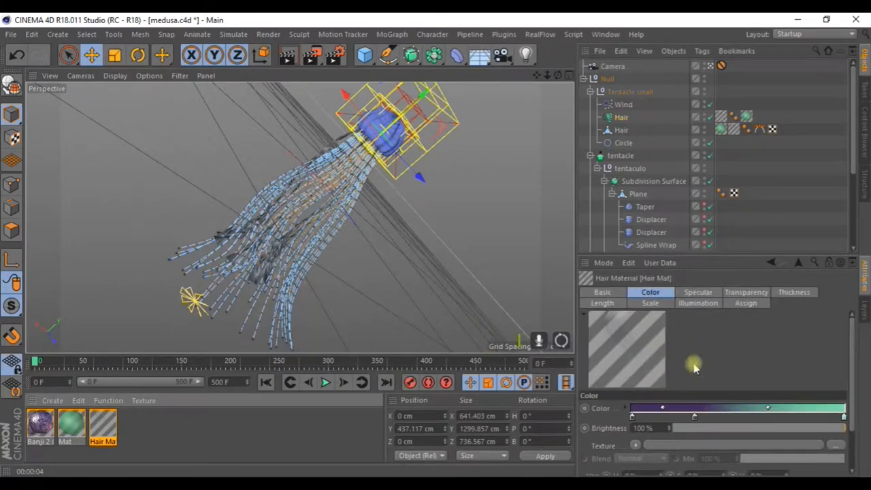
pyautogui.click(619, 130)
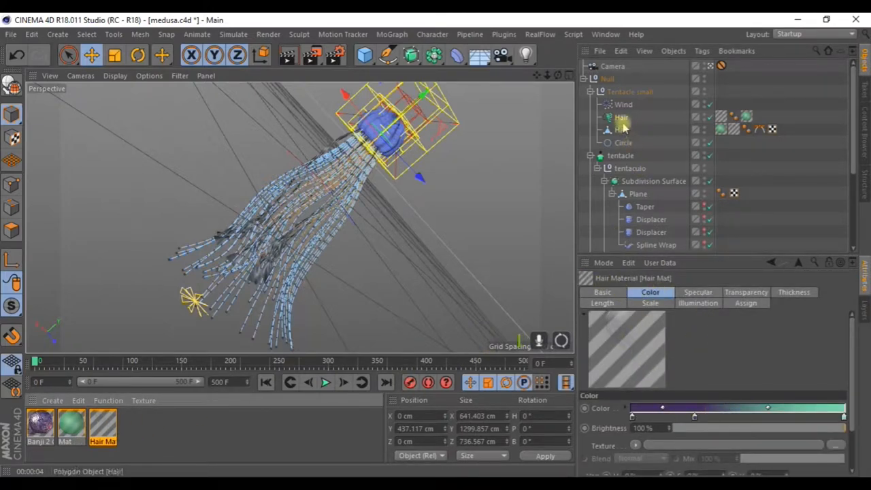
pyautogui.click(620, 117)
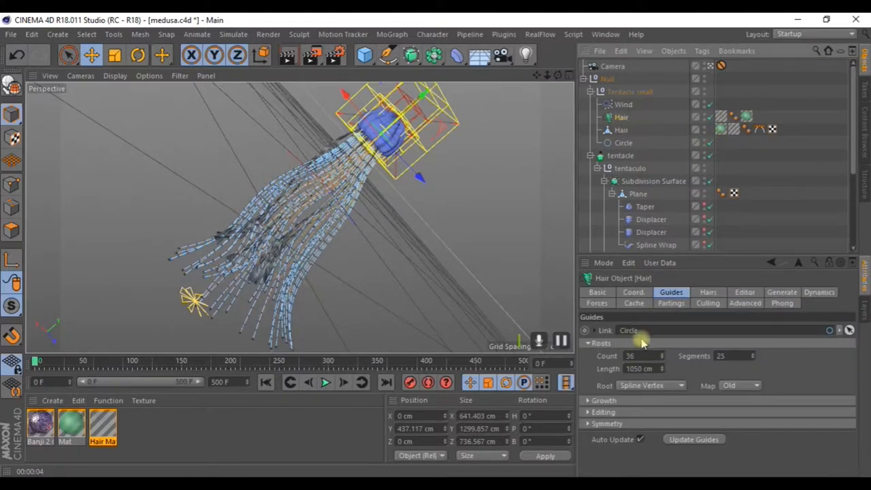
pyautogui.moveTo(475, 210)
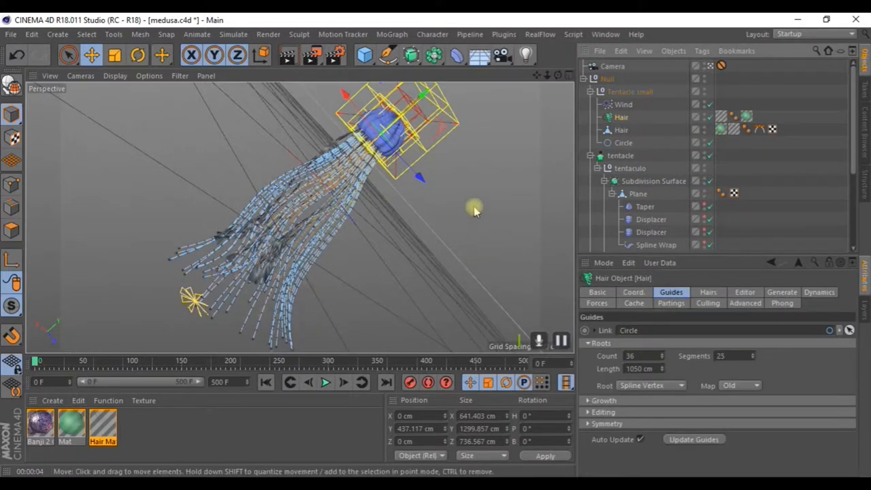
pyautogui.click(103, 428)
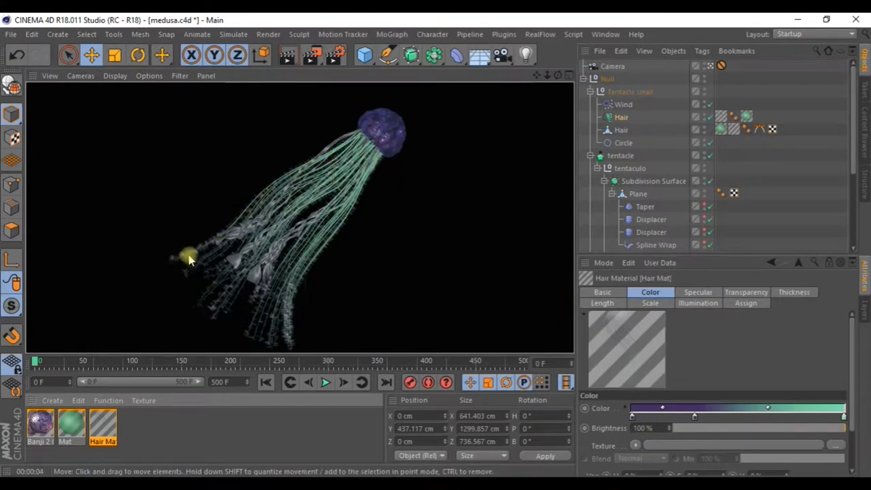
# - Browse the Content Browser to the Banji glass material presets
pyautogui.moveTo(191, 259); pyautogui.dragTo(343, 216)
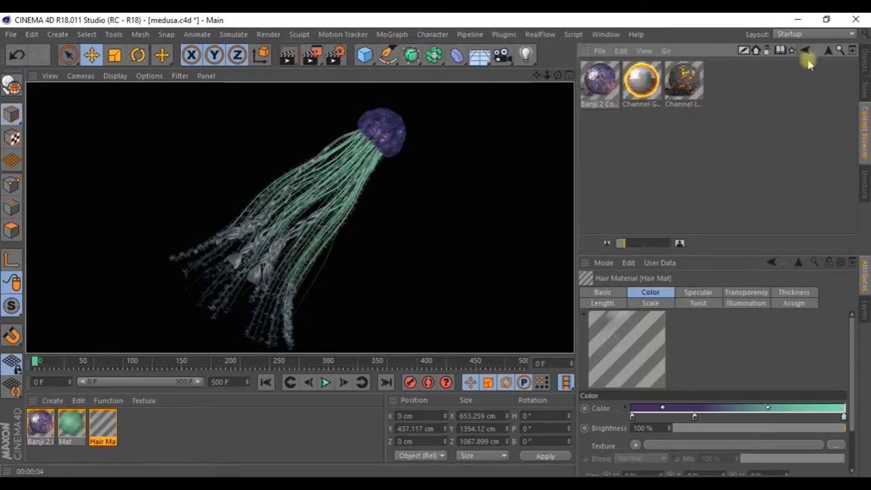
# - Return the Content Browser to its top-level Presets folders
pyautogui.click(806, 49)
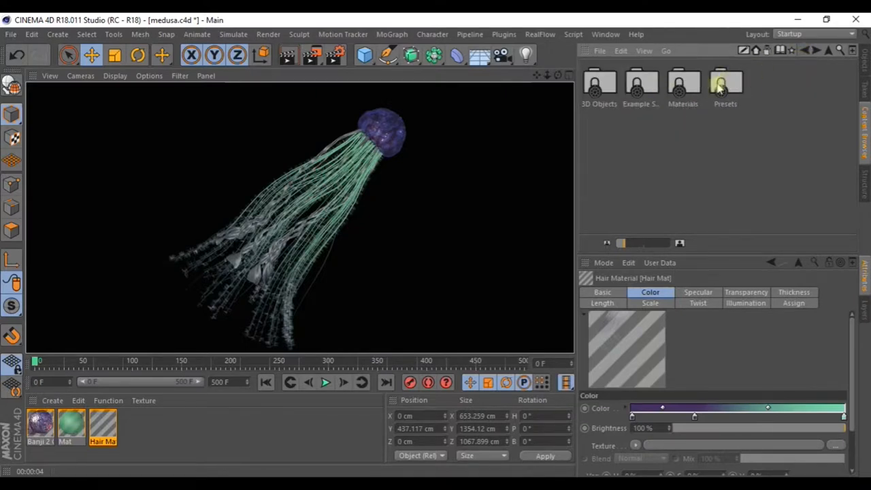
pyautogui.moveTo(613, 123)
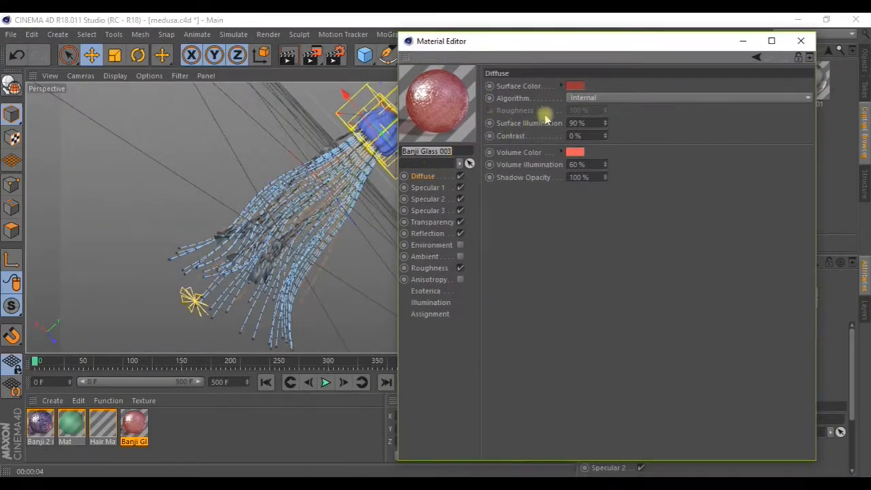
# - Set the Banji Glass 003 surface and volume colours to teal
pyautogui.click(575, 86)
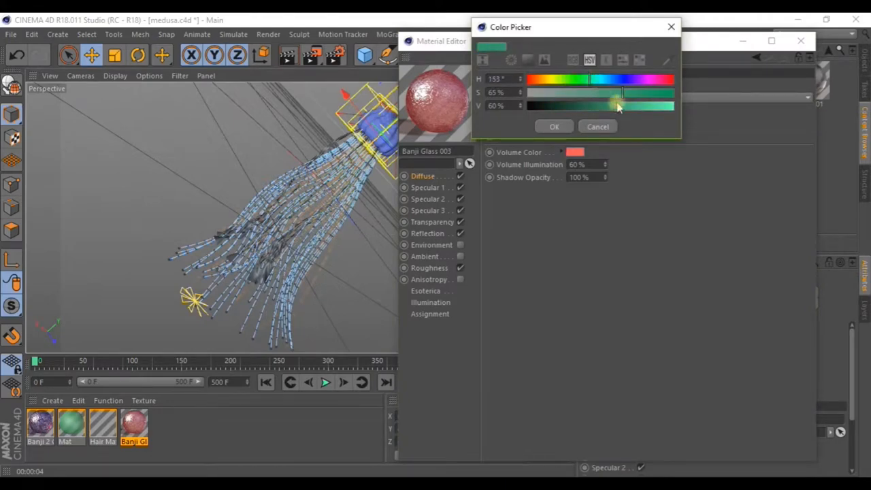
pyautogui.click(554, 126)
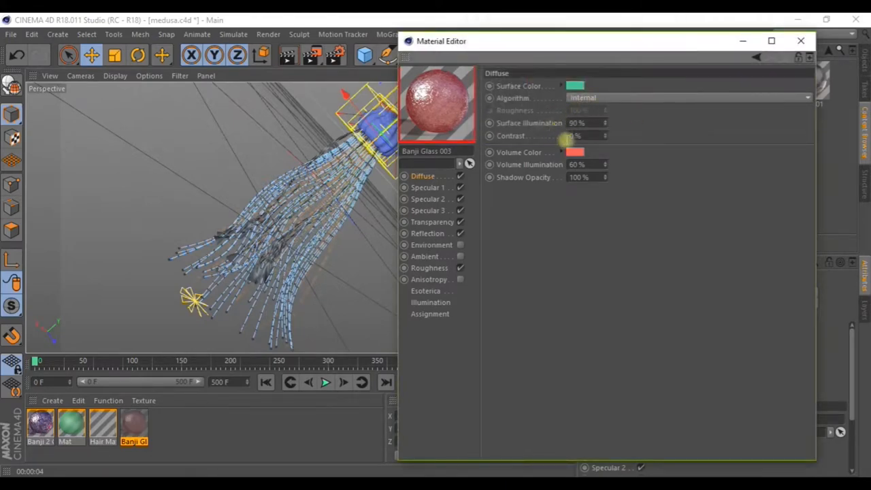
pyautogui.click(574, 84)
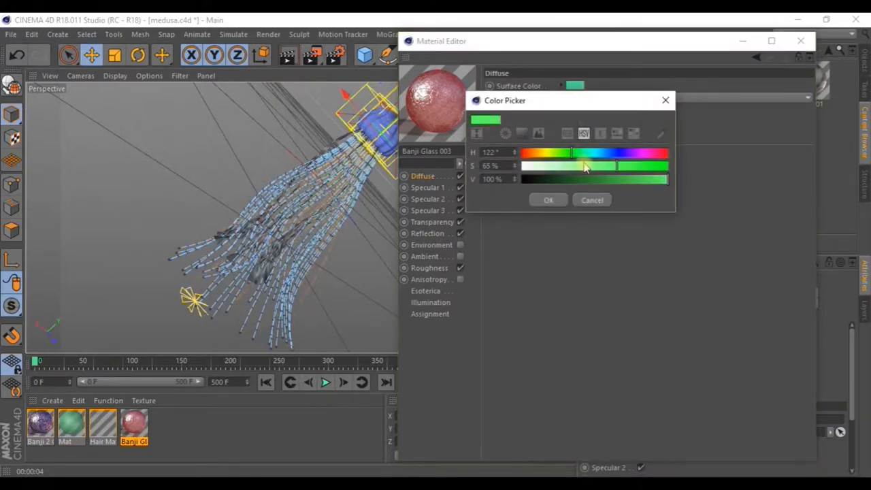
pyautogui.moveTo(570, 152); pyautogui.dragTo(593, 153)
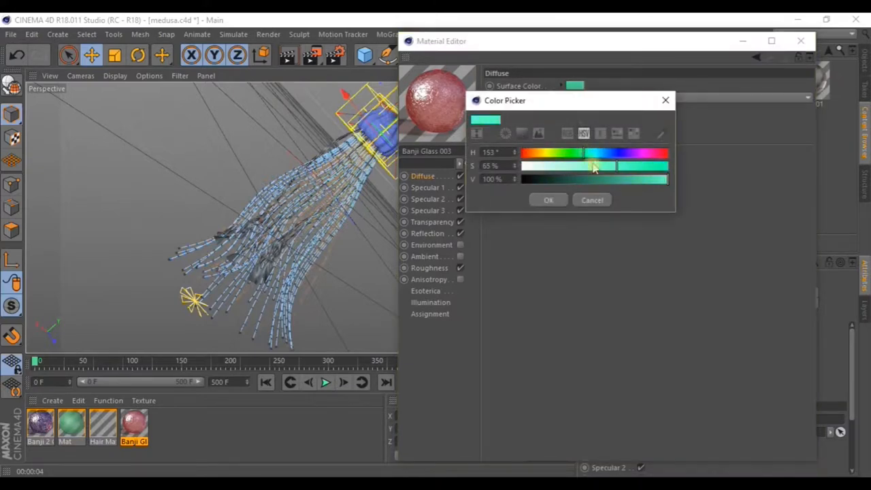
pyautogui.click(548, 198)
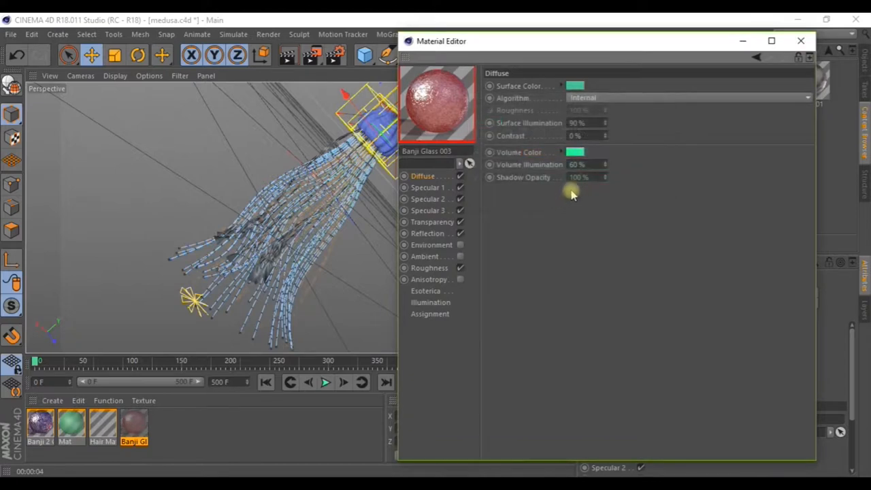
# - Give the third specular a cyan colour, raise front opacity to 99%, and check roughness
pyautogui.click(425, 188)
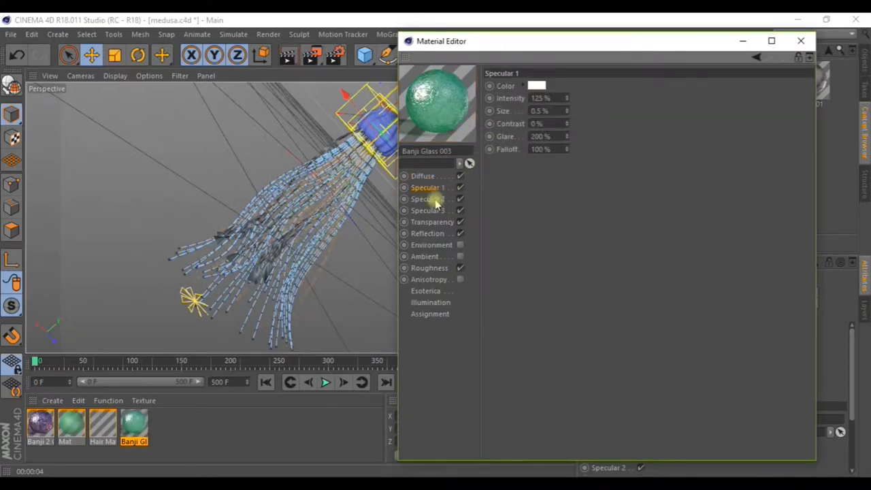
pyautogui.click(427, 209)
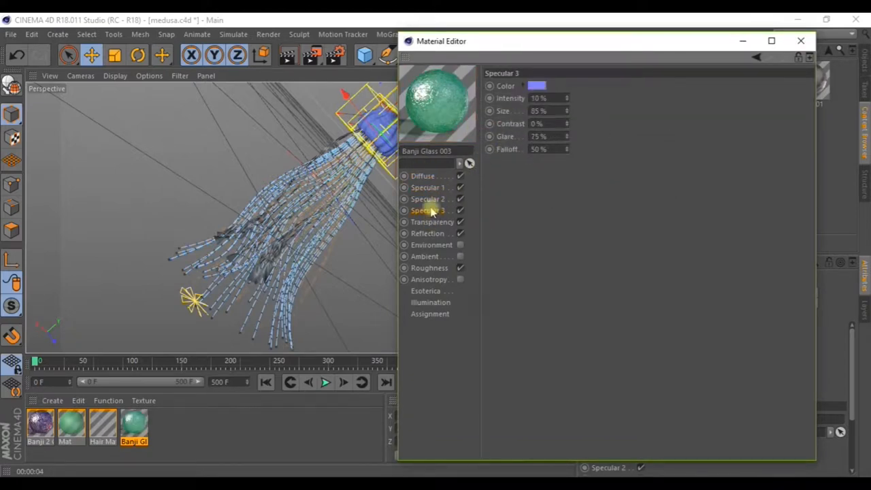
pyautogui.click(541, 85)
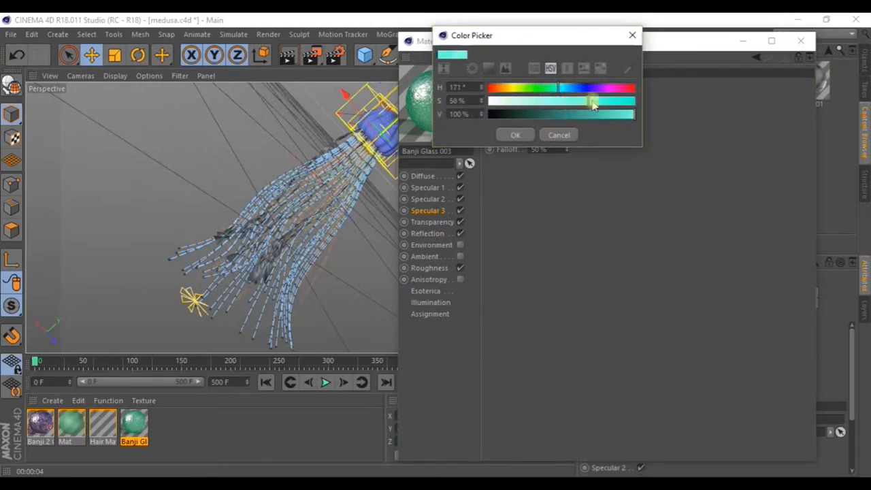
pyautogui.click(515, 135)
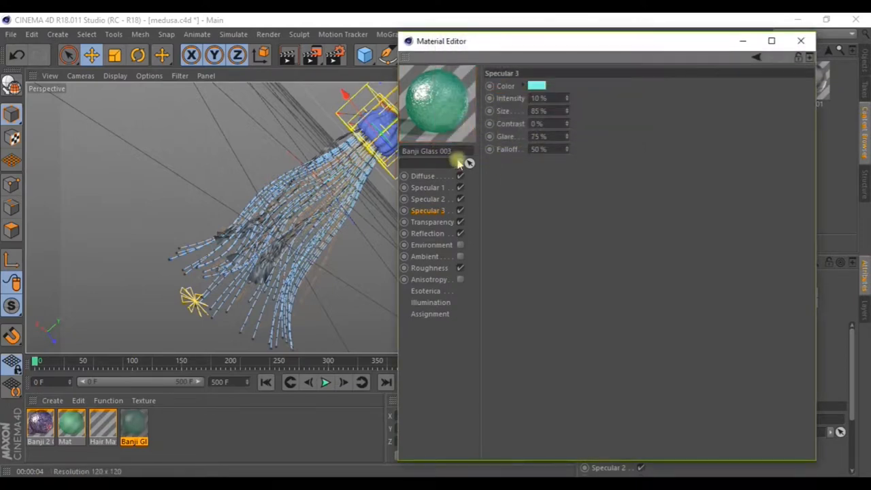
pyautogui.click(433, 222)
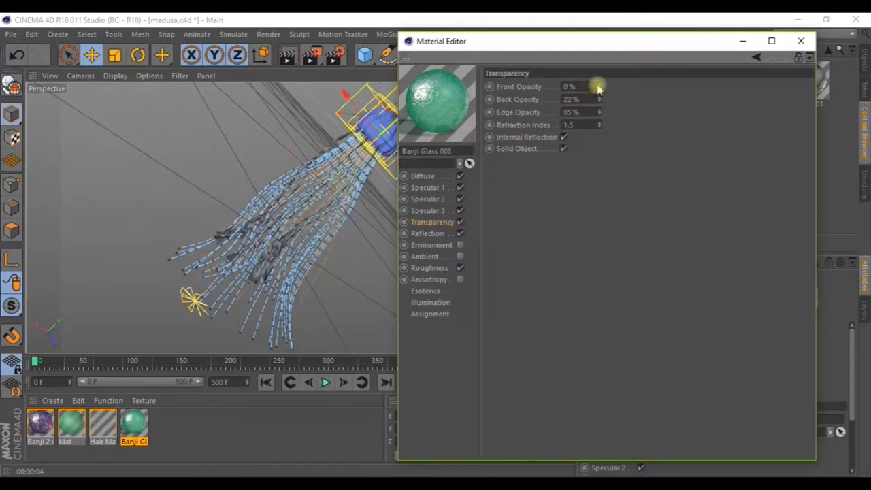
pyautogui.moveTo(585, 87); pyautogui.dragTo(600, 87)
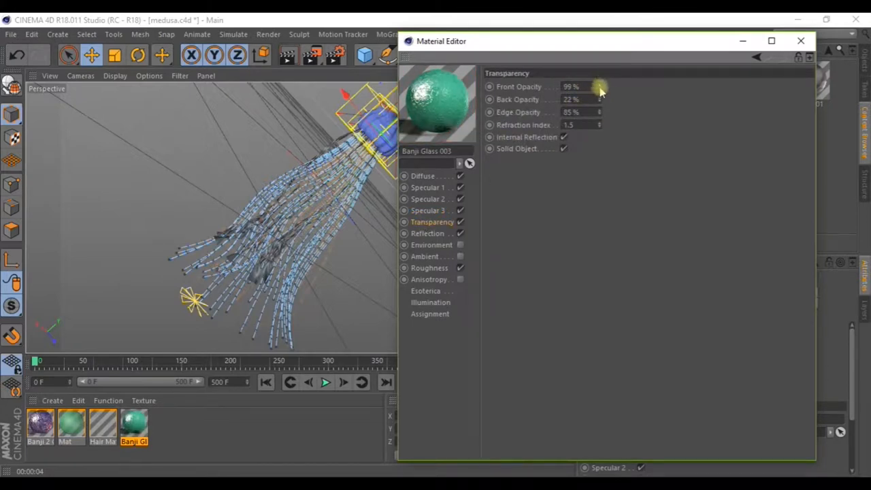
pyautogui.click(427, 233)
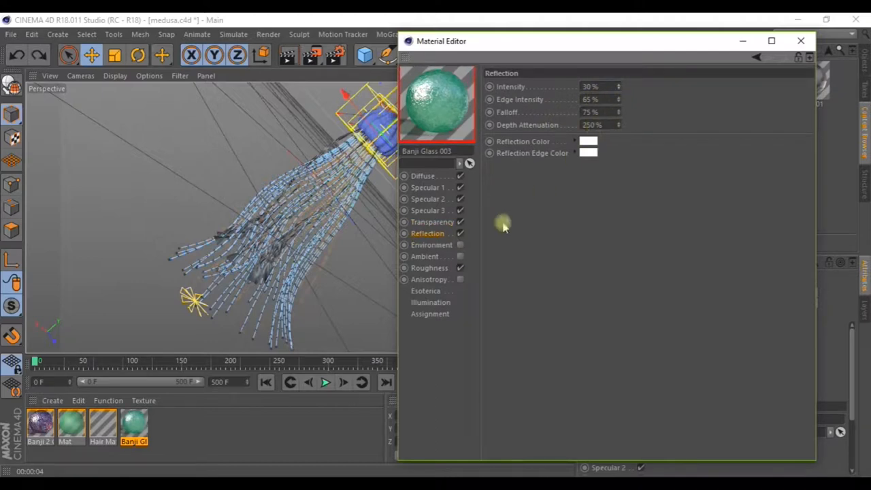
pyautogui.click(429, 266)
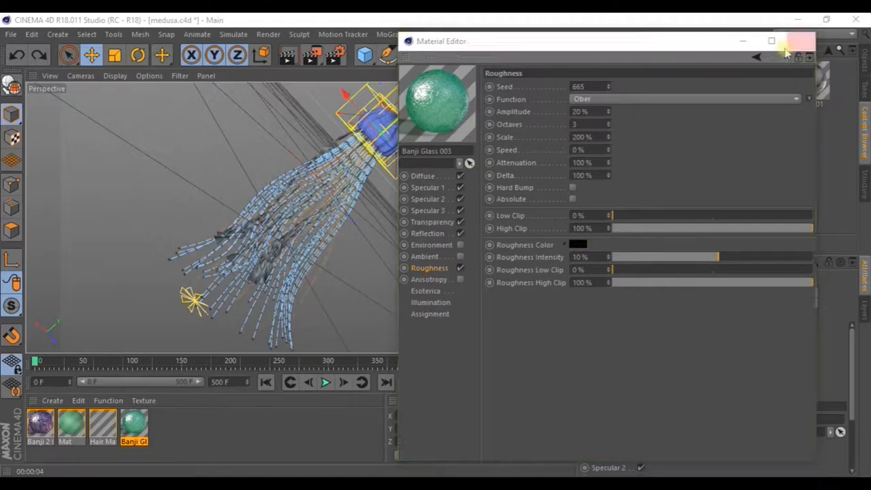
pyautogui.click(795, 43)
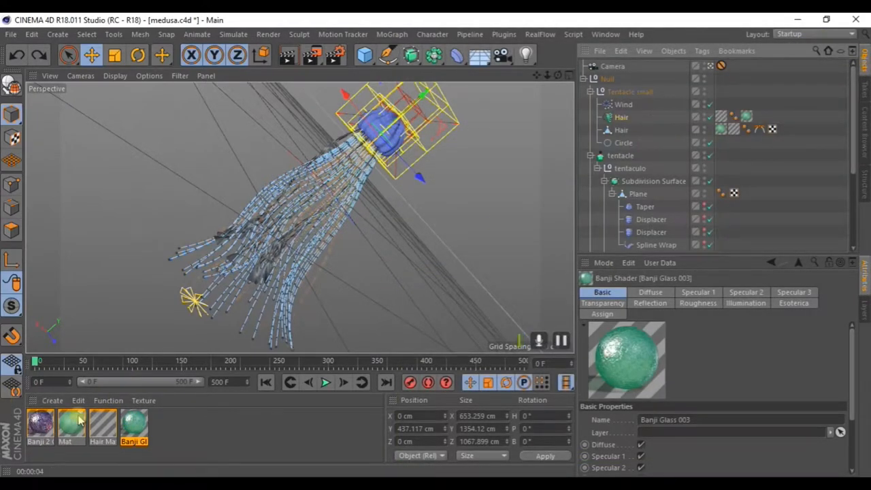
# - Delete the unused material and create an editable copy named Banji 2 Colors
pyautogui.click(71, 432)
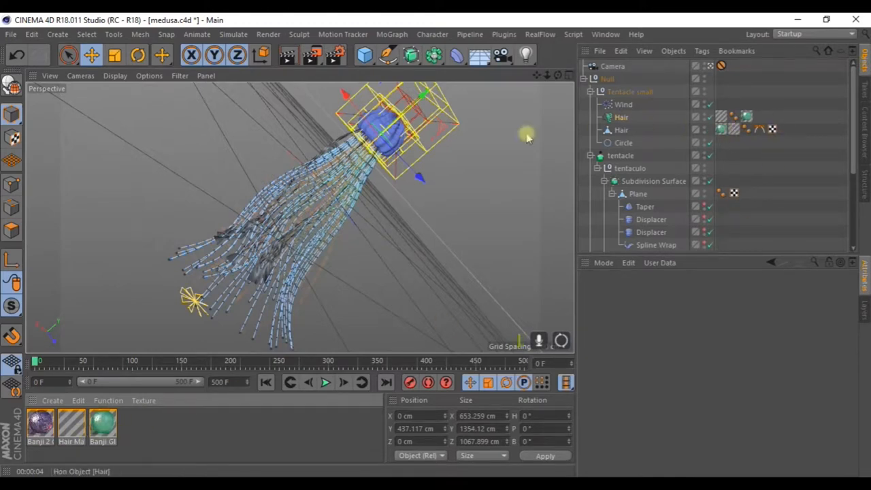
pyautogui.click(73, 436)
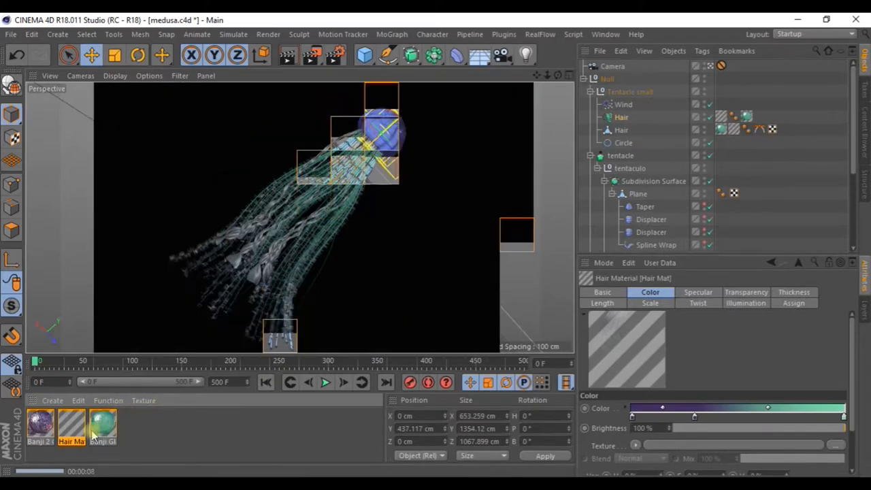
pyautogui.click(42, 436)
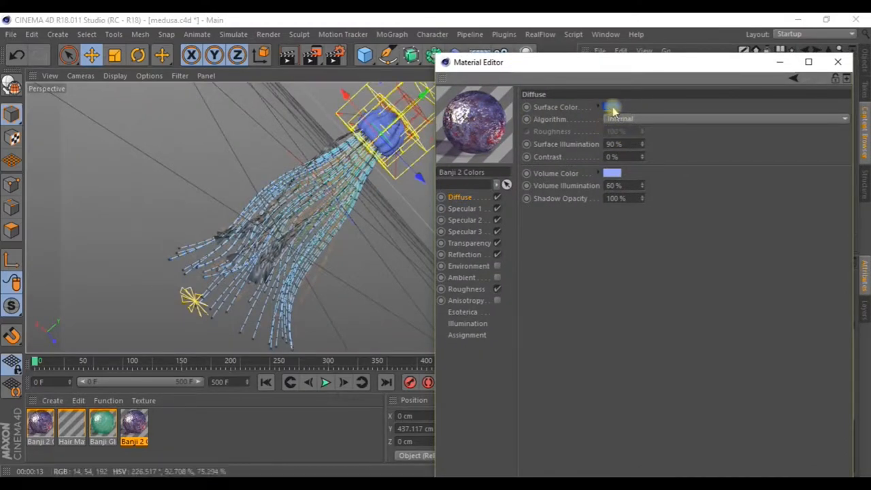
# - Set the Banji 2 Colors diffuse surface colour to a softer green
pyautogui.click(612, 106)
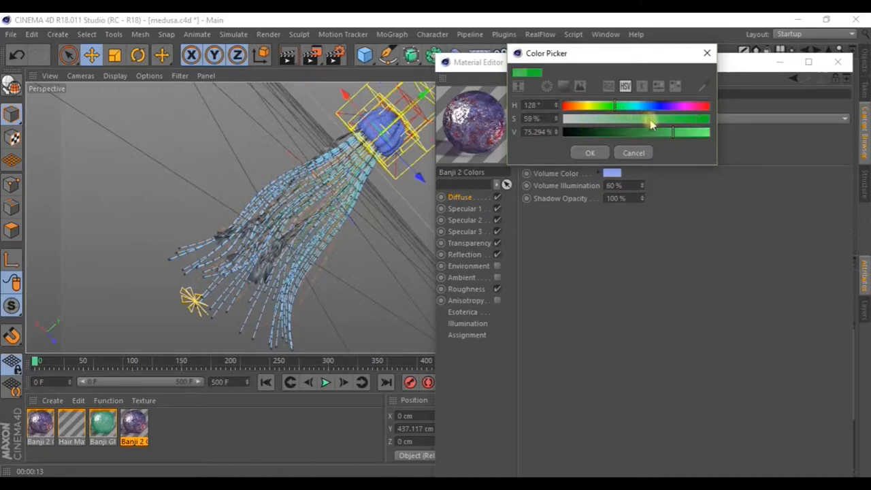
pyautogui.click(590, 153)
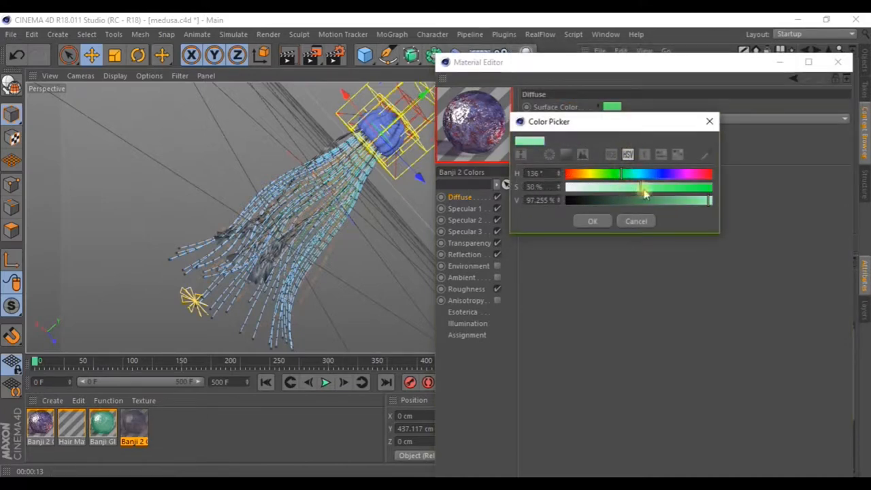
pyautogui.click(594, 221)
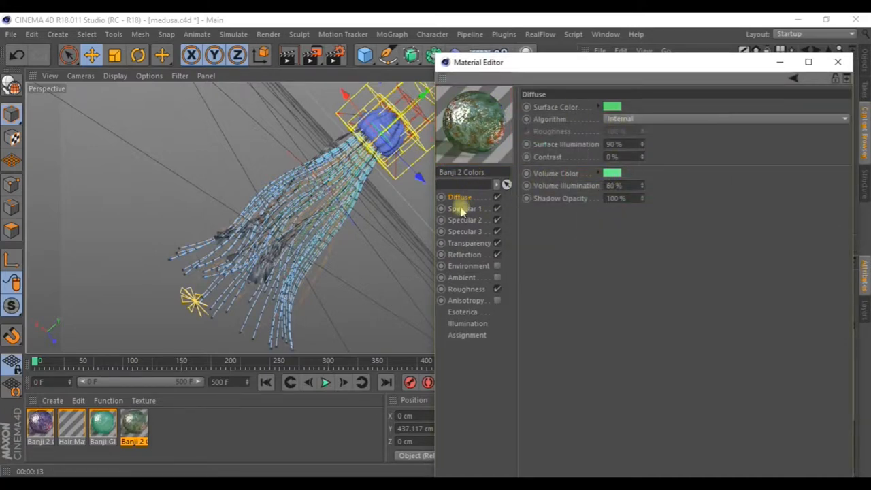
# - Turn the Specular 2 and Specular 3 highlight colours green as well
pyautogui.click(467, 220)
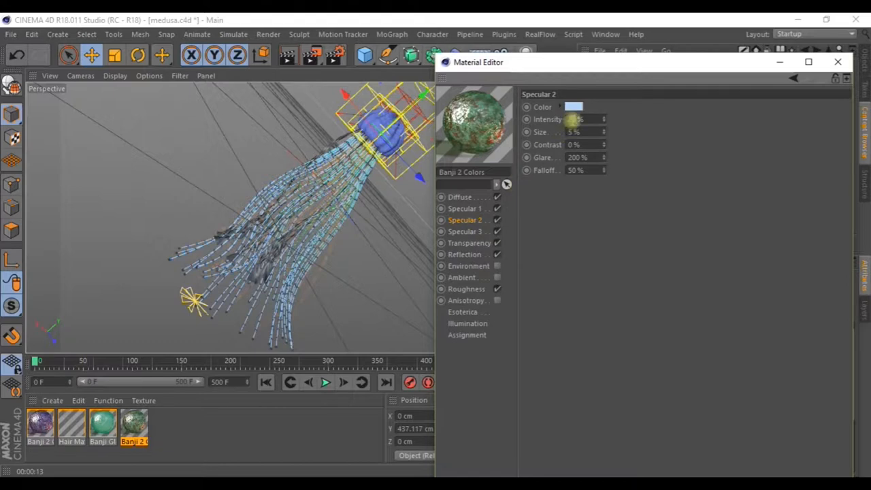
pyautogui.click(578, 107)
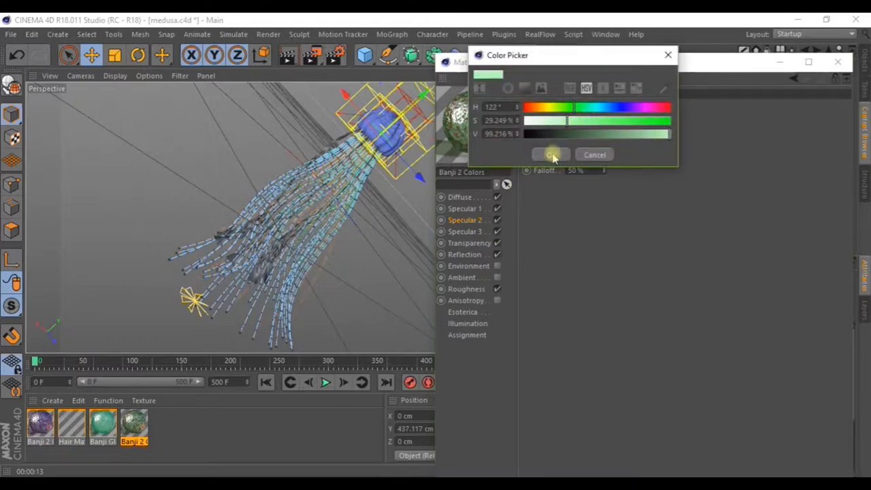
pyautogui.click(550, 156)
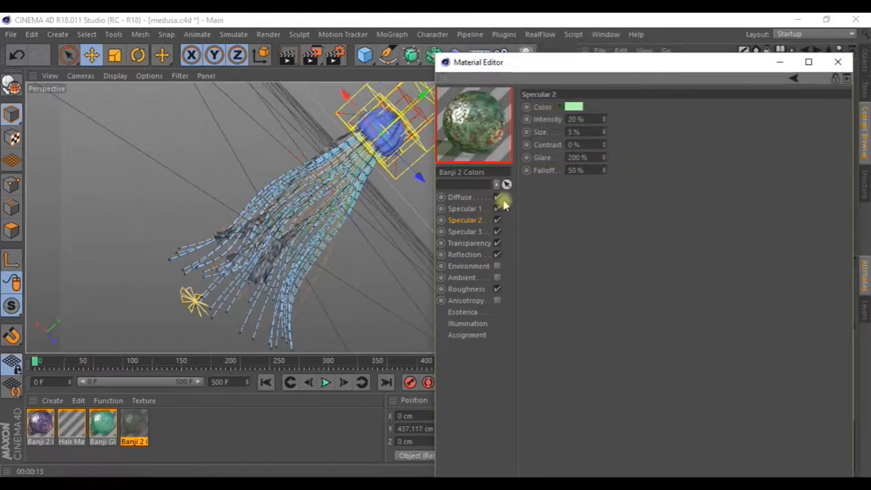
pyautogui.click(465, 232)
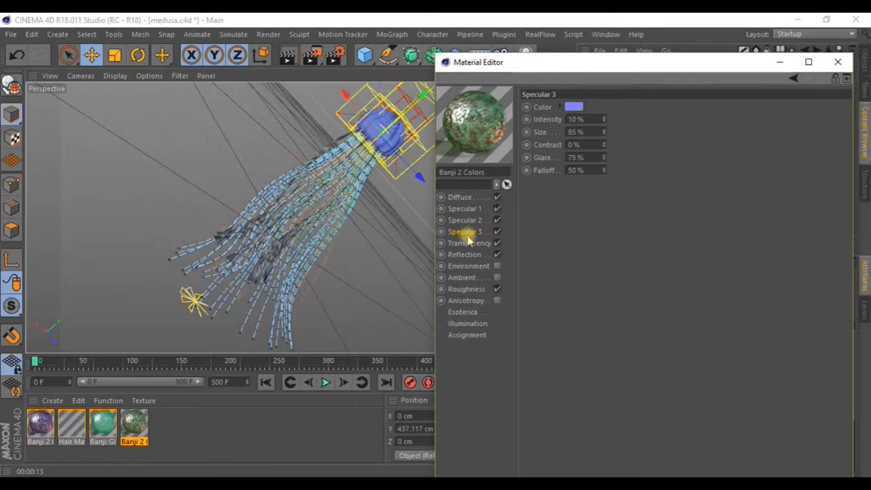
pyautogui.click(574, 107)
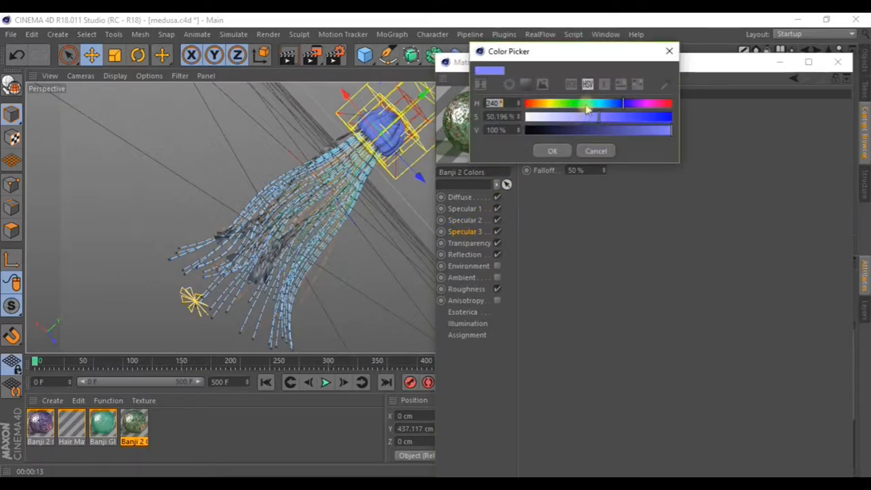
pyautogui.click(553, 150)
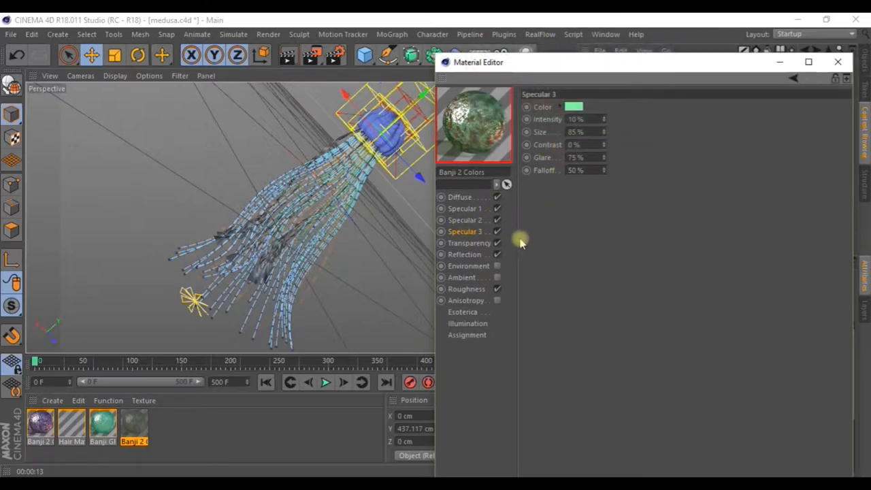
pyautogui.click(471, 242)
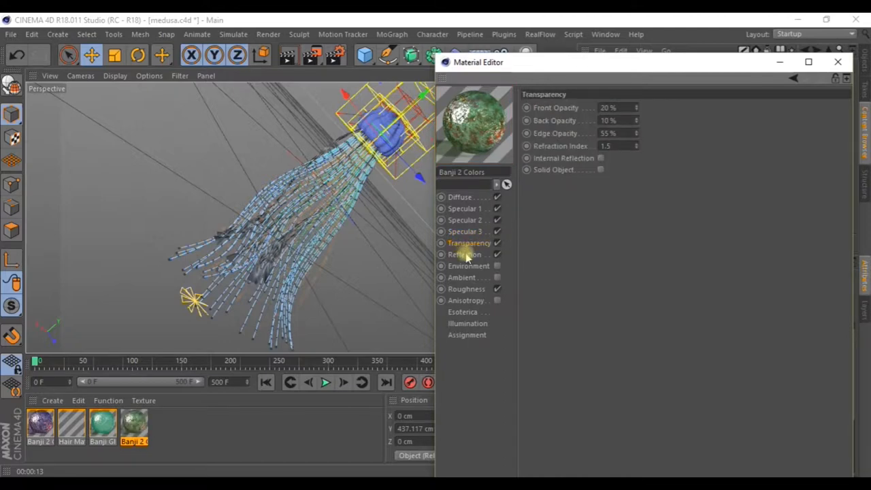
# - Give the roughness channel a purple colour and rough in its intensity and clip range
pyautogui.click(465, 288)
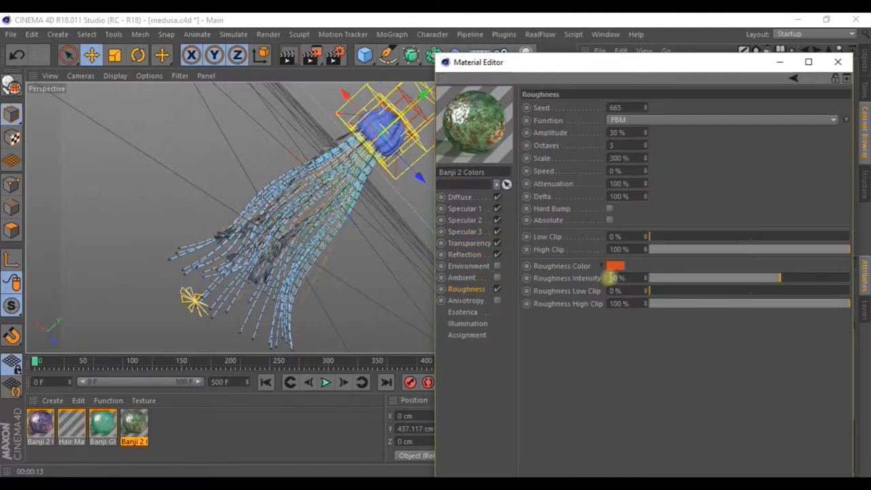
pyautogui.click(609, 265)
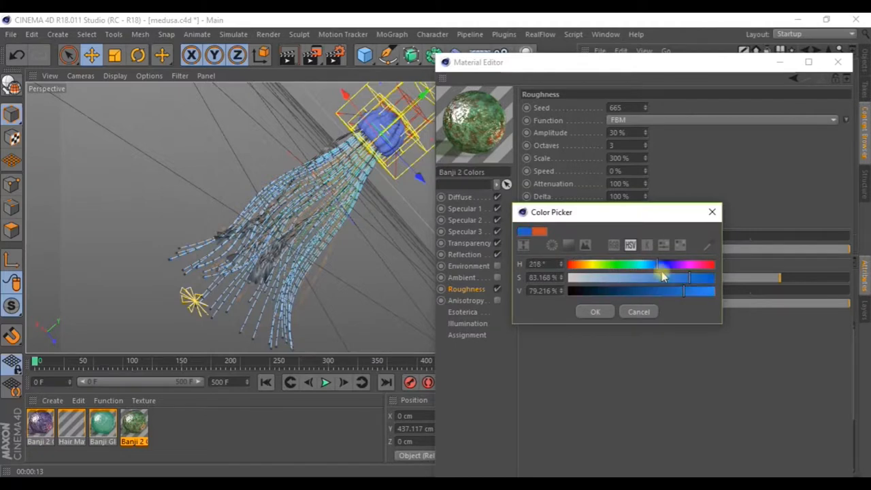
pyautogui.click(595, 310)
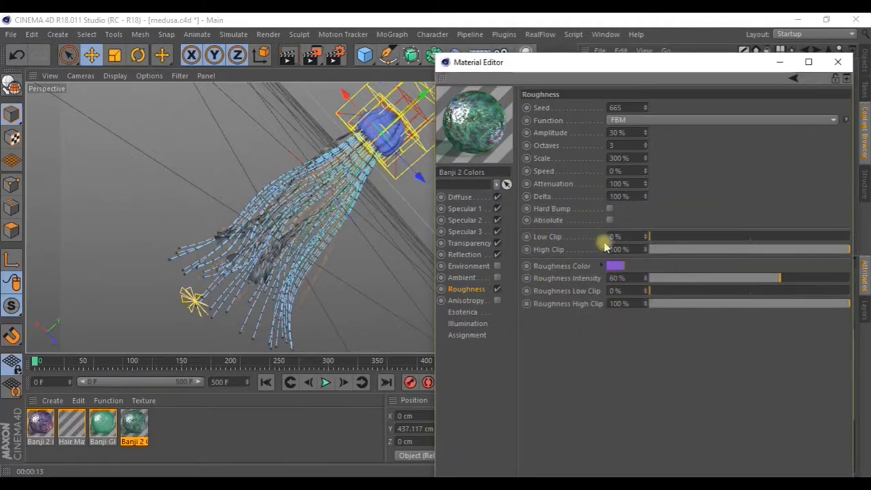
pyautogui.moveTo(650, 292); pyautogui.dragTo(697, 292)
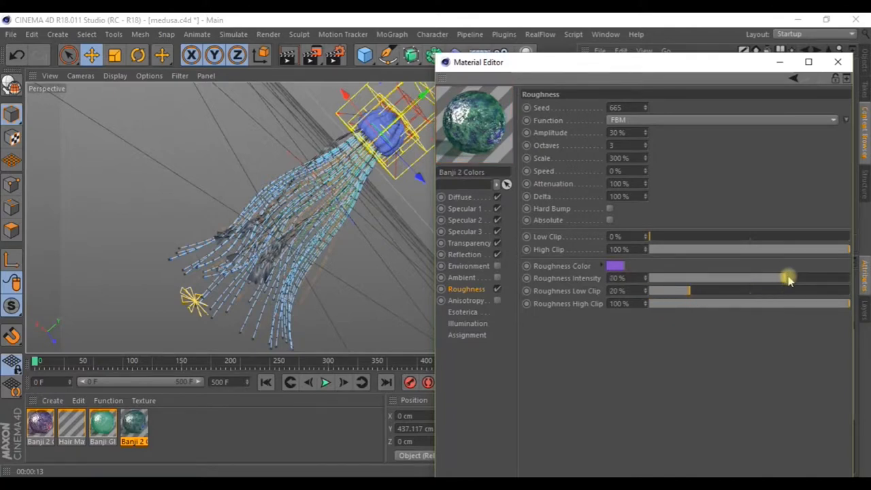
pyautogui.moveTo(789, 278); pyautogui.dragTo(819, 278)
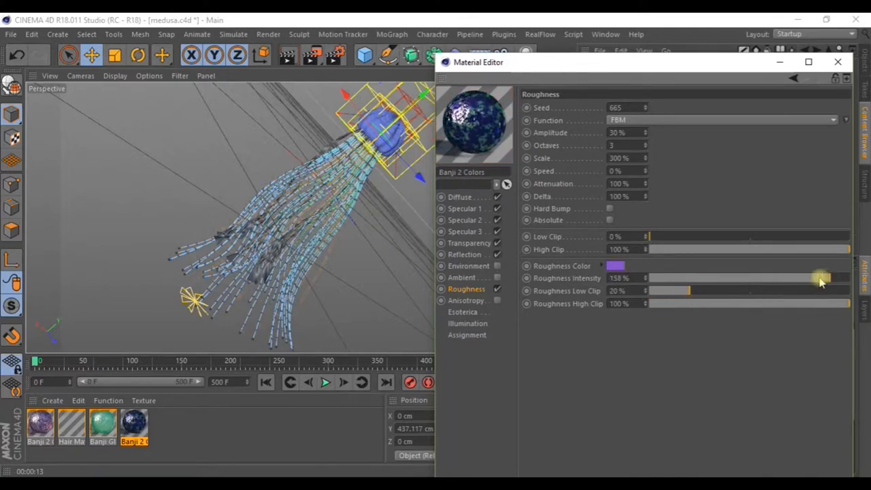
pyautogui.moveTo(819, 278); pyautogui.dragTo(790, 278)
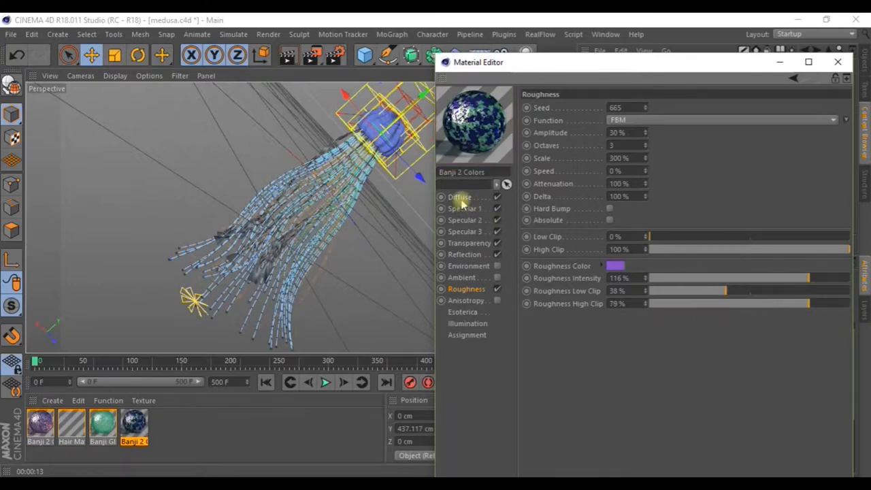
# - Settle roughness at -158% intensity, 38% low clip and 64% high clip, then close the editor
pyautogui.click(459, 196)
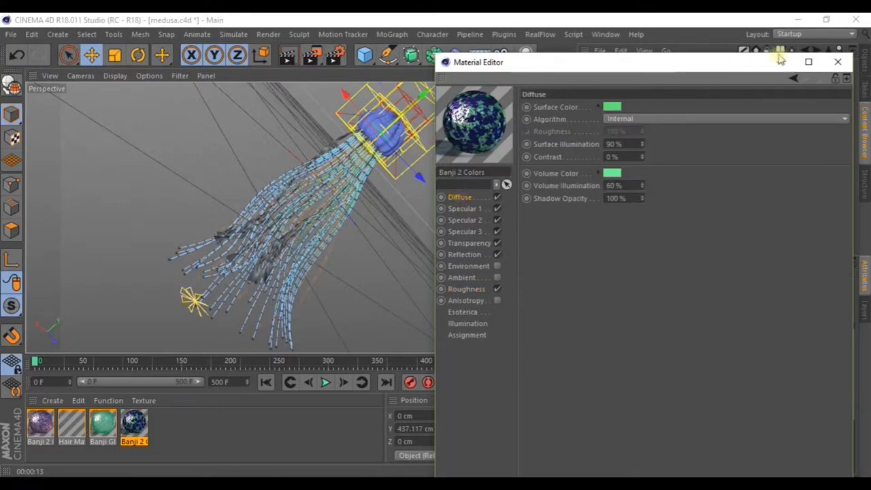
pyautogui.click(465, 289)
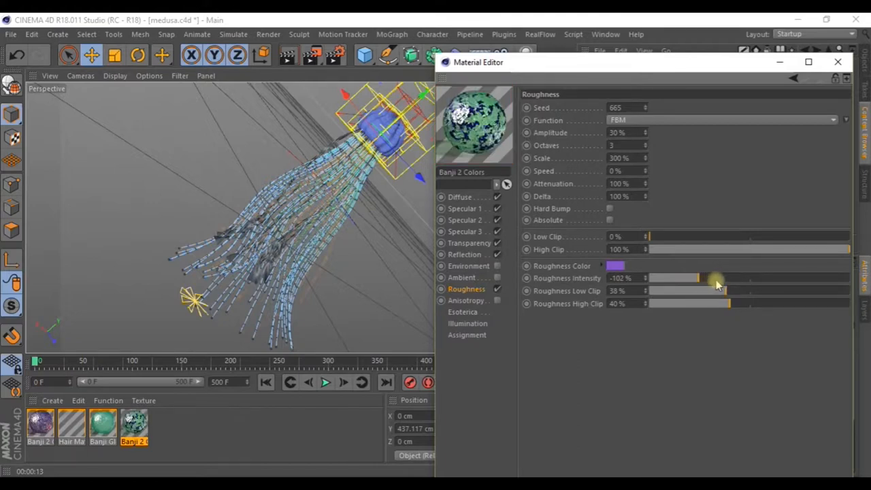
pyautogui.moveTo(715, 277); pyautogui.dragTo(720, 277)
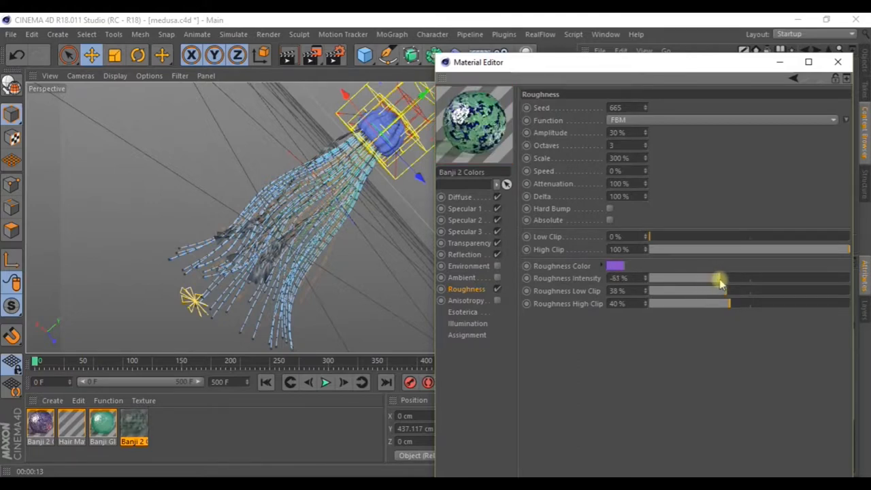
pyautogui.moveTo(719, 278); pyautogui.dragTo(711, 285)
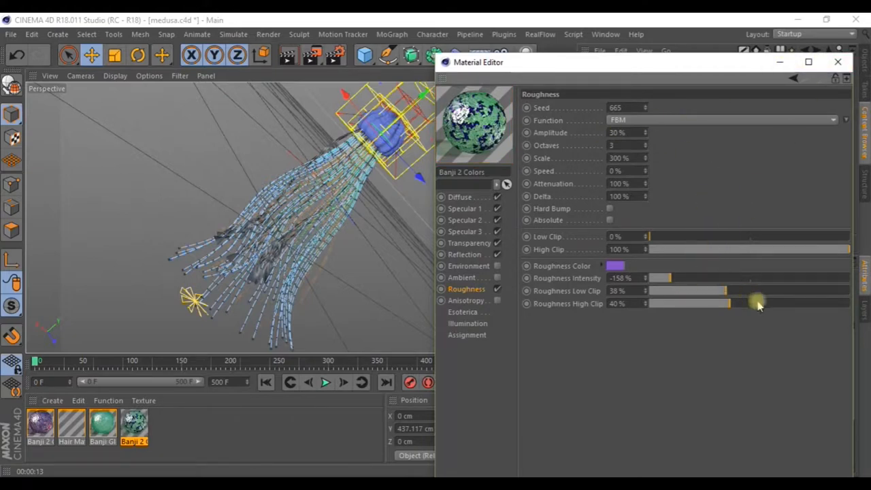
pyautogui.moveTo(757, 303); pyautogui.dragTo(747, 303)
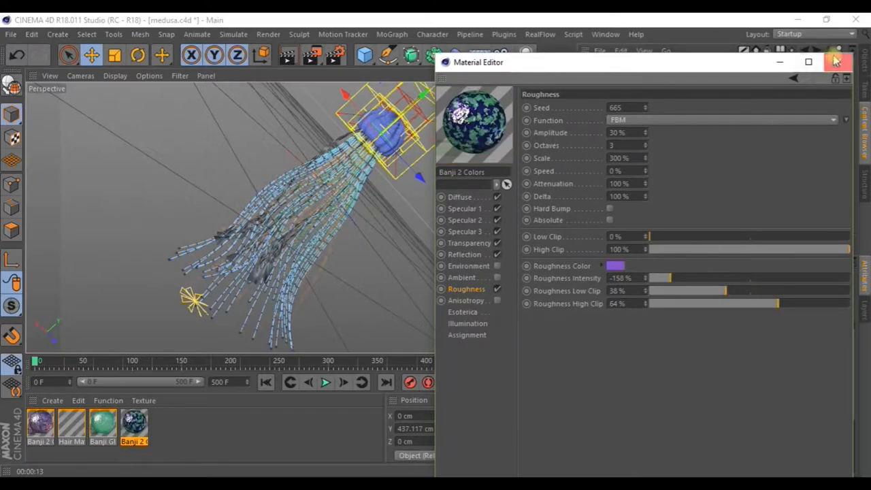
pyautogui.click(836, 61)
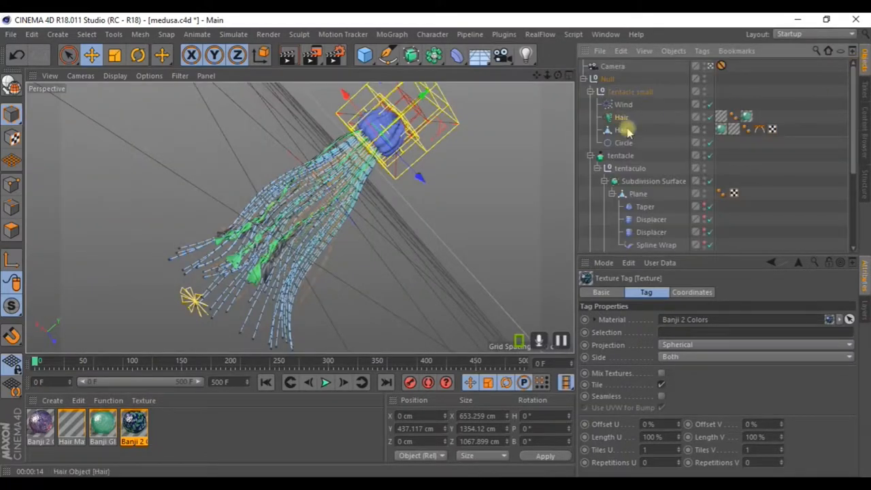
# - Scroll to the tentacle instances and select their Banji 2 Colors texture tag
pyautogui.scroll(-3)
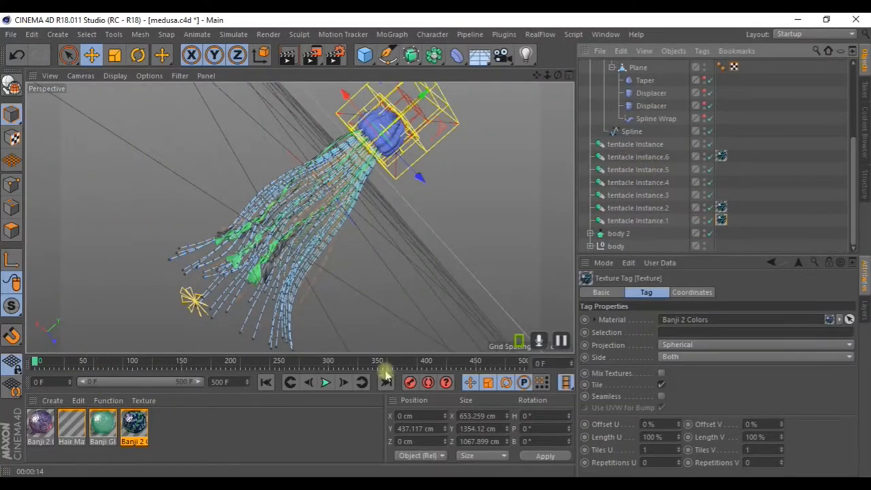
pyautogui.click(722, 196)
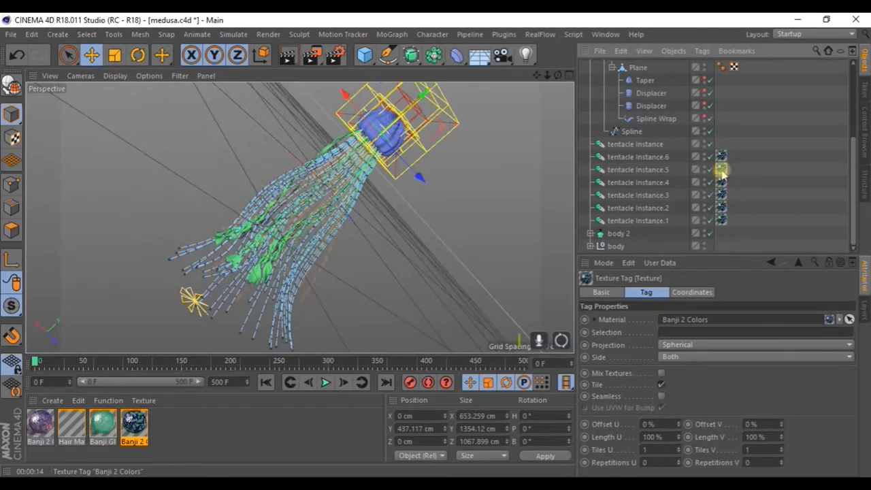
pyautogui.click(642, 156)
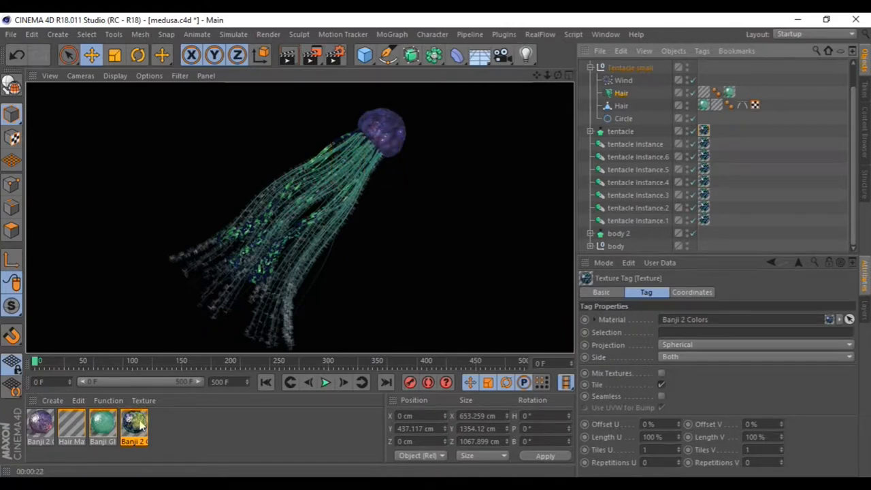
# - Select the Hair object under Tentacle small and show its guide settings
pyautogui.click(624, 93)
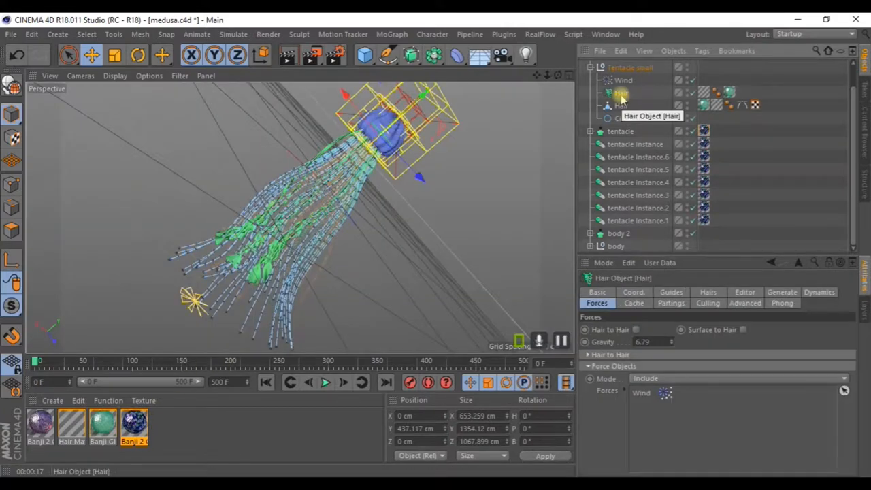
pyautogui.click(671, 291)
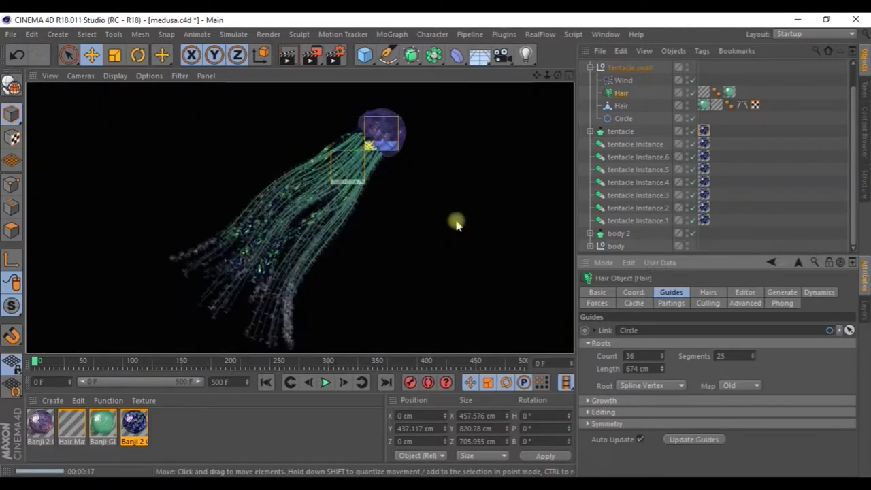
pyautogui.click(631, 144)
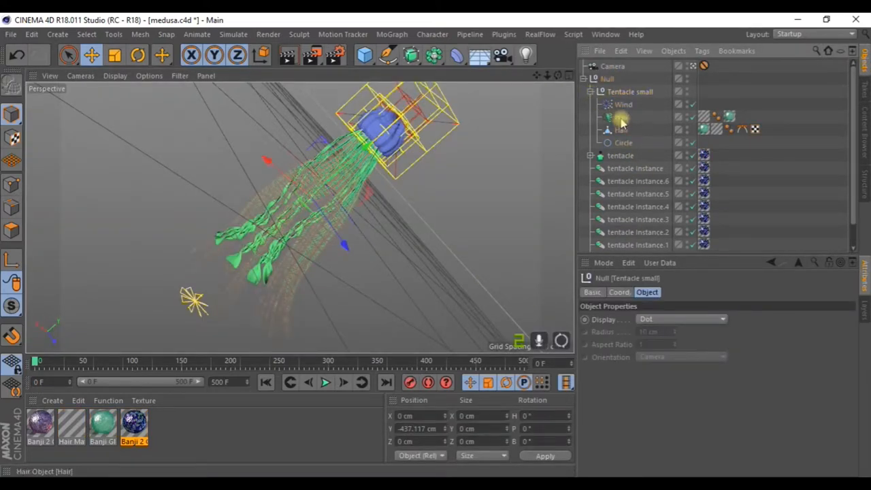
pyautogui.click(621, 117)
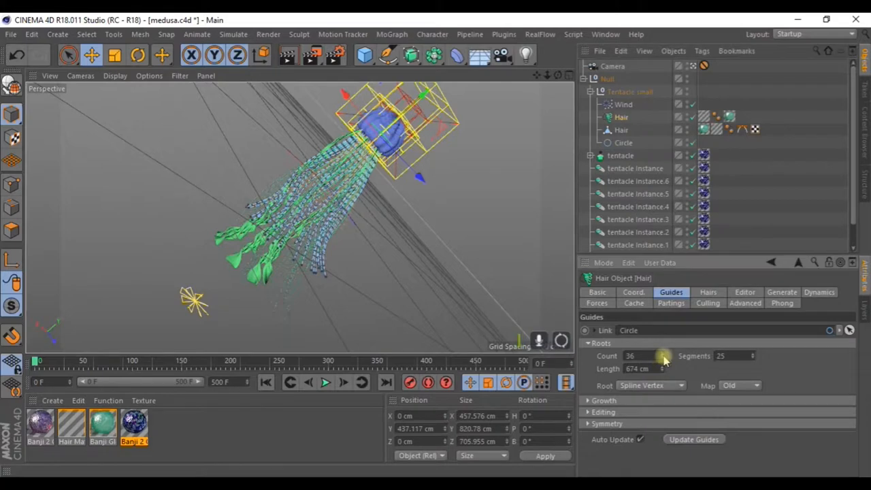
# - Lower the hair's Roots guide count from 36 to 20
pyautogui.moveTo(664, 356); pyautogui.dragTo(640, 356)
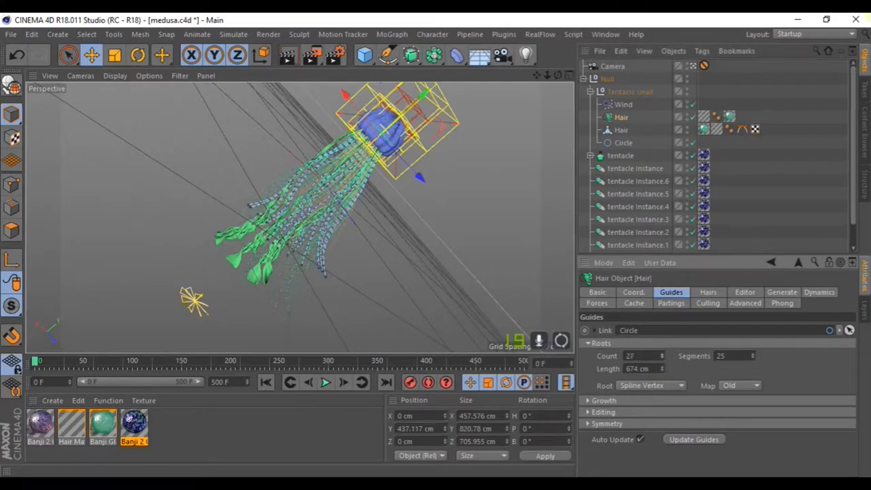
pyautogui.moveTo(640, 355); pyautogui.dragTo(664, 355)
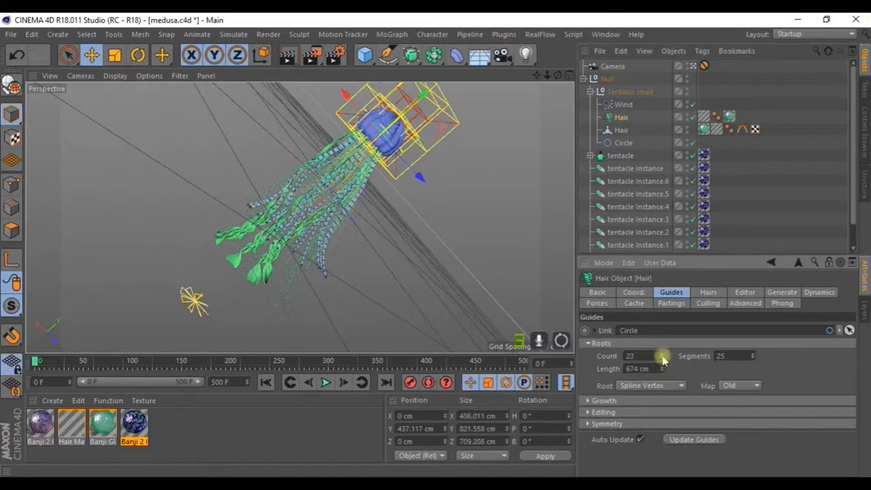
pyautogui.moveTo(660, 356); pyautogui.dragTo(650, 356)
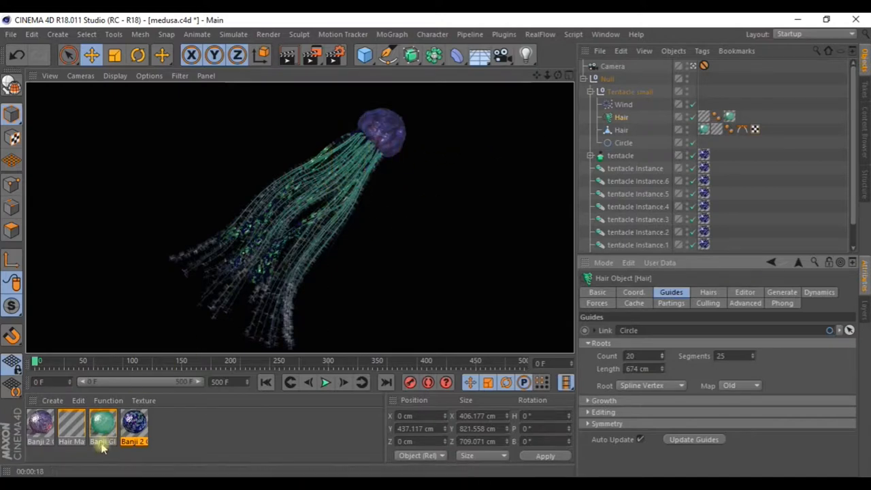
# - Check the Wind force on the hair, play the simulation to frame 12 and select Banji 2 Colors
pyautogui.click(597, 302)
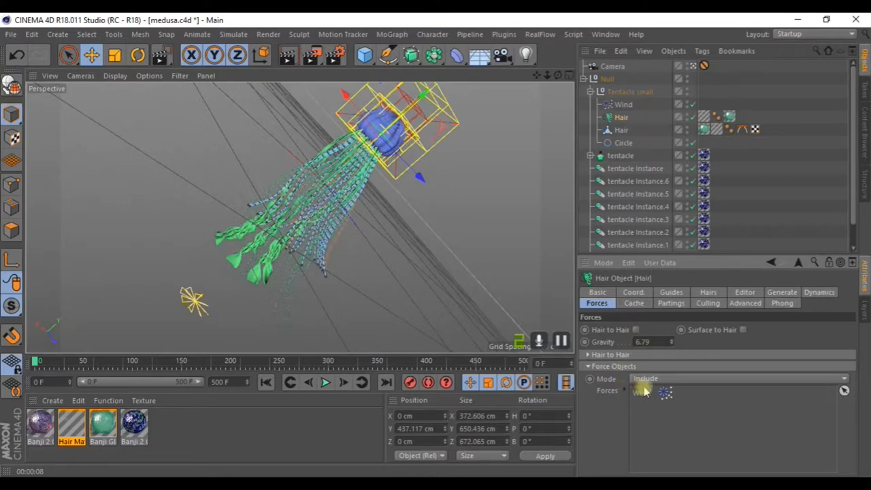
pyautogui.click(324, 383)
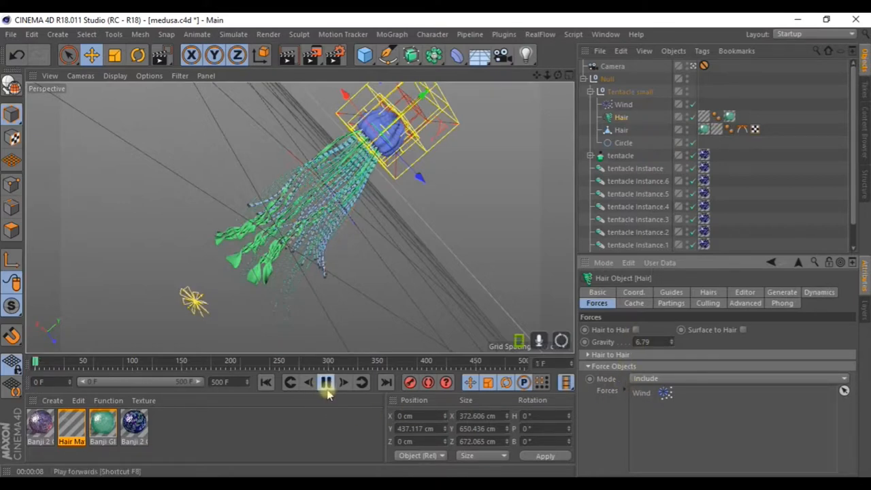
pyautogui.click(321, 382)
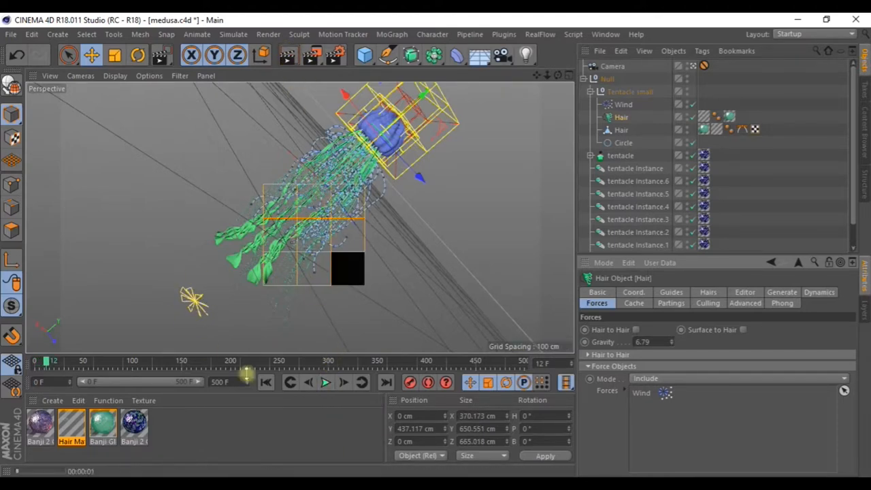
pyautogui.click(326, 382)
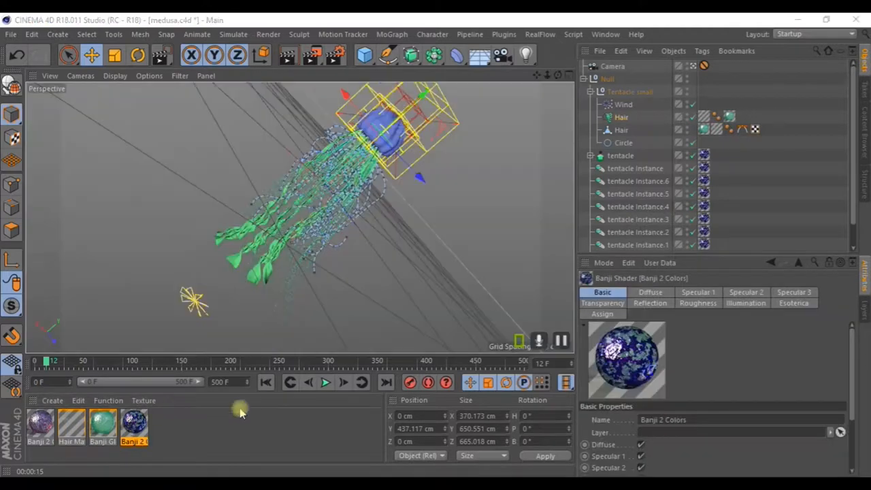
# - Set Banji 2 Colors' transparency to 84% back opacity and 99% edge opacity
pyautogui.doubleClick(135, 435)
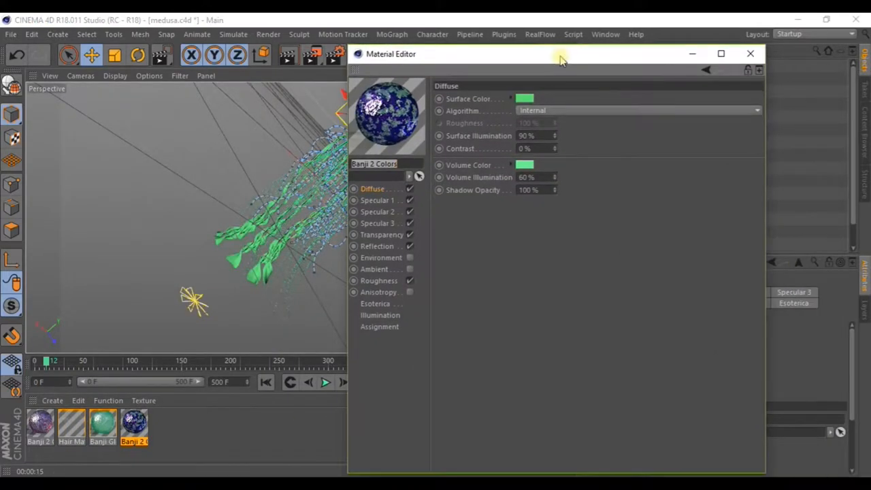
pyautogui.click(383, 234)
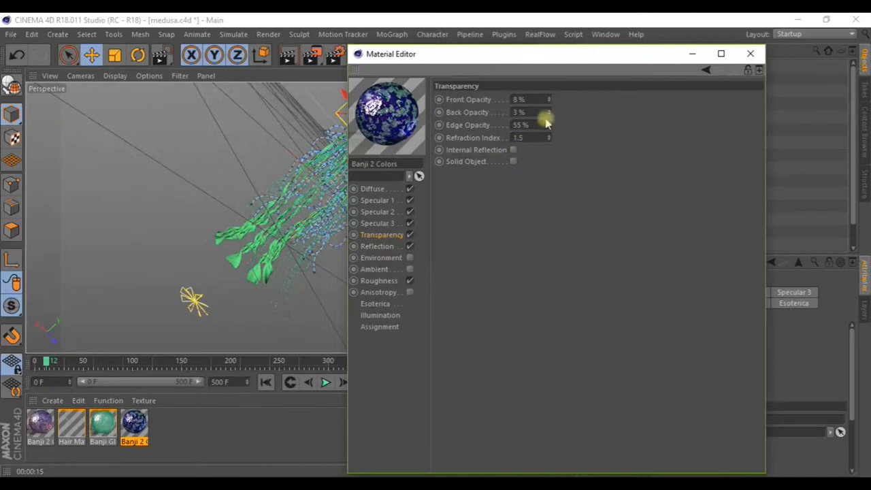
pyautogui.moveTo(551, 125)
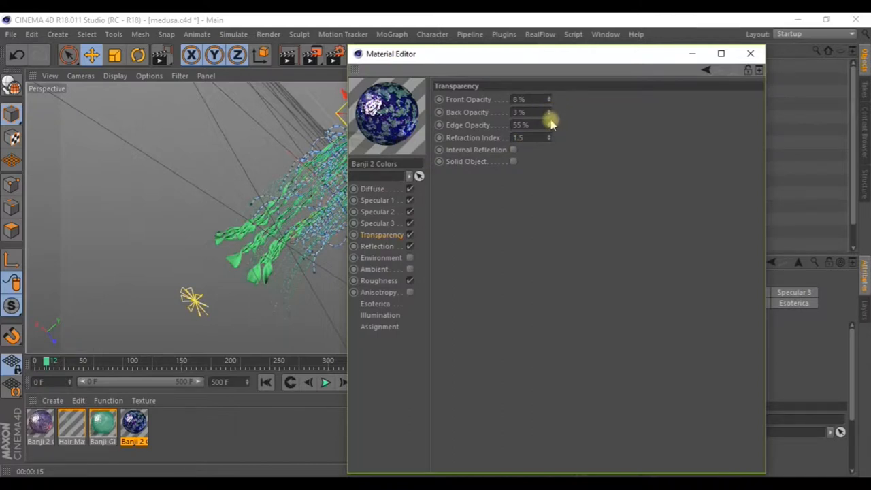
pyautogui.moveTo(537, 112); pyautogui.dragTo(555, 111)
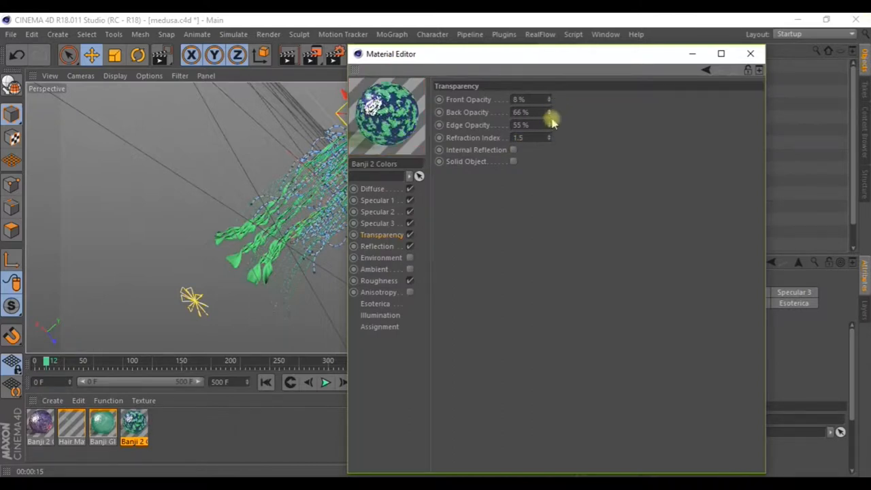
pyautogui.moveTo(538, 126); pyautogui.dragTo(551, 133)
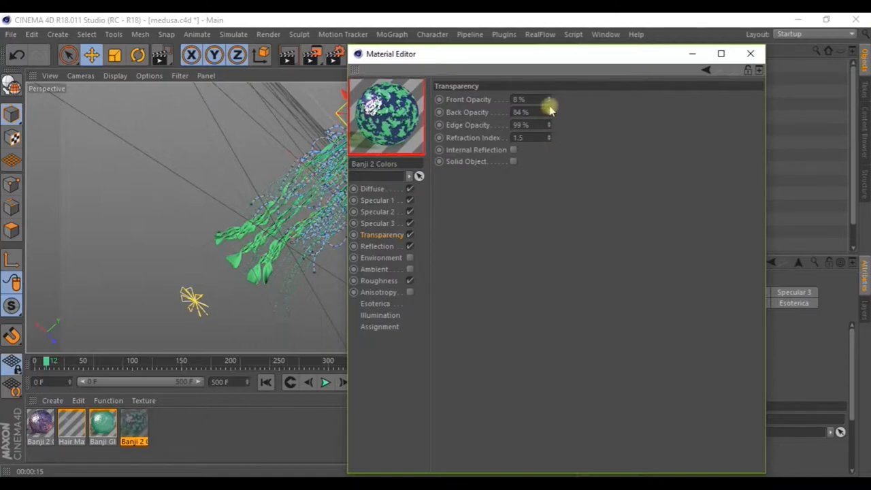
pyautogui.moveTo(531, 100); pyautogui.dragTo(552, 100)
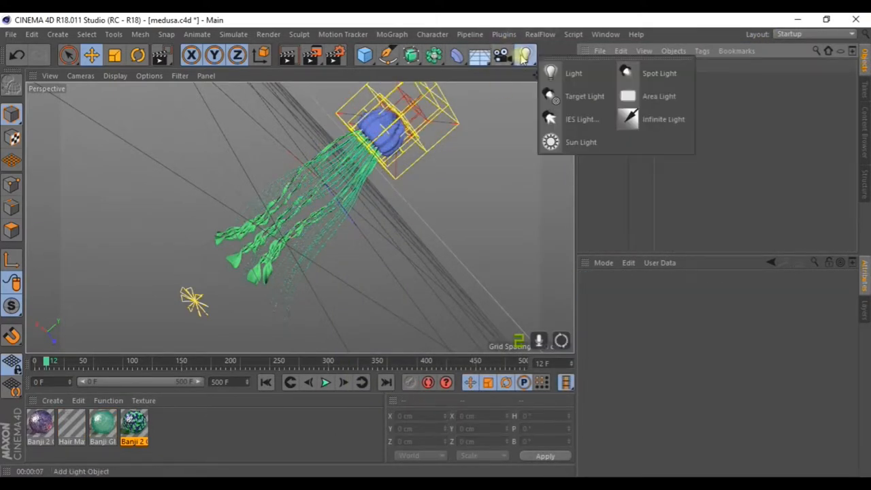
# - Add a spot light above the jellyfish and select it for editing
pyautogui.click(660, 73)
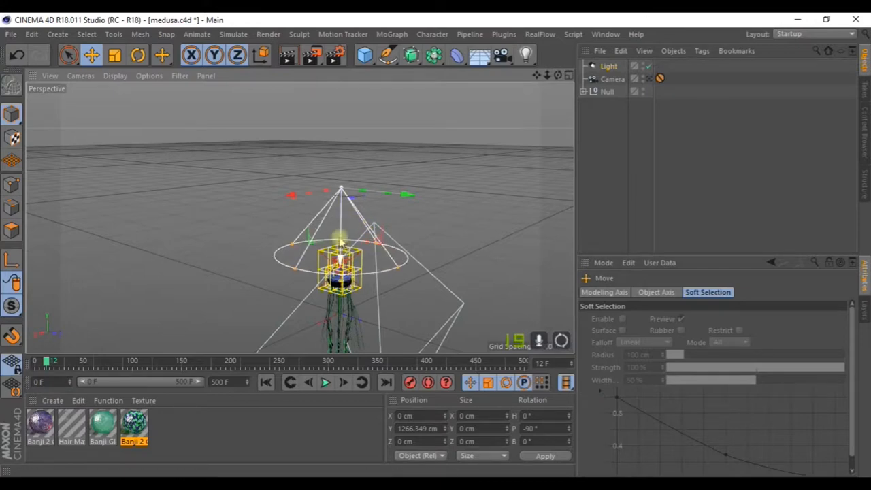
pyautogui.click(603, 65)
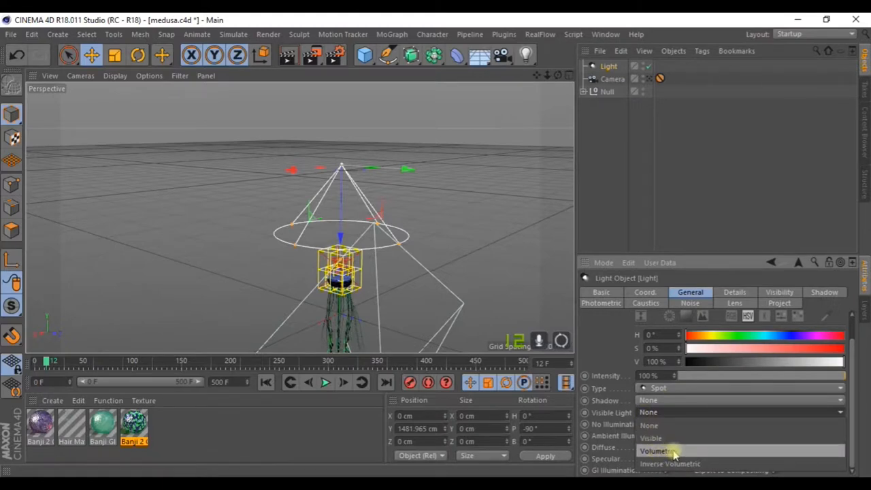
# - Make the spot light volumetric, scale up its cone and tint it light blue
pyautogui.click(659, 449)
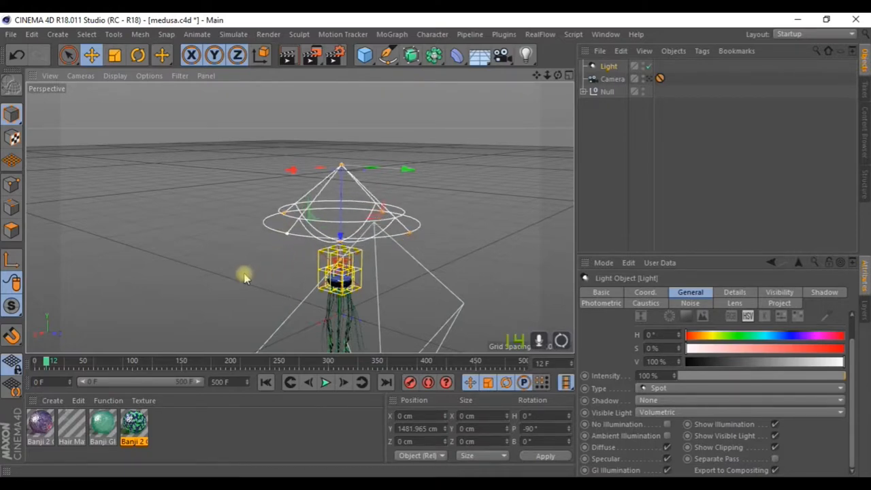
pyautogui.click(117, 54)
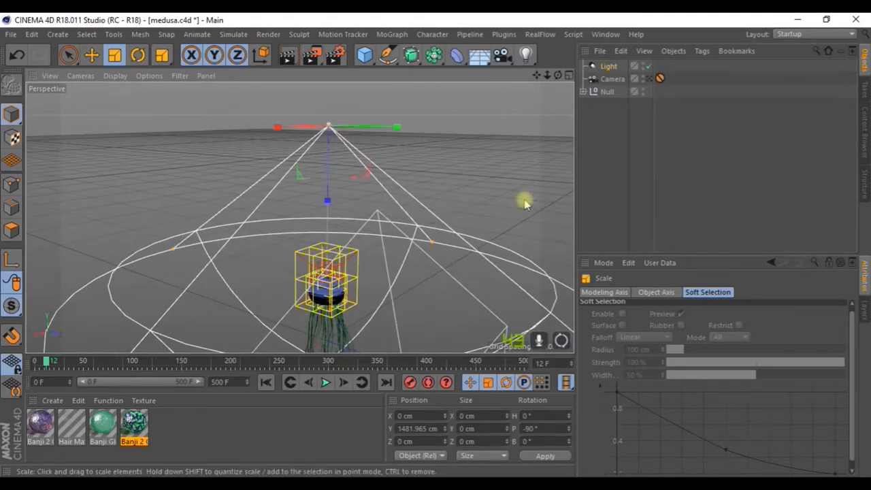
pyautogui.click(608, 66)
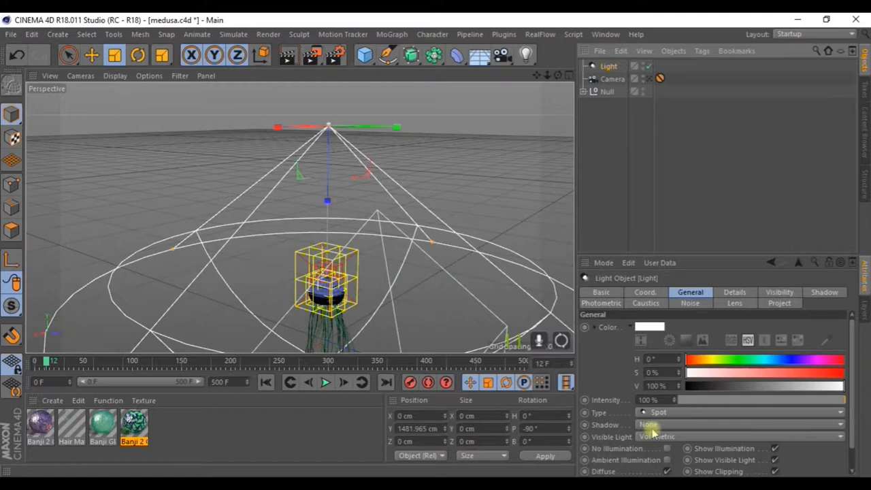
pyautogui.click(651, 327)
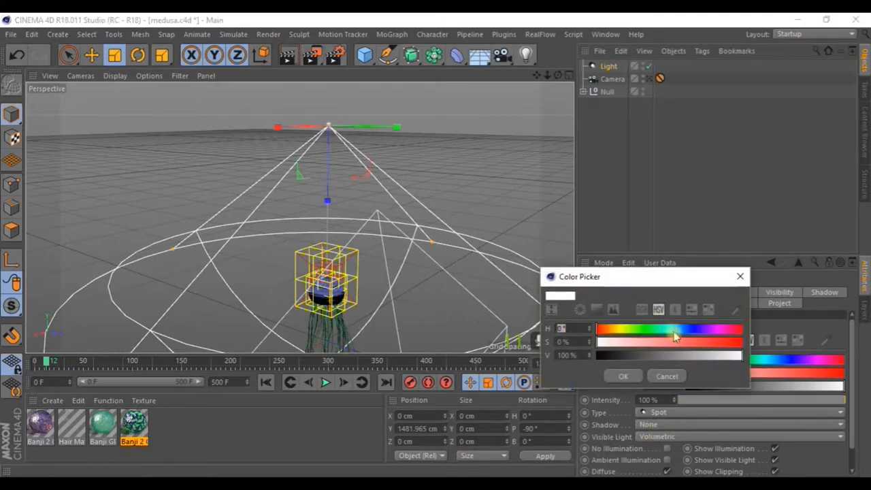
pyautogui.click(624, 376)
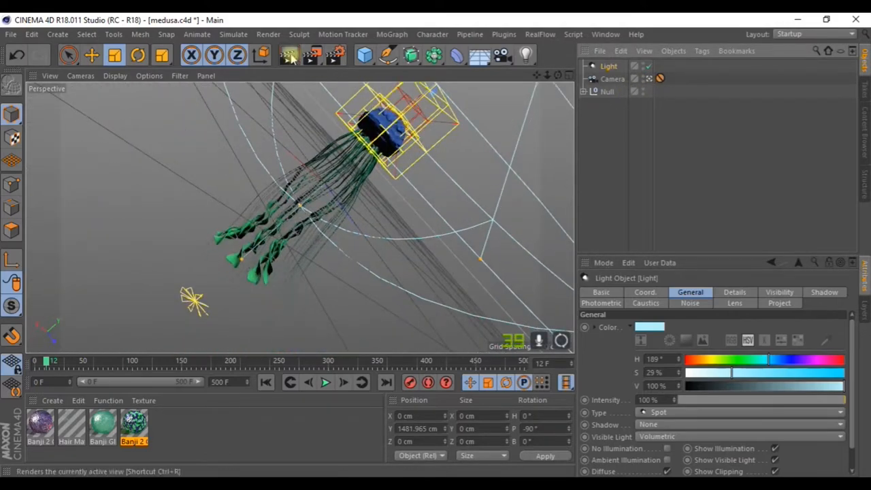
# - Test-render the view, then give the light soft shadow maps at 130% intensity
pyautogui.click(290, 54)
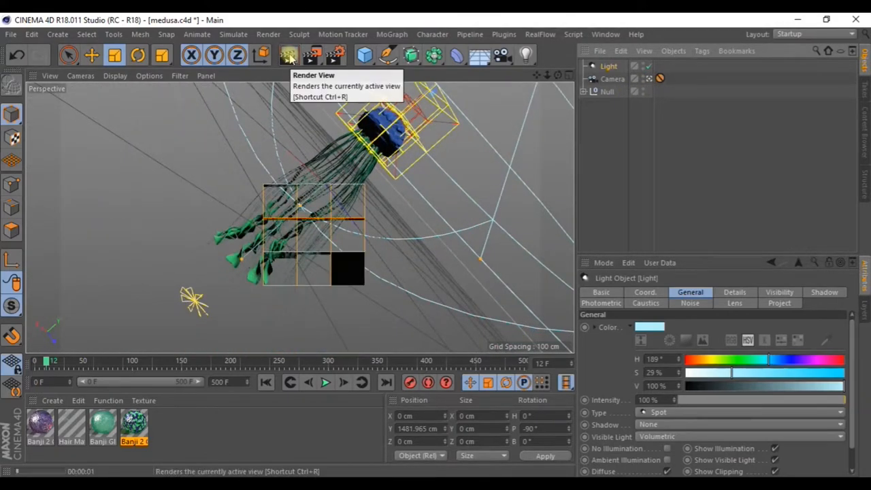
pyautogui.click(286, 52)
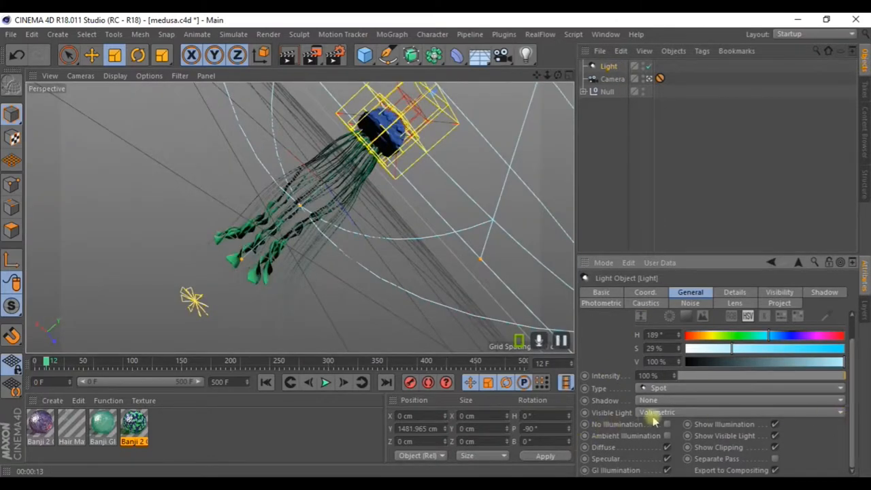
pyautogui.click(289, 56)
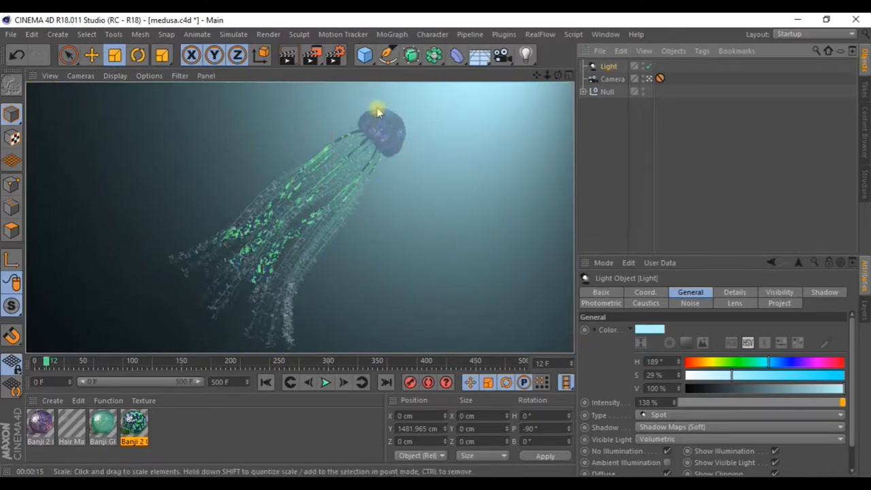
pyautogui.moveTo(438, 167)
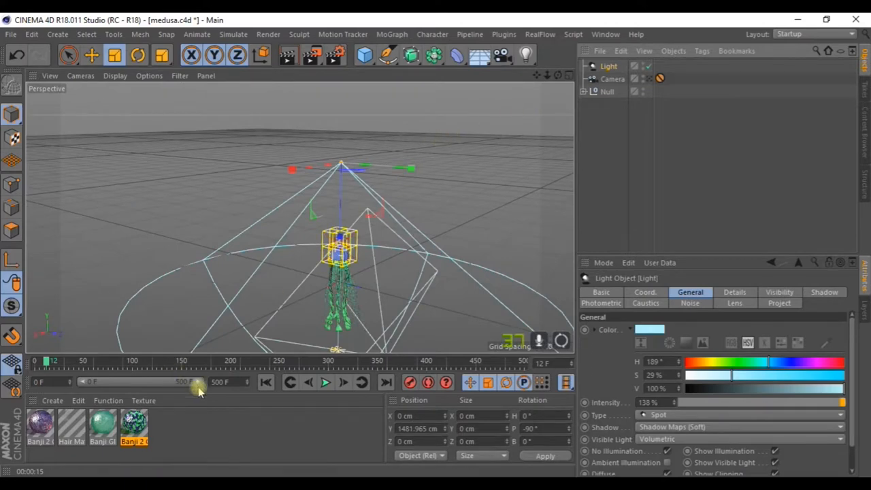
pyautogui.moveTo(365, 55)
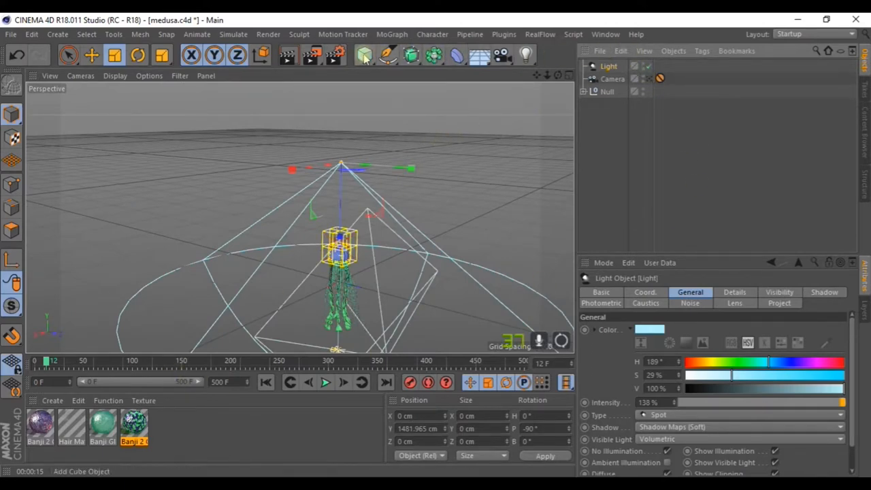
# - Create a Disc object and drag it up its Y axis high above the jellyfish
pyautogui.click(365, 55)
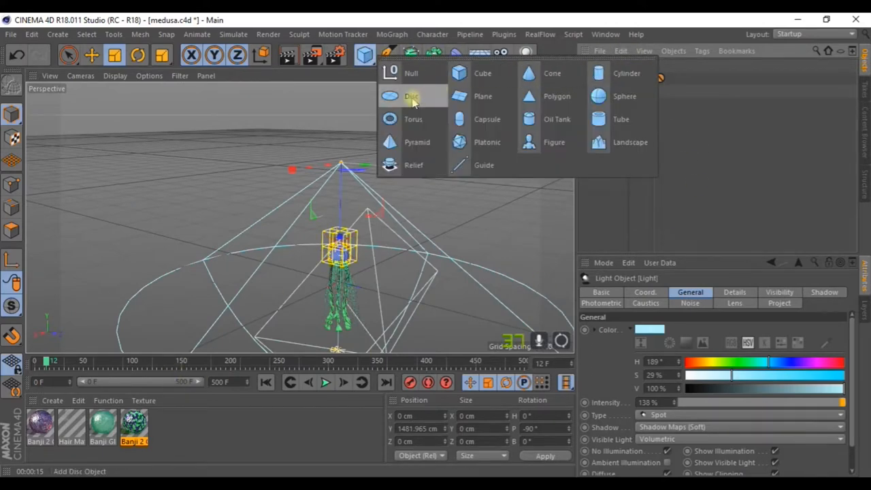
pyautogui.click(409, 95)
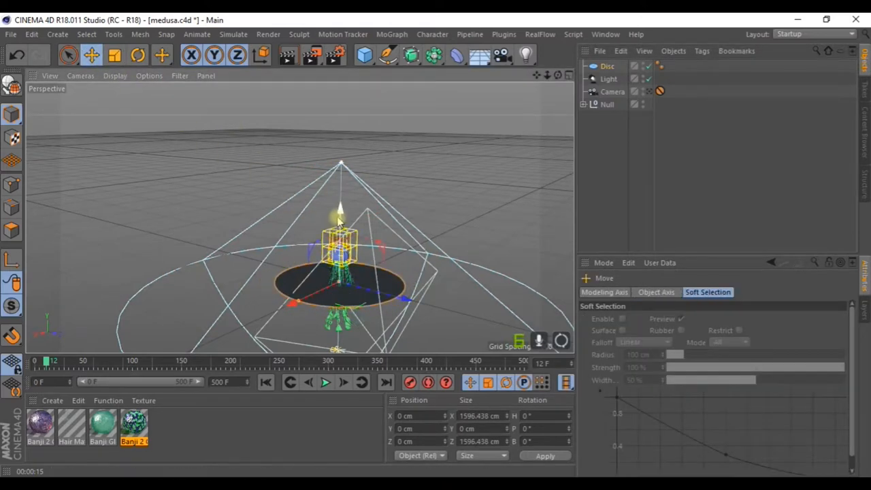
pyautogui.moveTo(340, 217); pyautogui.dragTo(340, 126)
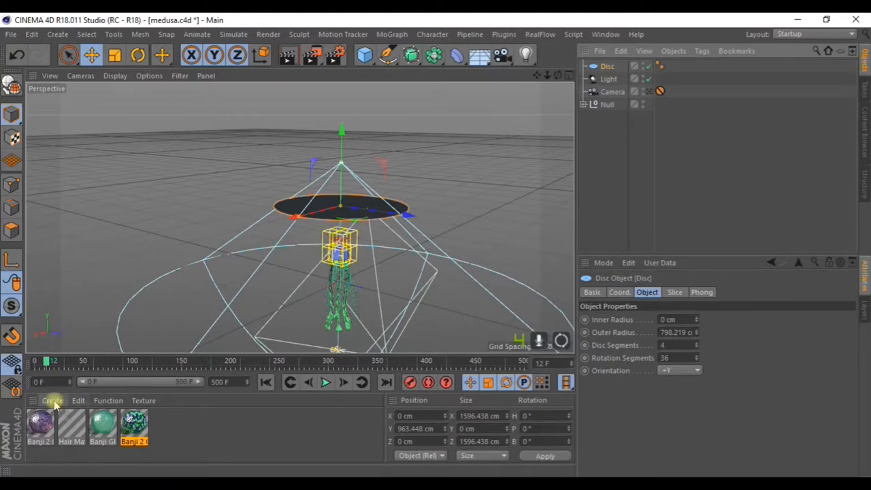
# - Create a new material with Luminance and Alpha enabled, Color and Diffusion disabled
pyautogui.click(52, 400)
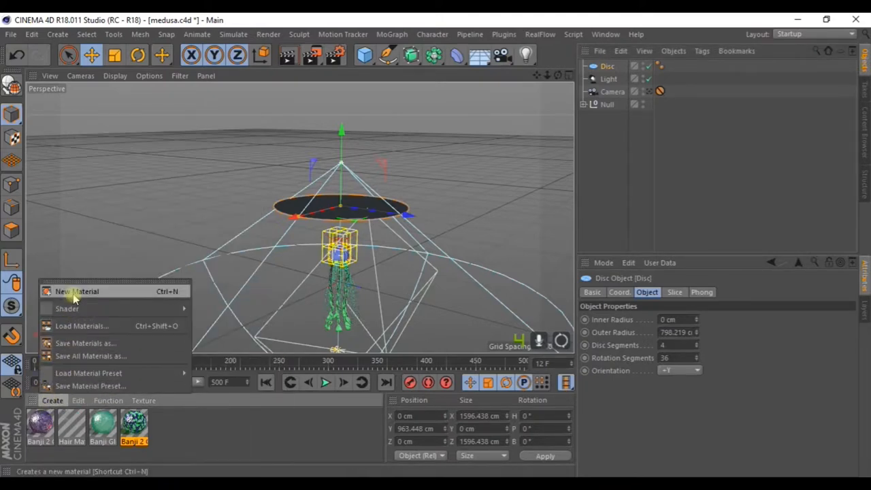
pyautogui.click(81, 291)
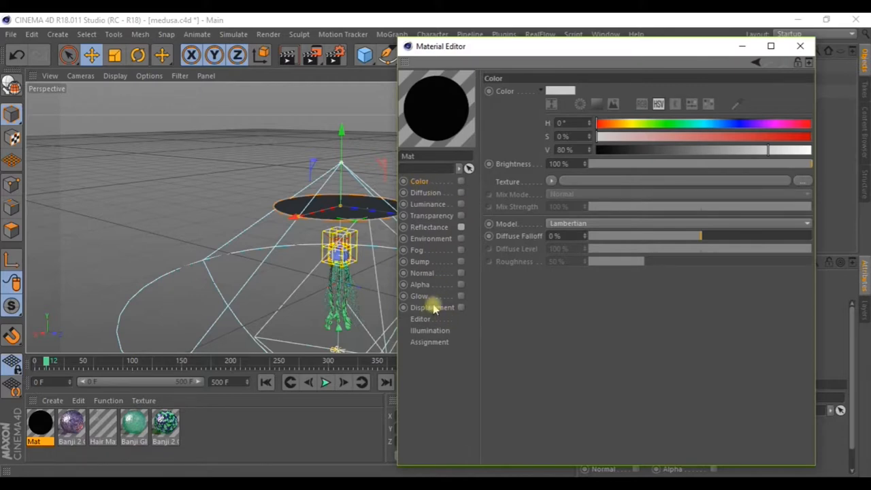
pyautogui.click(420, 285)
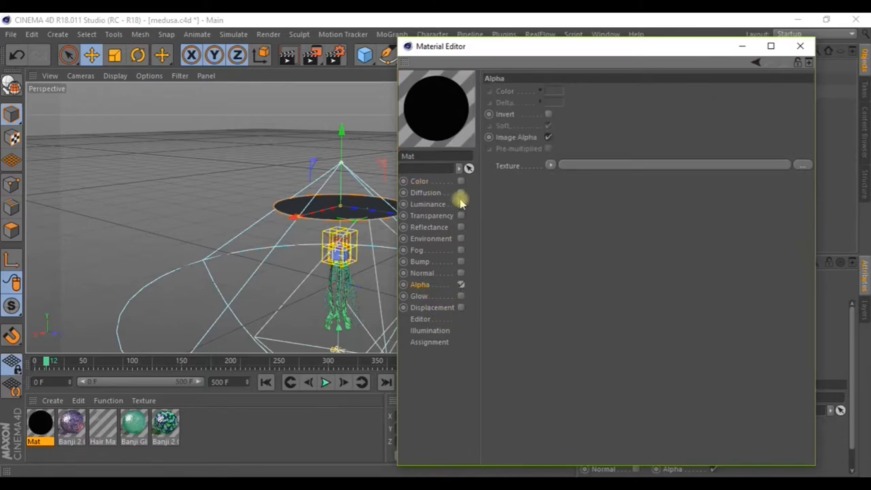
pyautogui.click(548, 136)
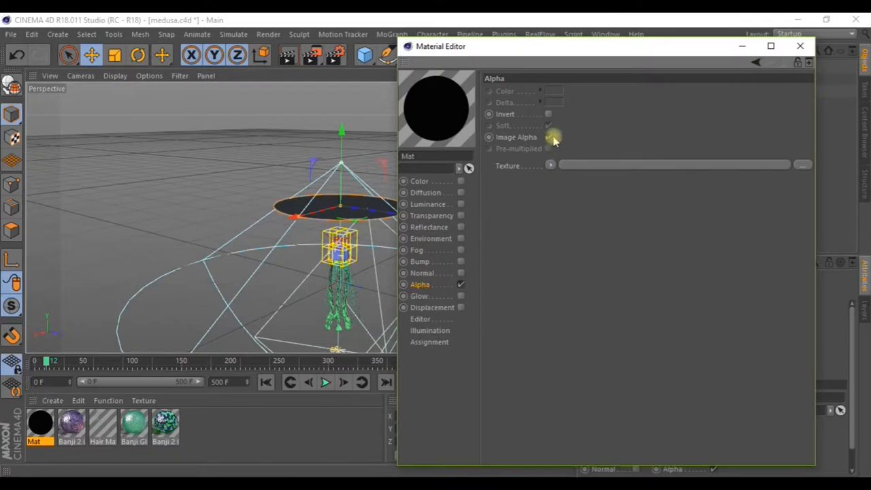
pyautogui.click(548, 136)
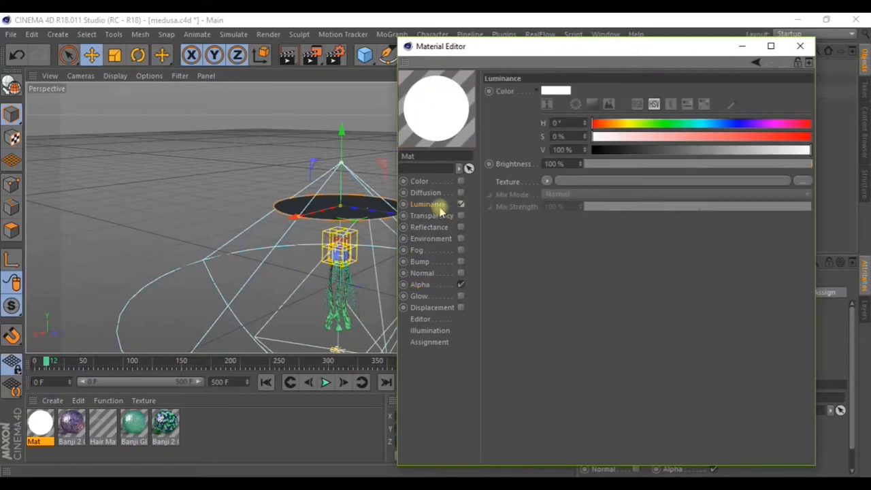
pyautogui.click(422, 284)
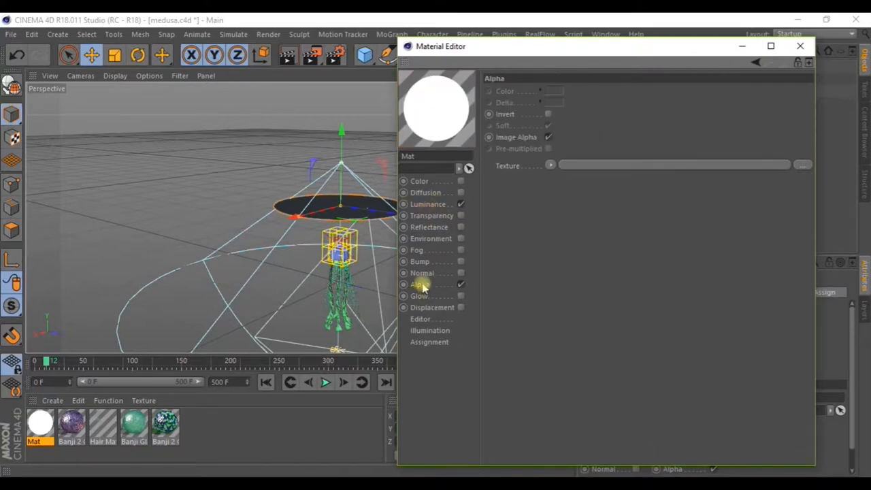
pyautogui.moveTo(447, 250)
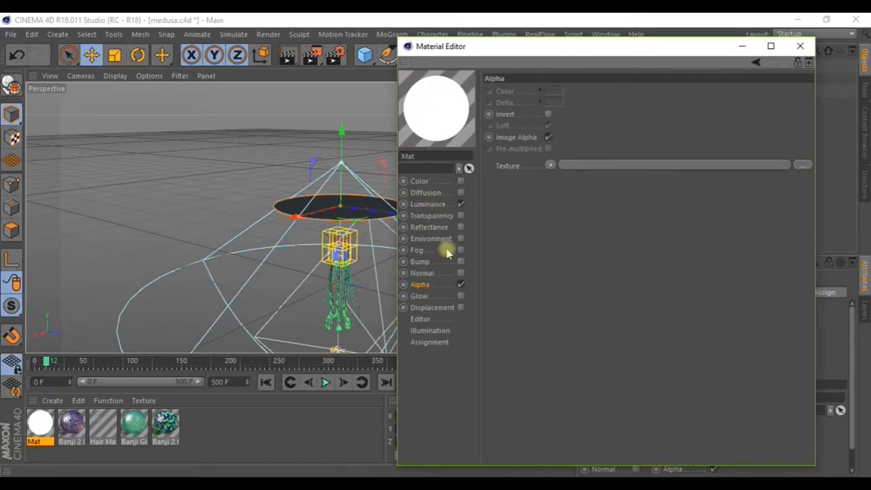
pyautogui.click(550, 166)
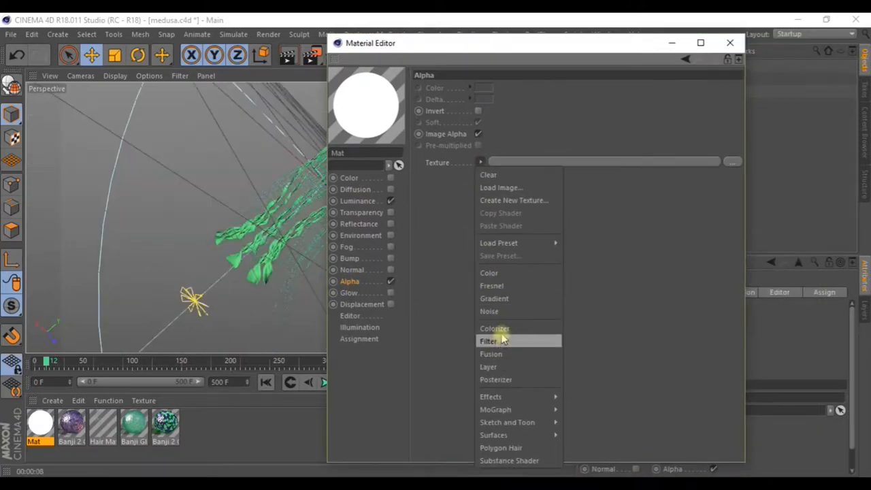
pyautogui.moveTo(490, 396)
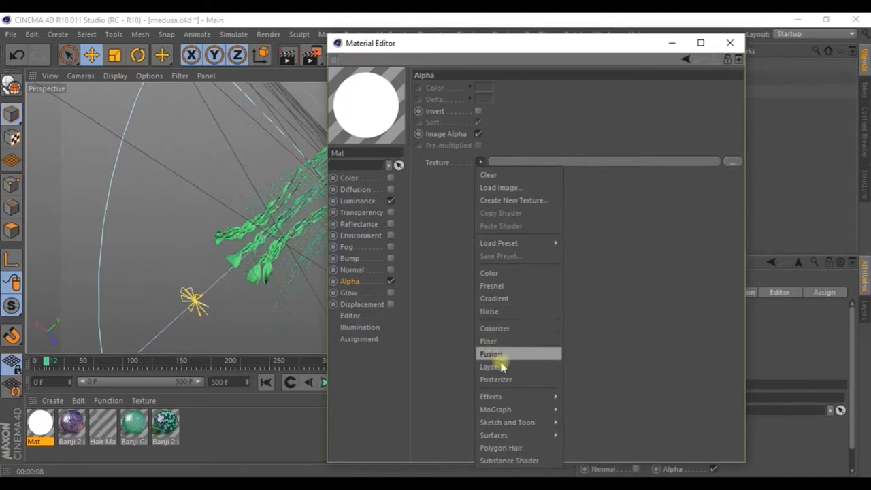
# - Use a Layer shader with a Cranal noise as the alpha texture
pyautogui.click(492, 354)
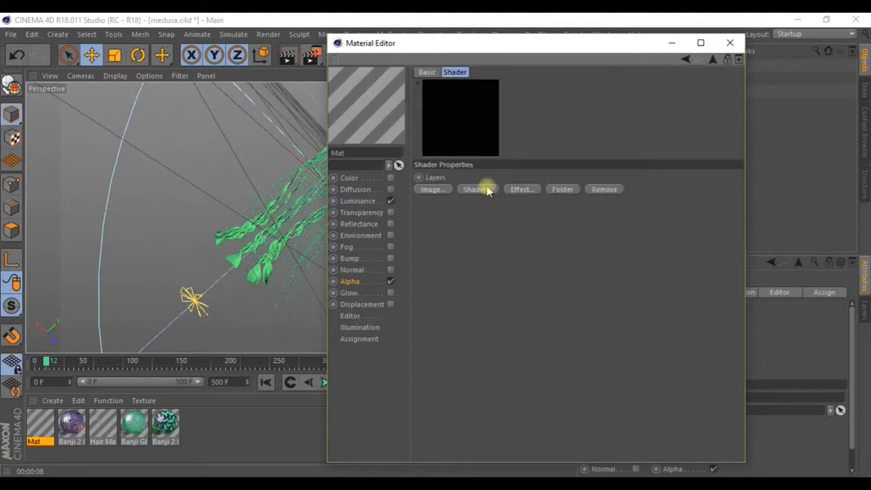
pyautogui.click(476, 189)
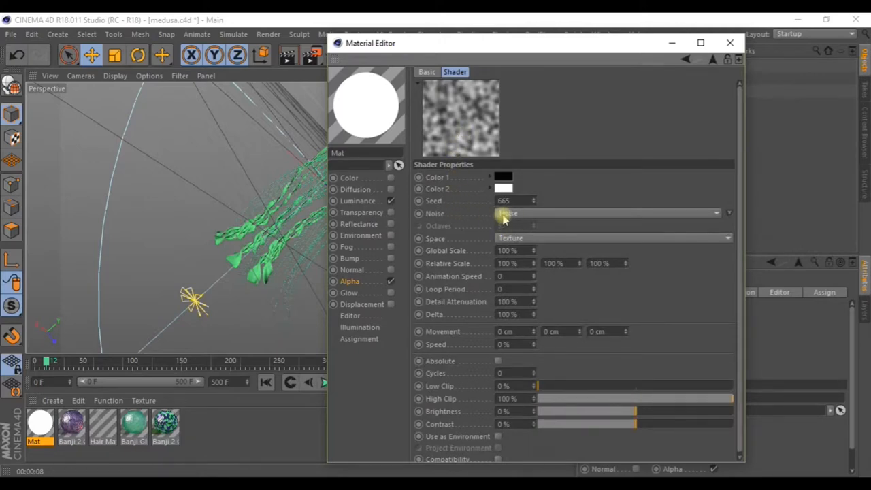
pyautogui.click(610, 212)
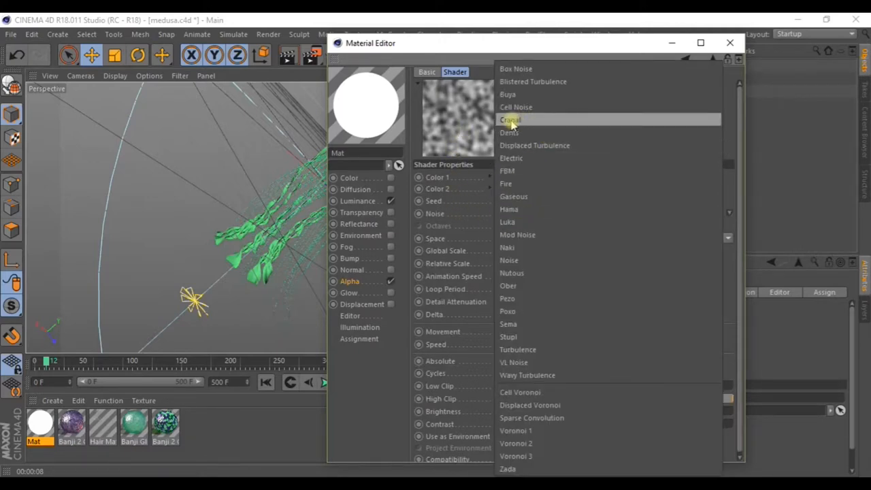
pyautogui.click(510, 120)
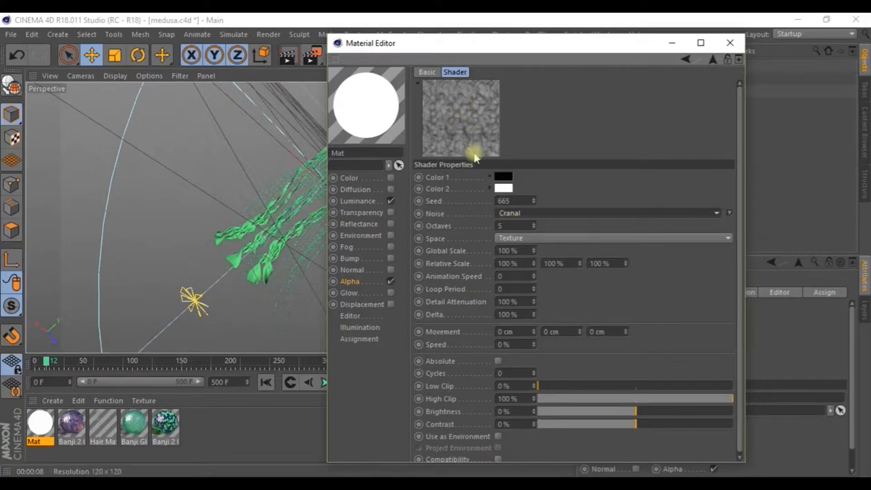
pyautogui.moveTo(470, 126)
pyautogui.write('257')
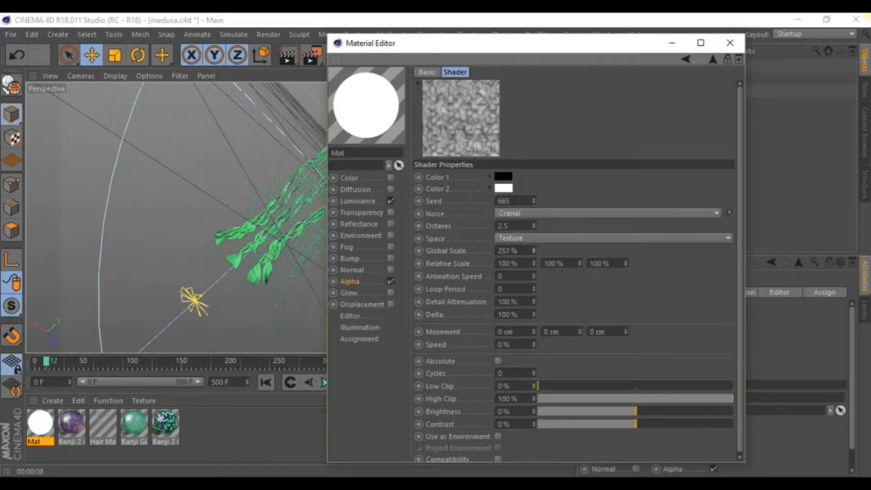
# - Set the noise to 188% global scale, 15–75% clip and −32% brightness
pyautogui.moveTo(517, 250); pyautogui.dragTo(533, 250)
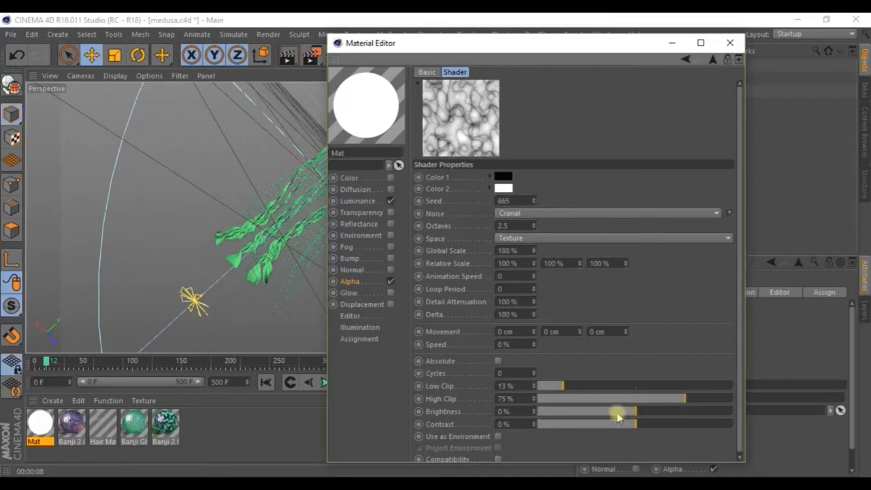
pyautogui.moveTo(615, 411); pyautogui.dragTo(596, 411)
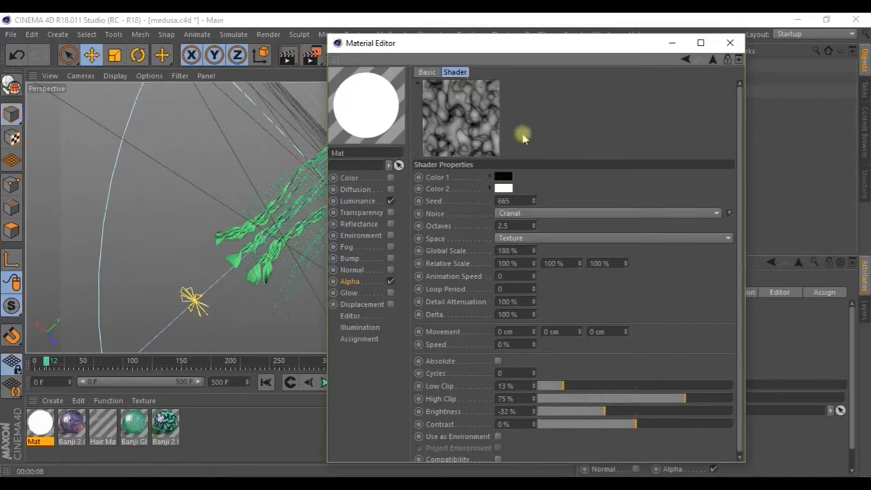
pyautogui.moveTo(629, 225)
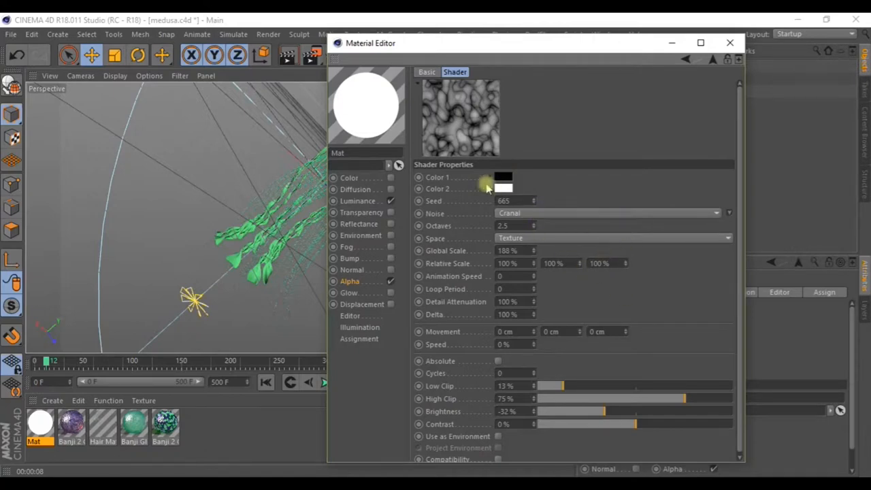
pyautogui.click(350, 280)
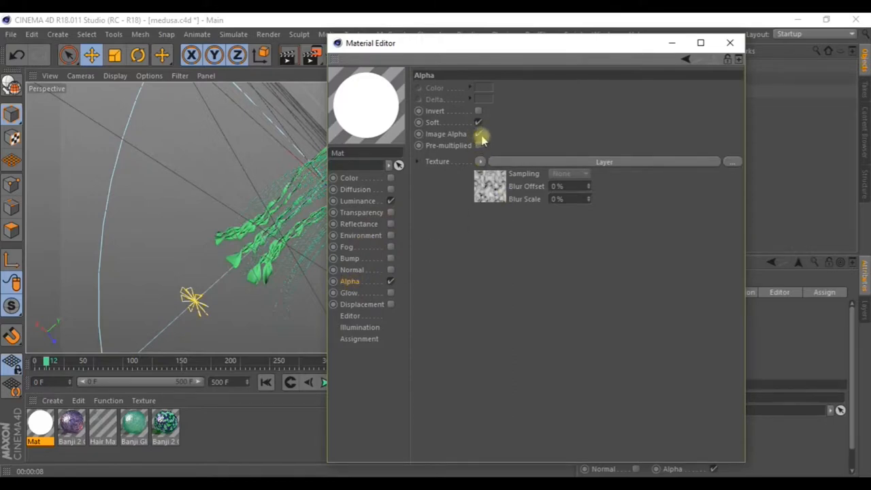
# - Turn off Image Alpha and reopen the Noise layer inside the layer shader
pyautogui.click(479, 133)
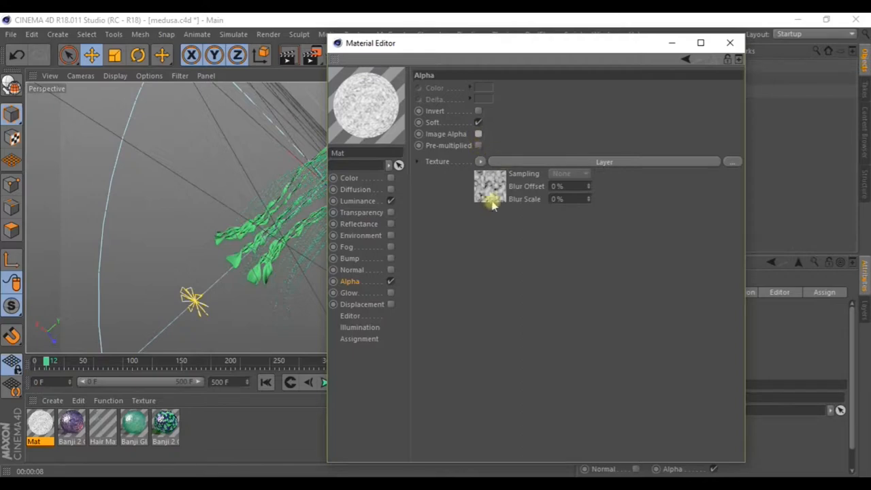
pyautogui.click(489, 188)
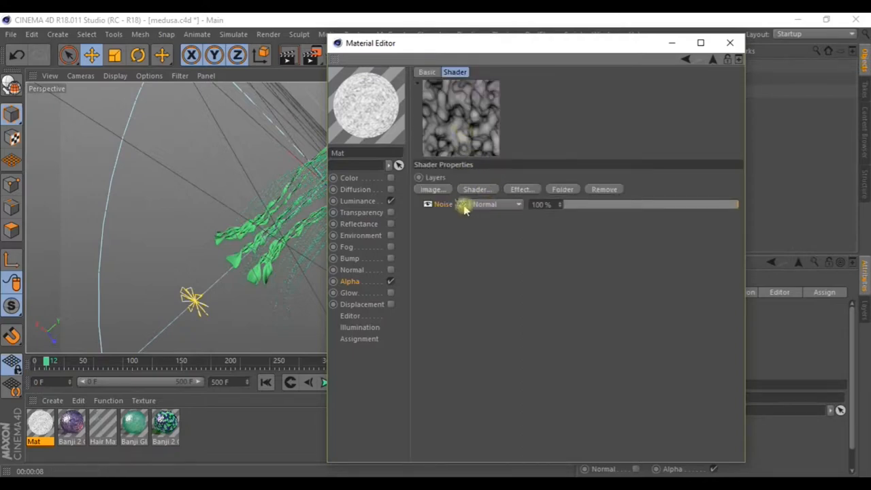
pyautogui.click(443, 204)
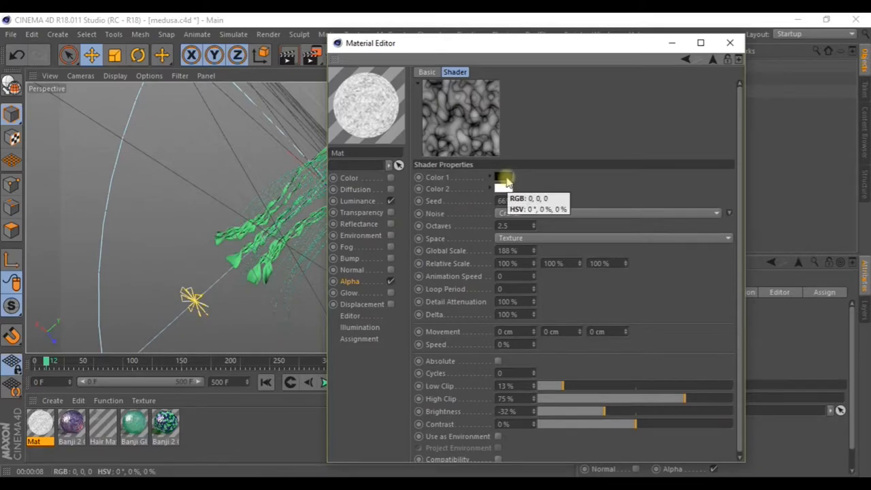
# - Set the noise colours to black and near-white, raise octaves to 2.8 and animation speed to 1.3
pyautogui.click(501, 178)
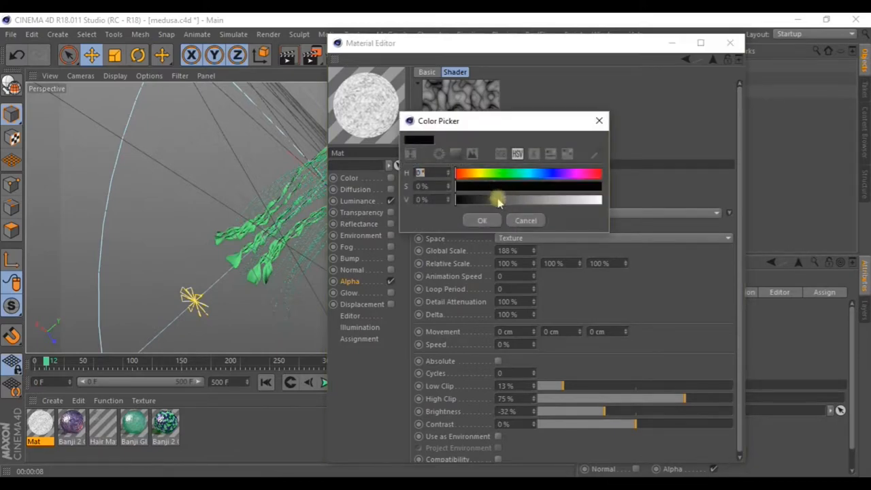
pyautogui.click(481, 221)
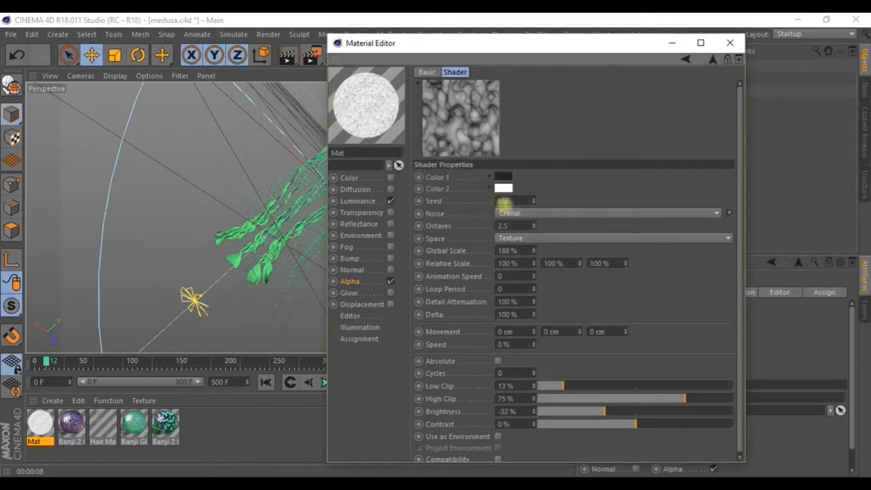
pyautogui.click(503, 188)
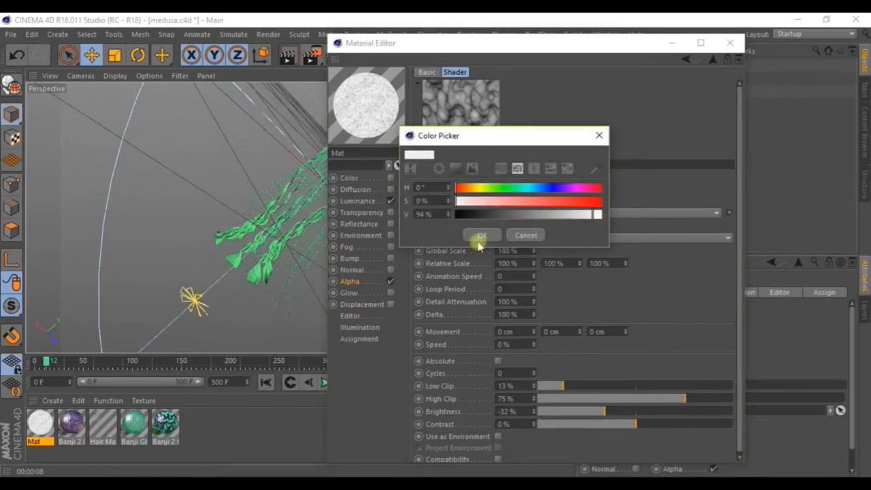
pyautogui.click(482, 234)
pyautogui.write('1.5')
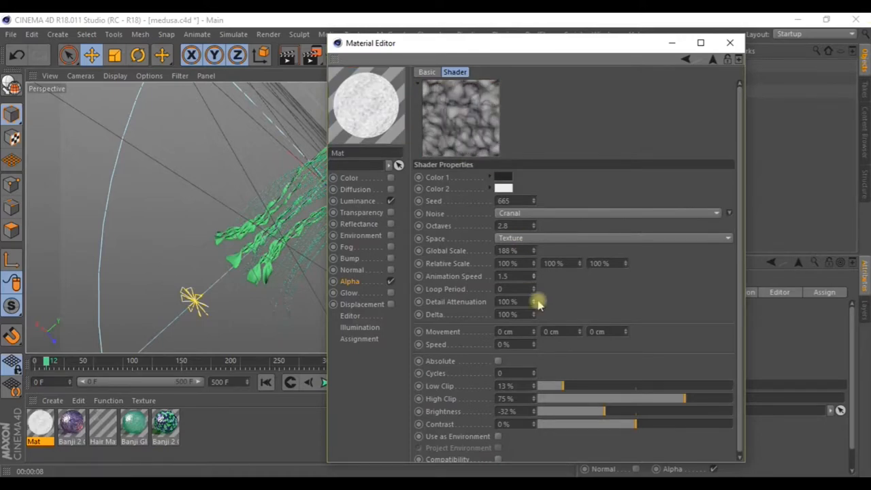
pyautogui.moveTo(534, 275); pyautogui.dragTo(534, 279)
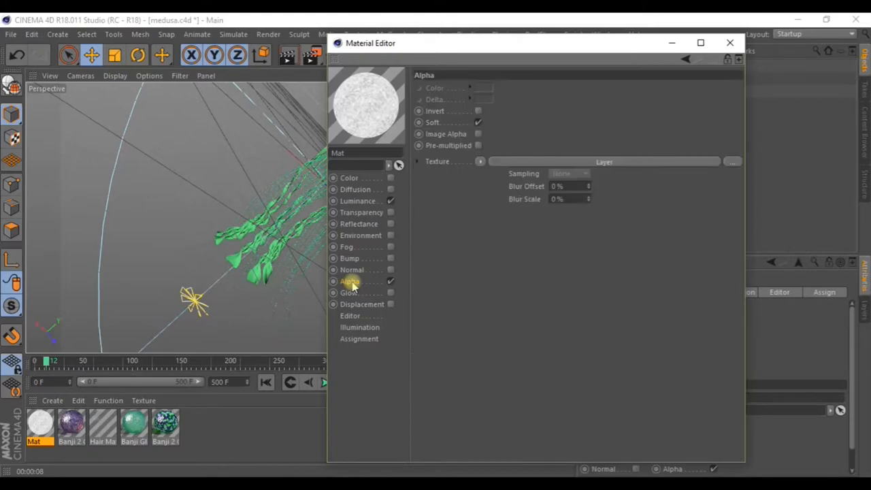
pyautogui.click(727, 43)
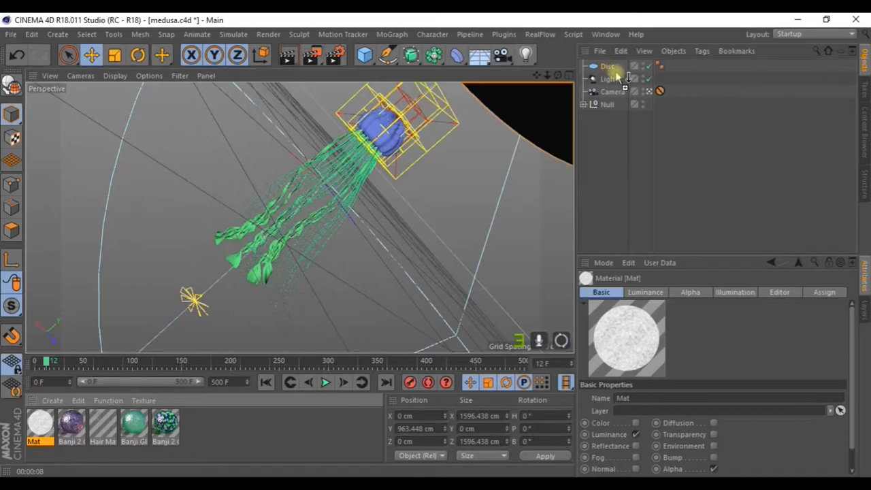
# - Render a preview of the scene, select the Disc and reopen its Mat material for editing
pyautogui.click(660, 91)
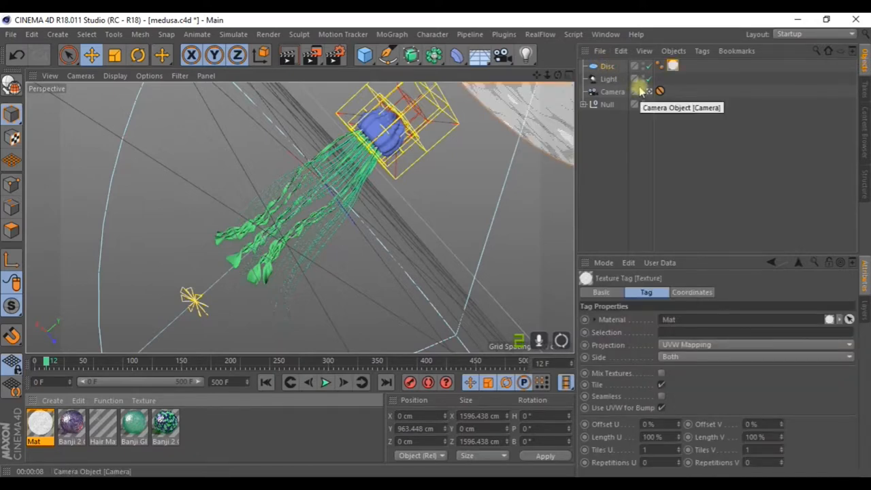
pyautogui.moveTo(299, 64)
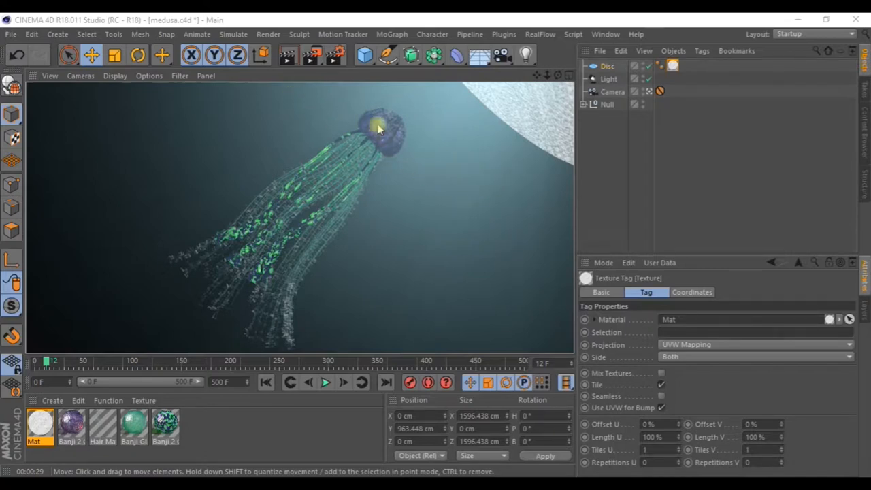
pyautogui.click(607, 79)
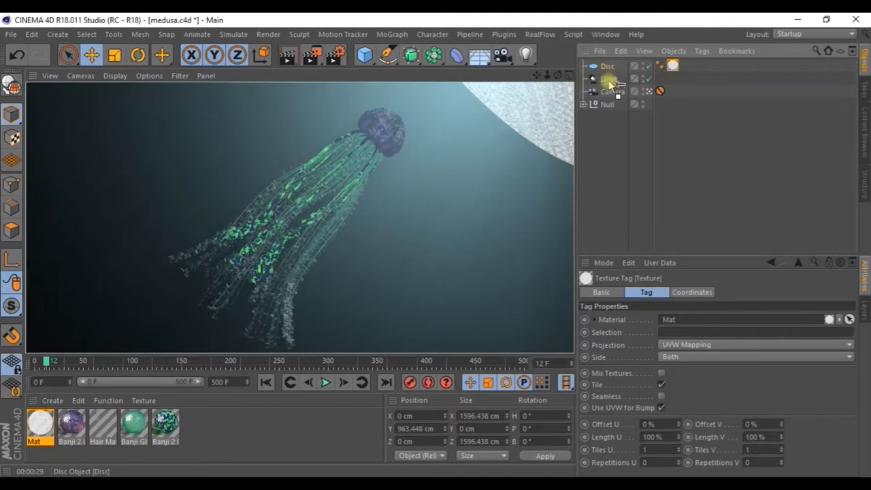
pyautogui.click(608, 79)
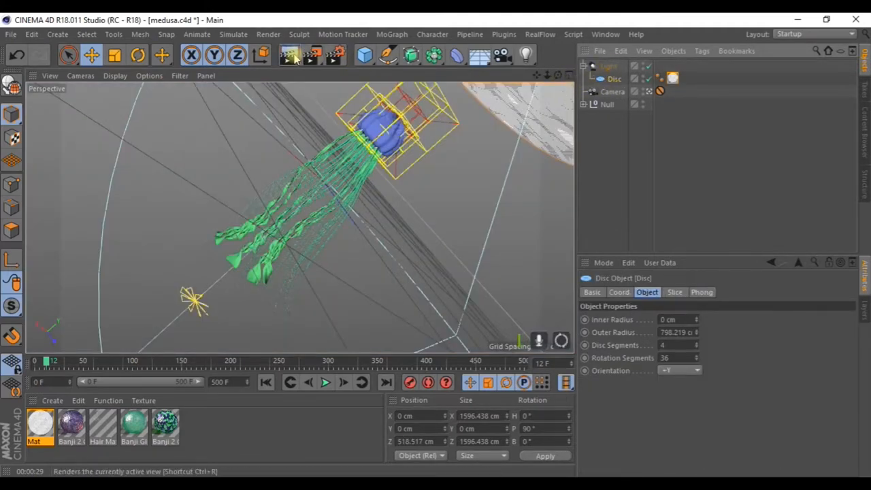
pyautogui.click(292, 55)
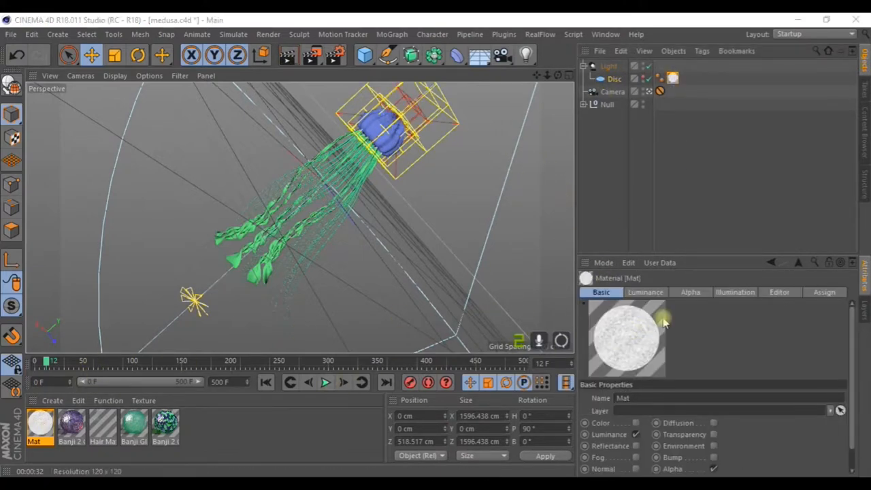
pyautogui.doubleClick(626, 341)
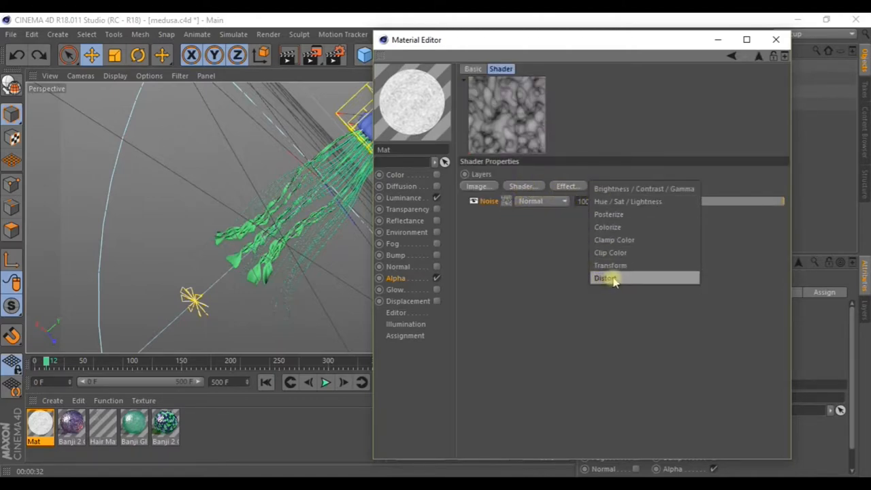
# - Add a Distort effect to the alpha layer using Cranal noise with Cycle wrap mode
pyautogui.click(605, 278)
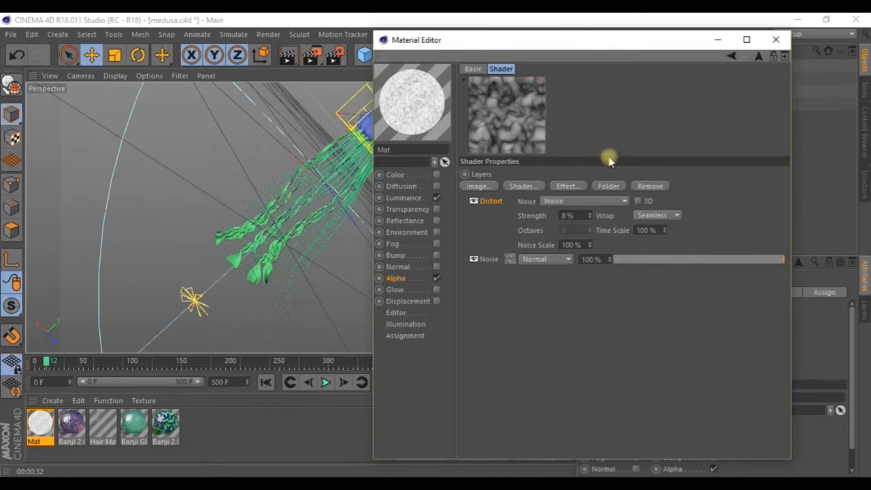
pyautogui.click(582, 200)
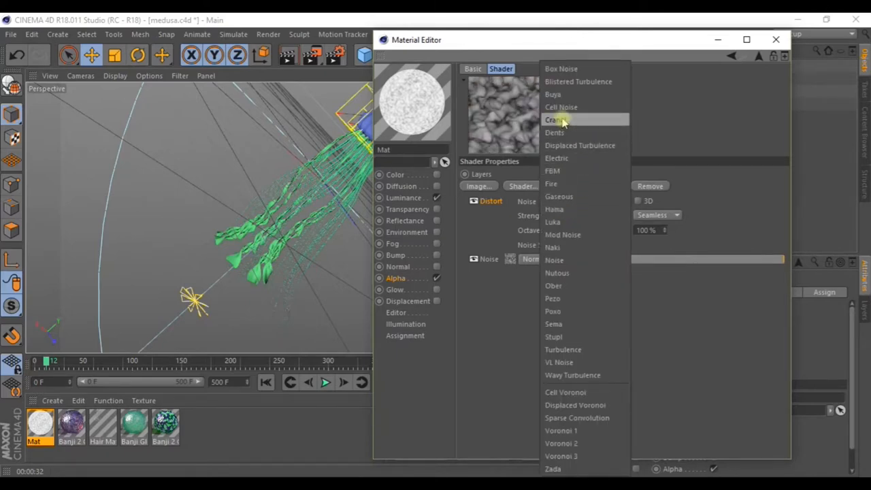
pyautogui.click(554, 119)
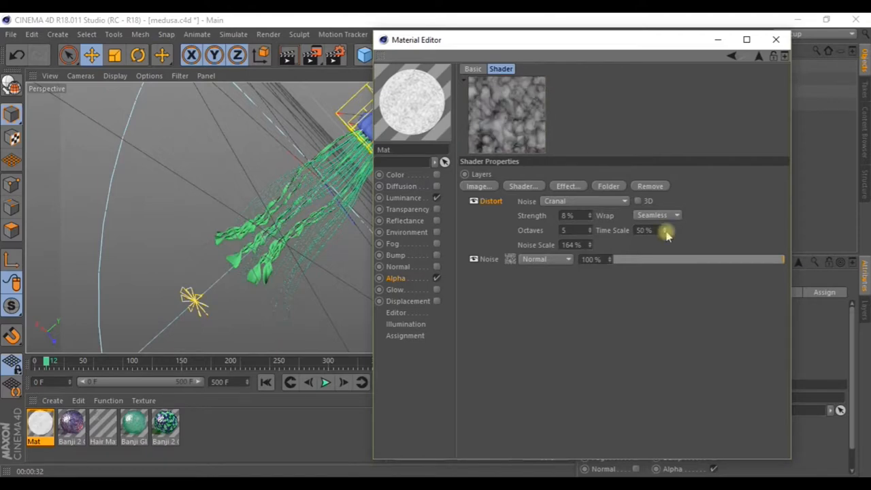
pyautogui.click(656, 215)
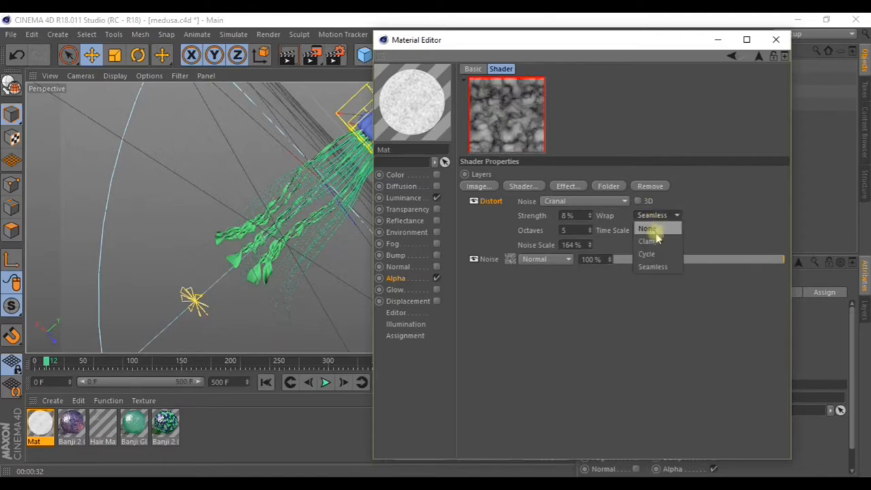
pyautogui.click(646, 255)
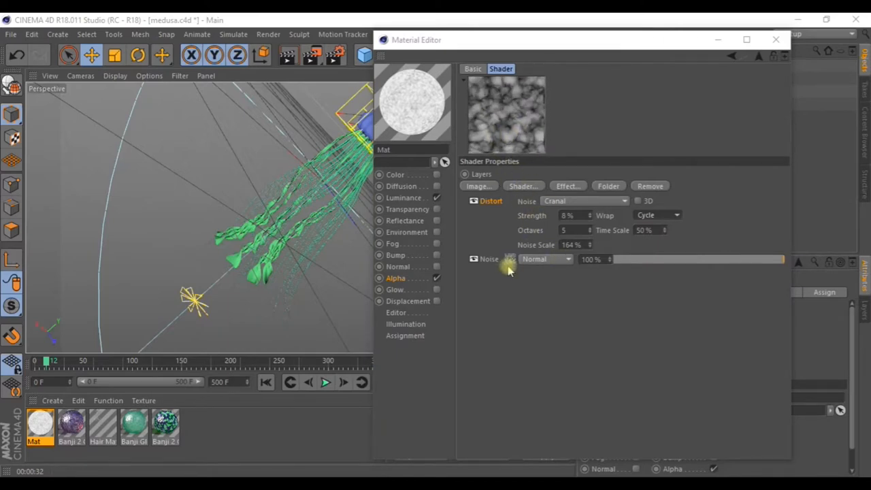
pyautogui.click(503, 259)
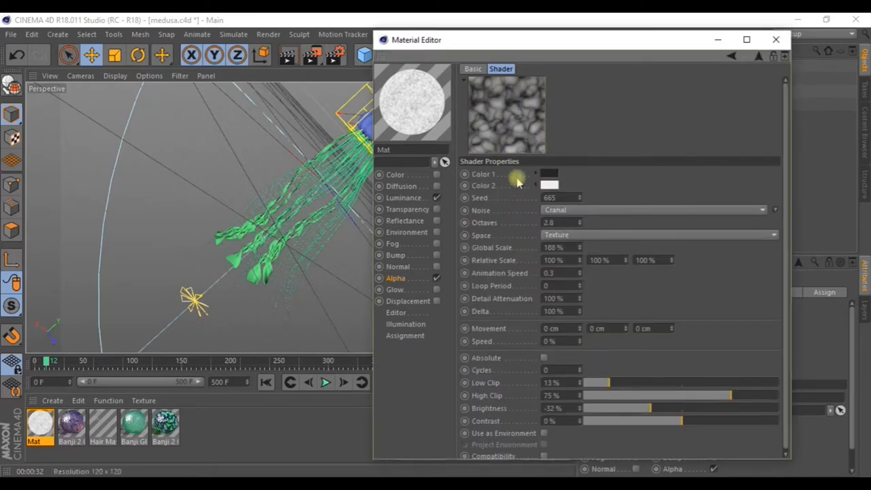
# - Check the first noise colour and set low clip around 21% and high clip around 63%
pyautogui.click(547, 185)
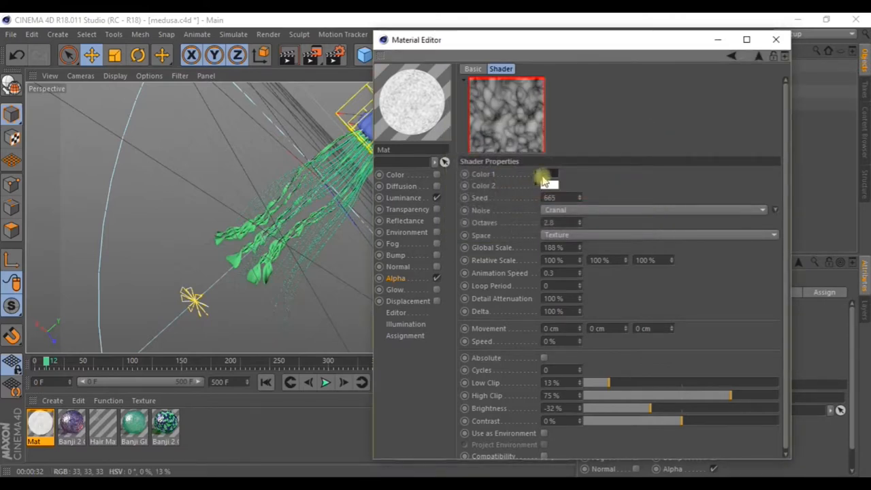
pyautogui.click(547, 176)
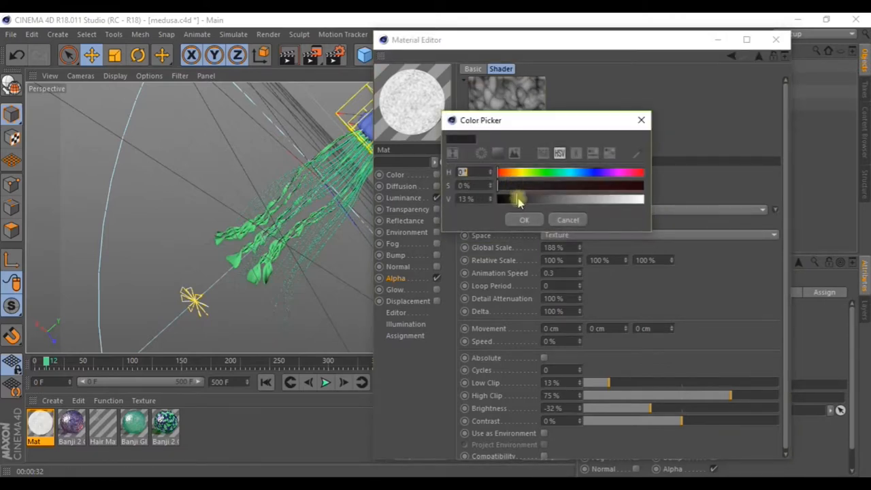
pyautogui.click(524, 219)
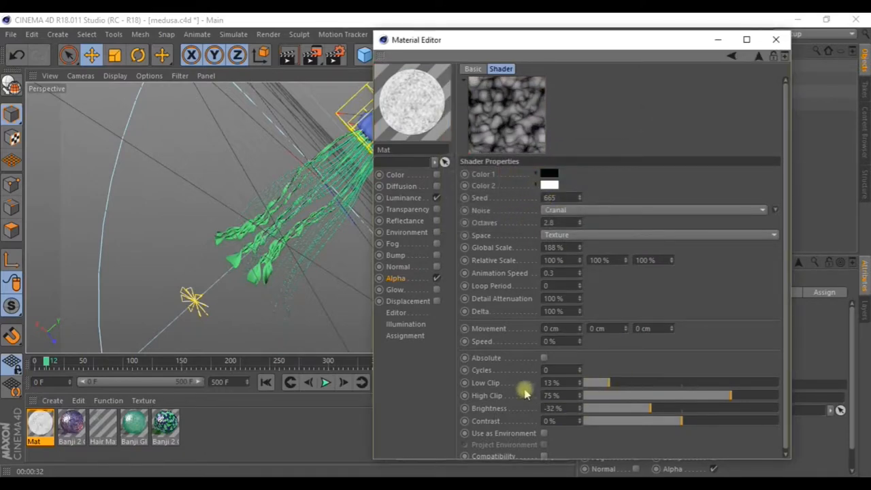
pyautogui.moveTo(610, 383); pyautogui.dragTo(592, 383)
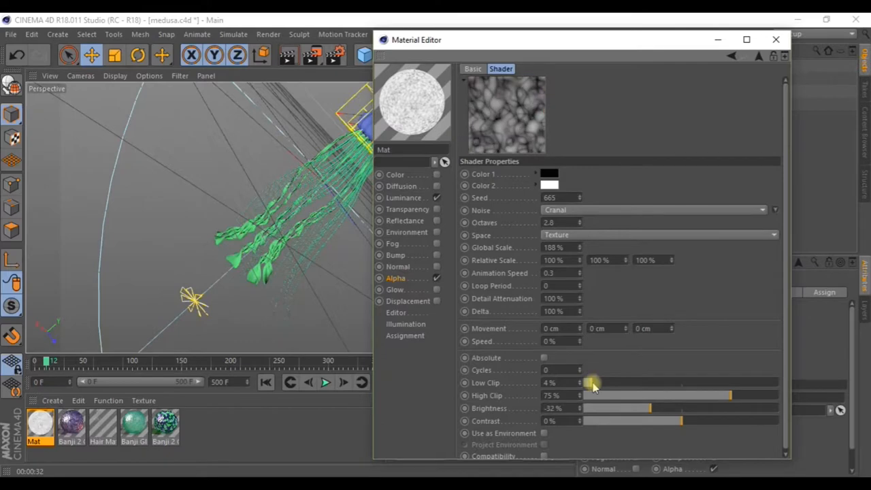
pyautogui.moveTo(592, 383); pyautogui.dragTo(619, 383)
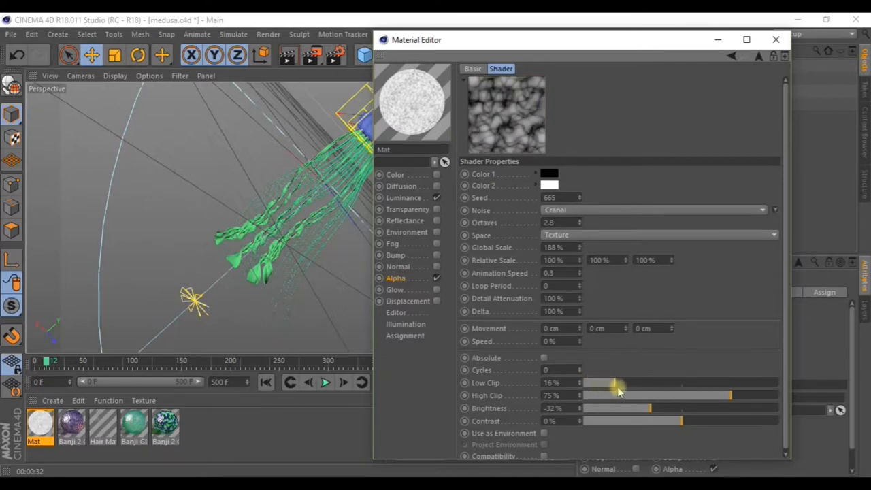
pyautogui.moveTo(732, 395); pyautogui.dragTo(769, 394)
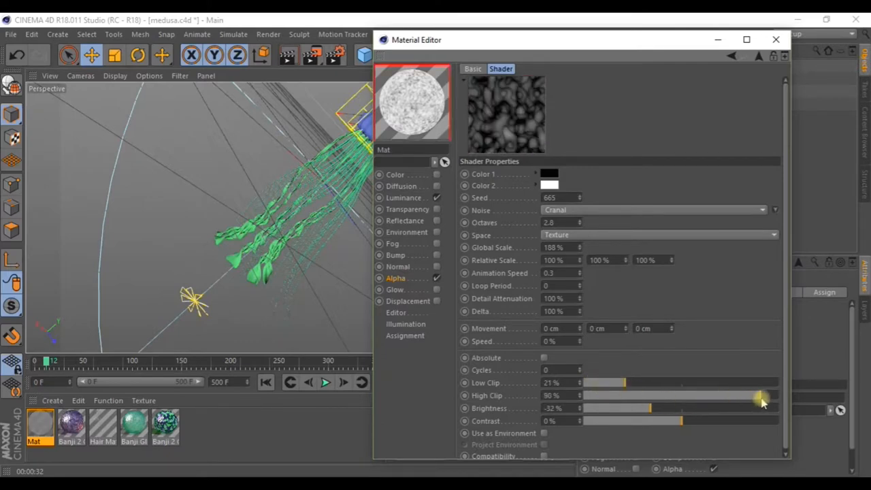
pyautogui.moveTo(762, 394); pyautogui.dragTo(660, 395)
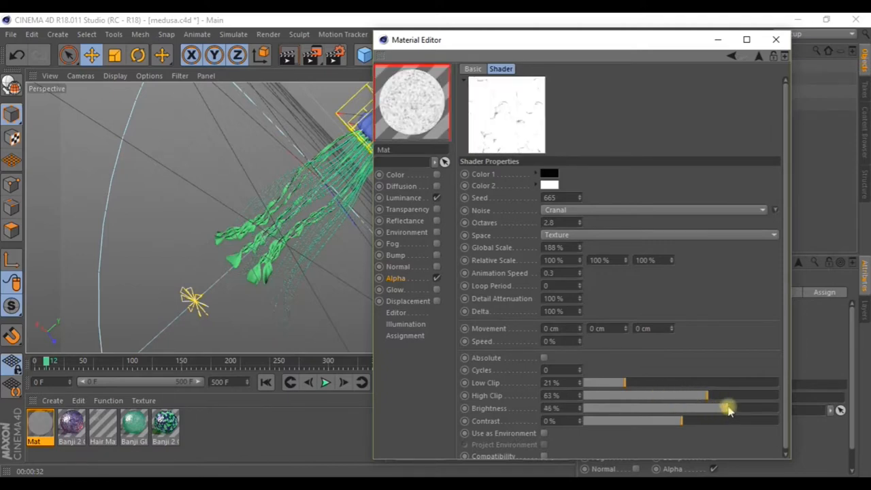
# - Retune clip, brightness and contrast into bold black-and-white blotches and close the editor
pyautogui.moveTo(729, 409); pyautogui.dragTo(647, 408)
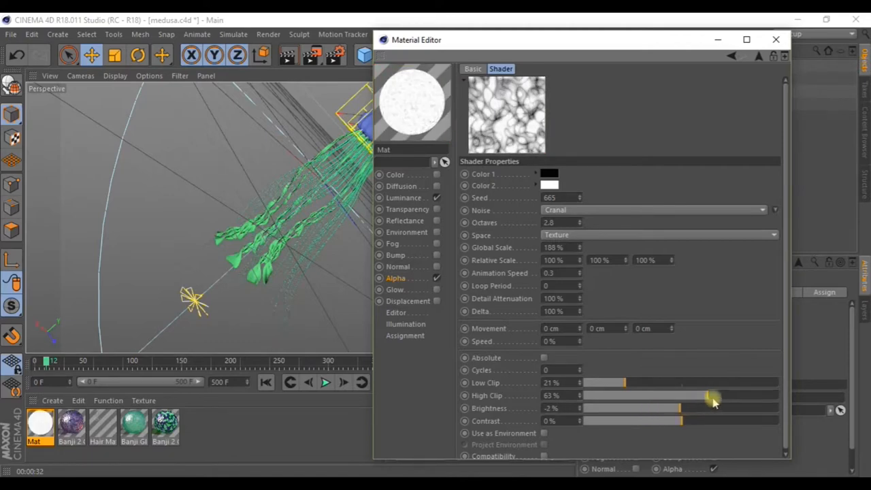
pyautogui.moveTo(711, 395); pyautogui.dragTo(633, 395)
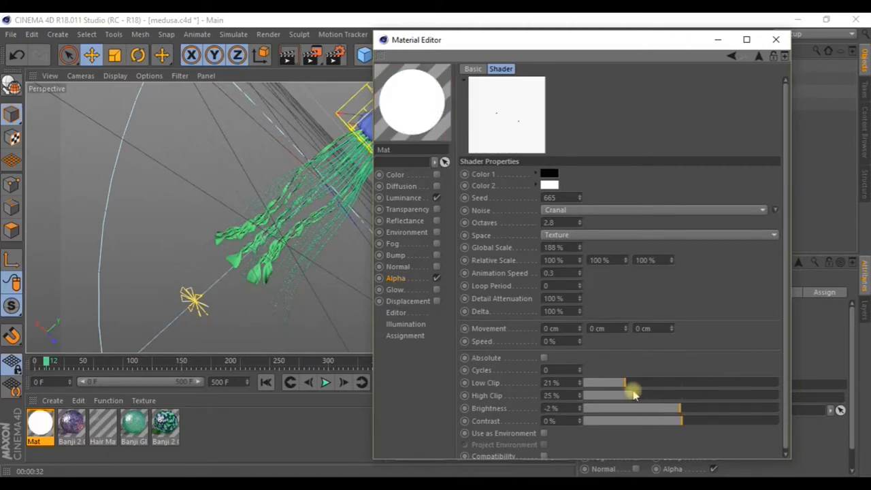
pyautogui.moveTo(626, 394); pyautogui.dragTo(678, 394)
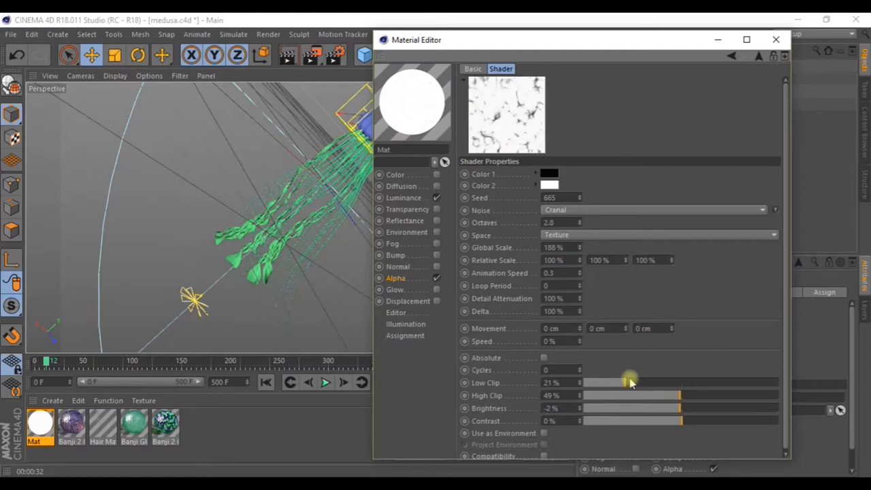
pyautogui.moveTo(626, 382); pyautogui.dragTo(728, 382)
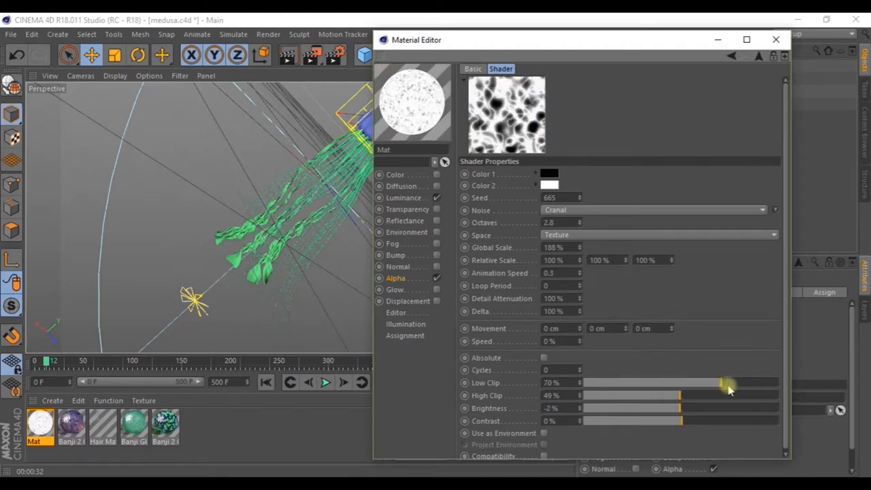
pyautogui.moveTo(728, 383); pyautogui.dragTo(705, 383)
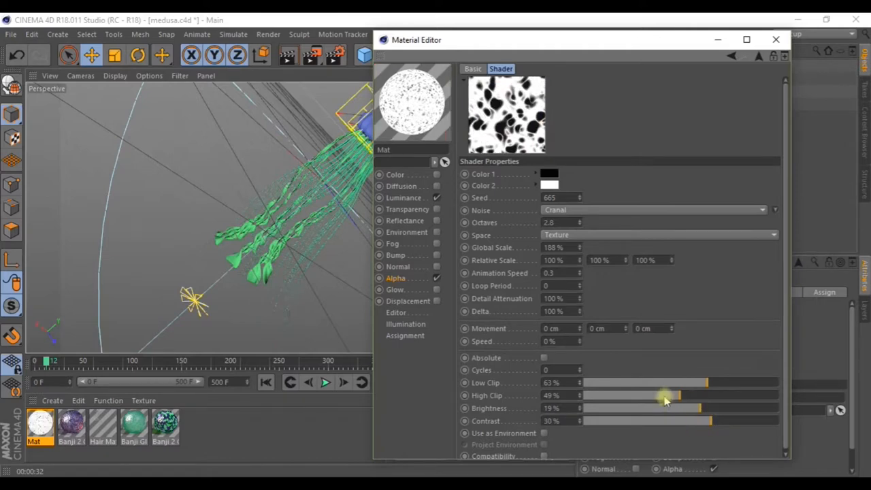
pyautogui.moveTo(664, 395); pyautogui.dragTo(705, 401)
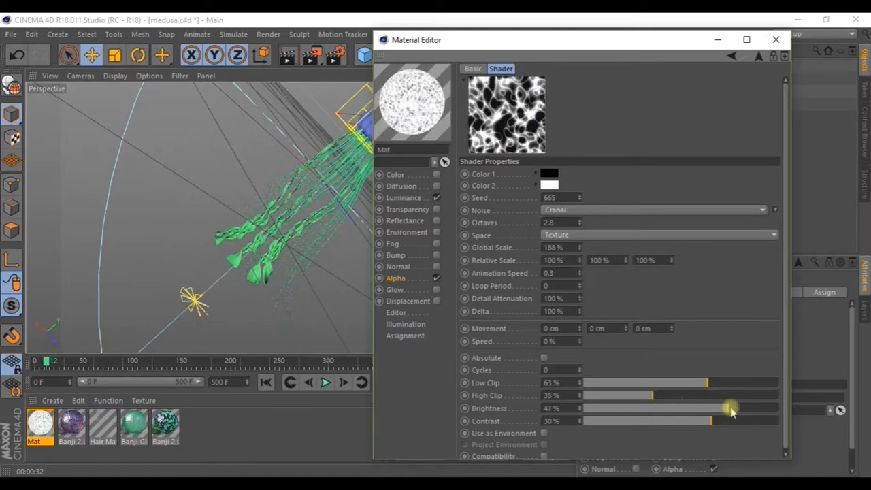
pyautogui.moveTo(732, 408); pyautogui.dragTo(705, 408)
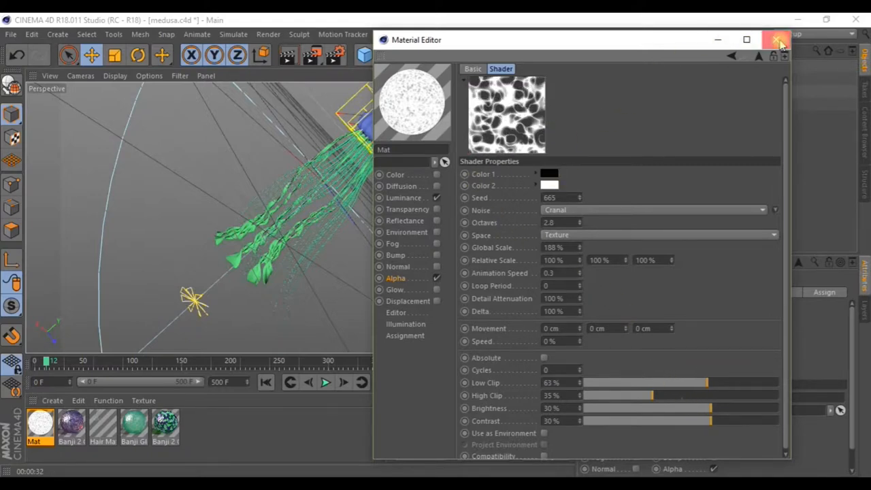
pyautogui.click(774, 39)
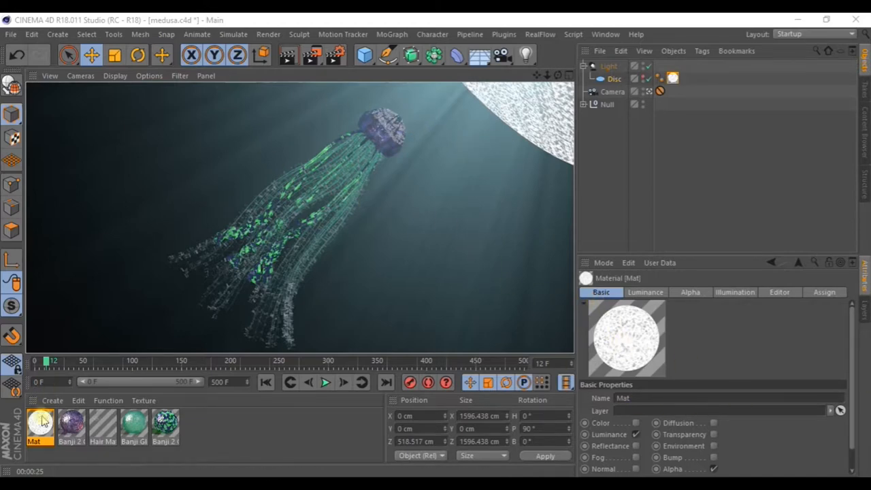
# - Review the Mat material after the render, then select the Disc to show its radius settings
pyautogui.doubleClick(43, 433)
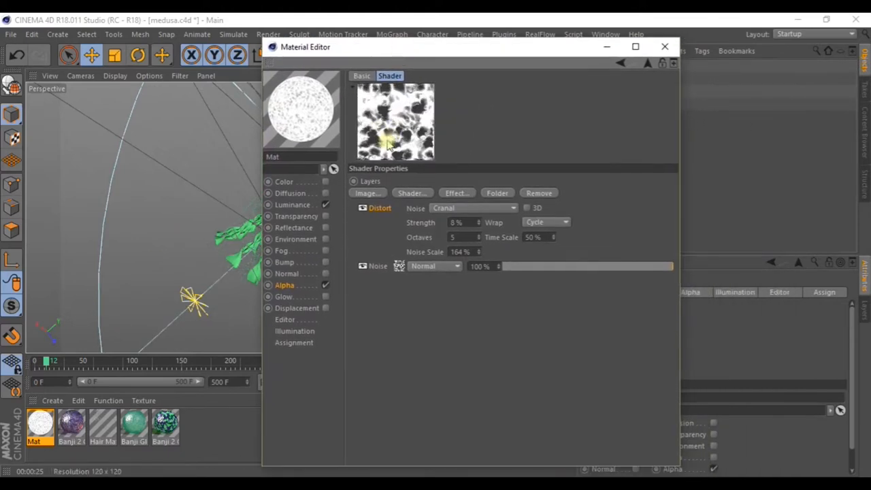
pyautogui.click(664, 46)
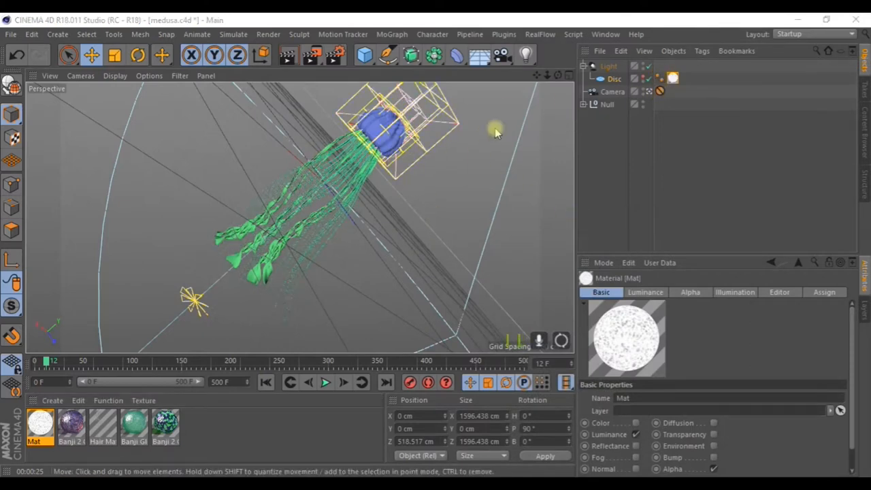
pyautogui.click(610, 78)
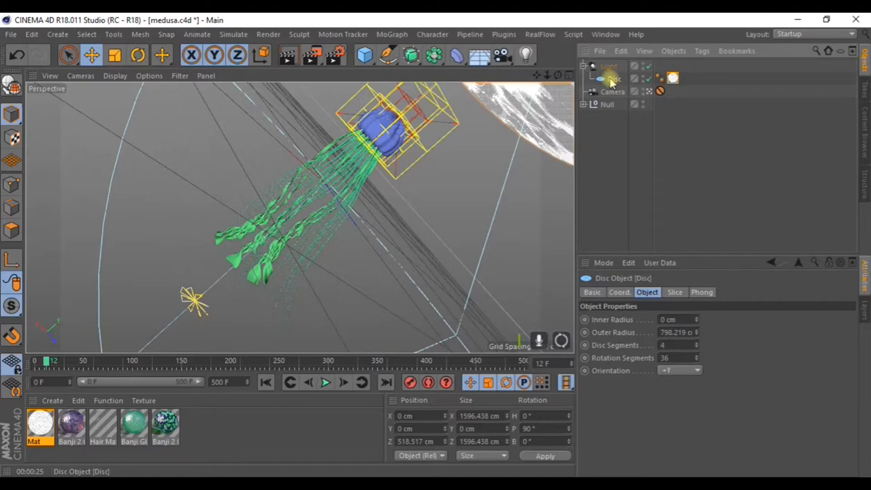
# - Add a Compositing tag to the Disc from the Cinema 4D Tags menu
pyautogui.rightClick(609, 78)
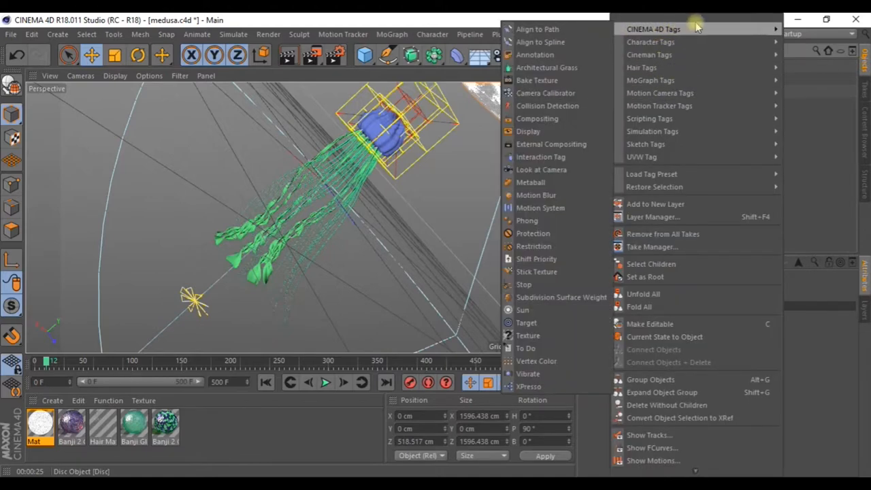
pyautogui.moveTo(547, 125)
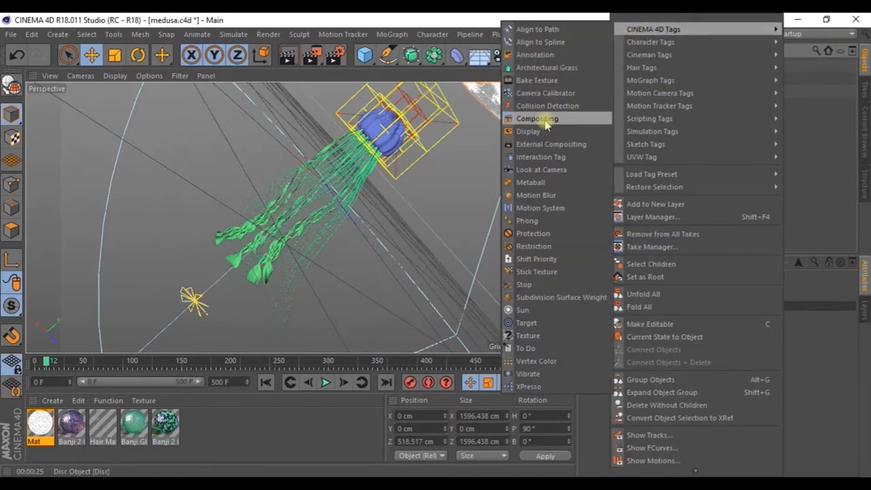
pyautogui.click(536, 118)
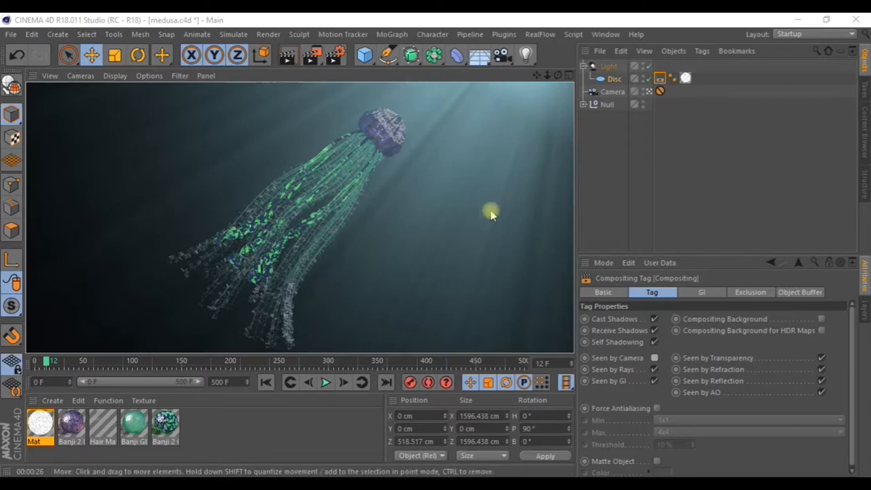
pyautogui.moveTo(661, 143)
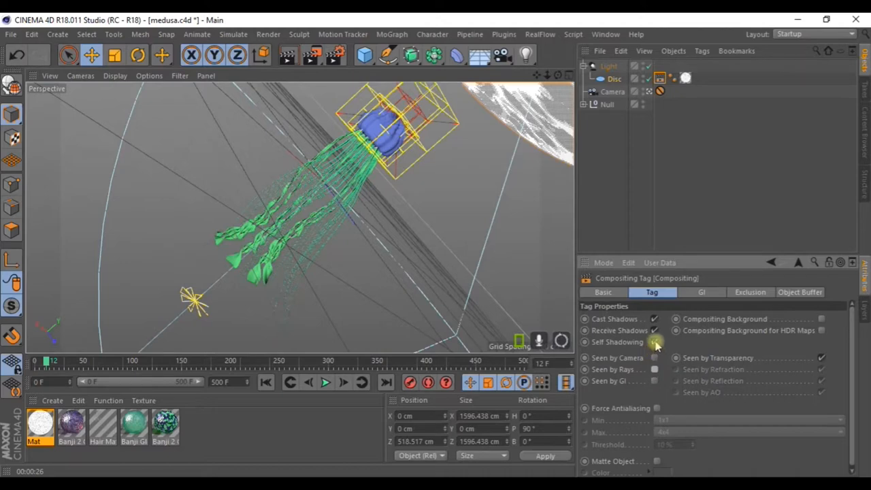
# - Uncheck Receive Shadows on the disc's Compositing tag and select the camera
pyautogui.click(656, 342)
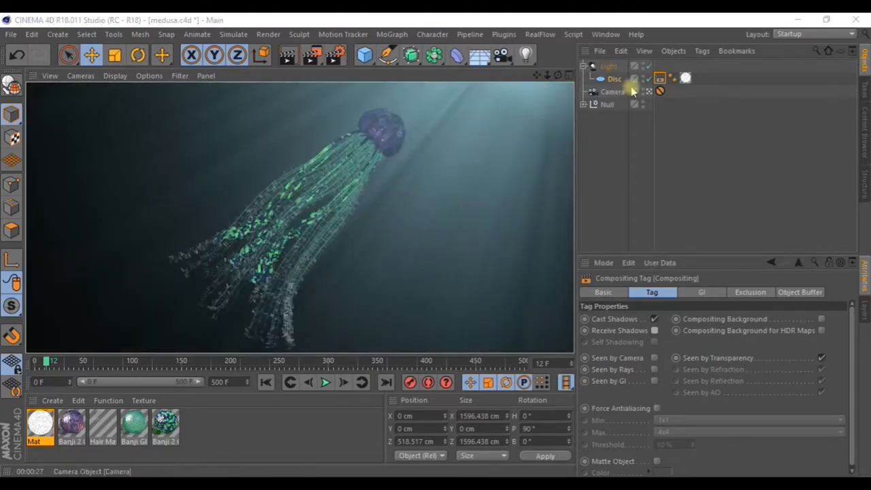
pyautogui.click(607, 65)
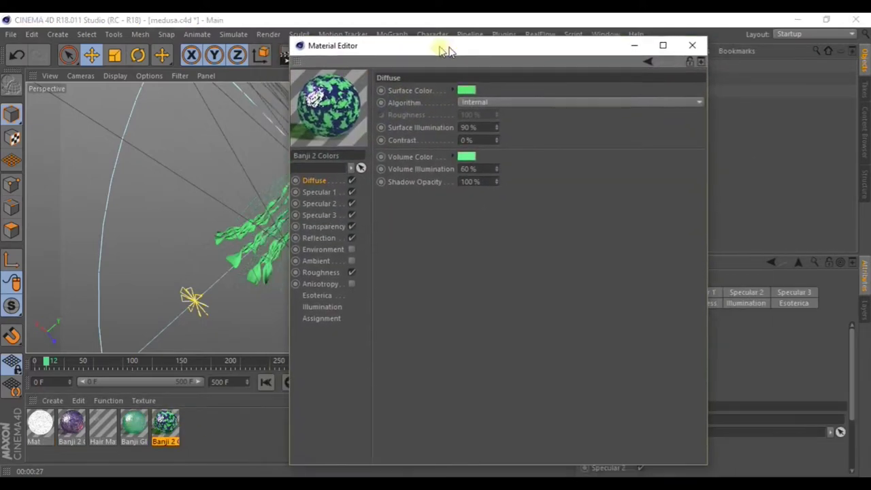
# - Load the Banji Glass 005 preset from the Content Browser and inspect its Reflection channel
pyautogui.click(692, 45)
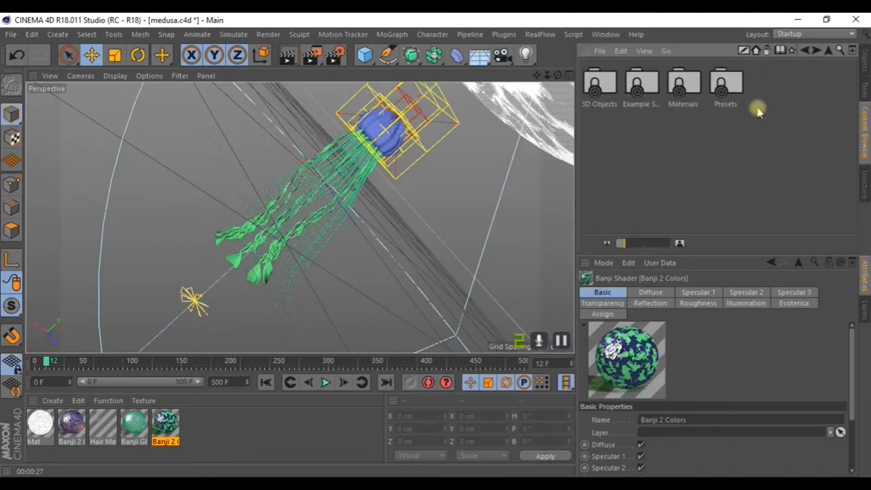
pyautogui.click(809, 49)
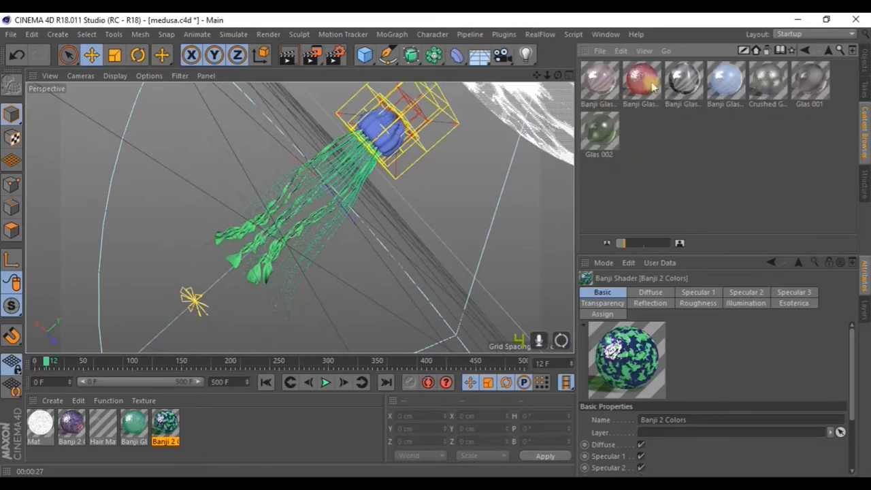
pyautogui.click(724, 82)
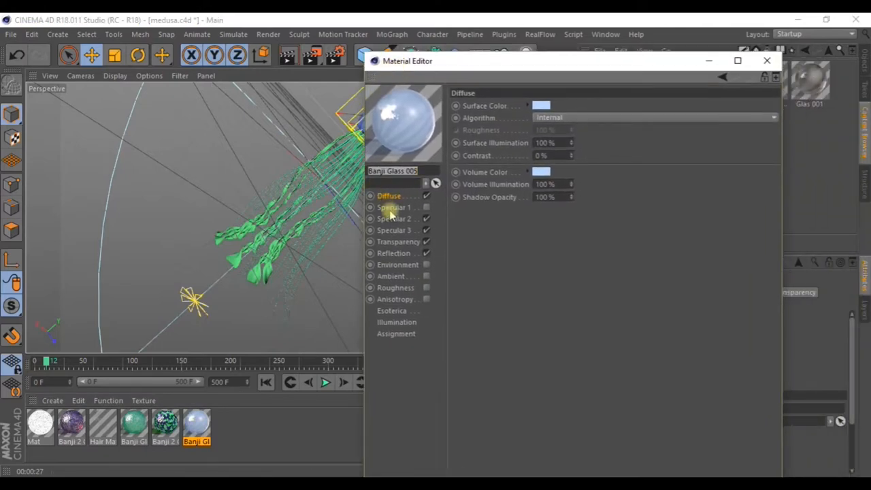
pyautogui.click(393, 252)
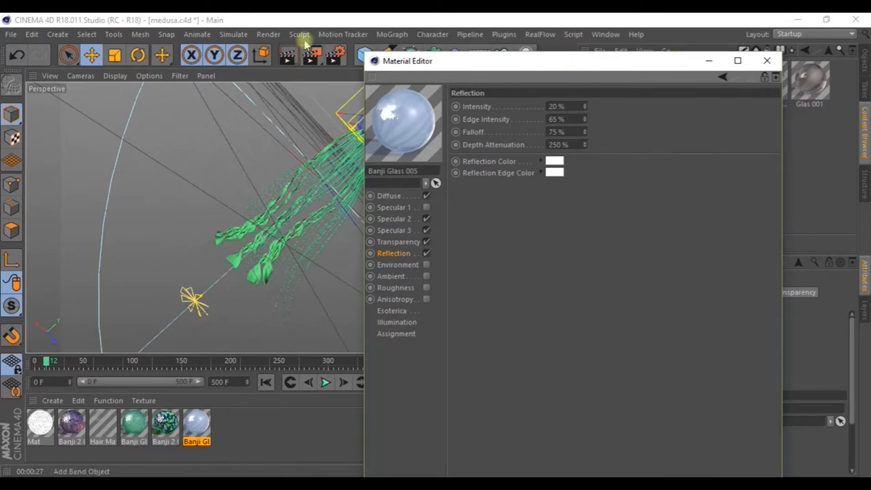
pyautogui.click(765, 62)
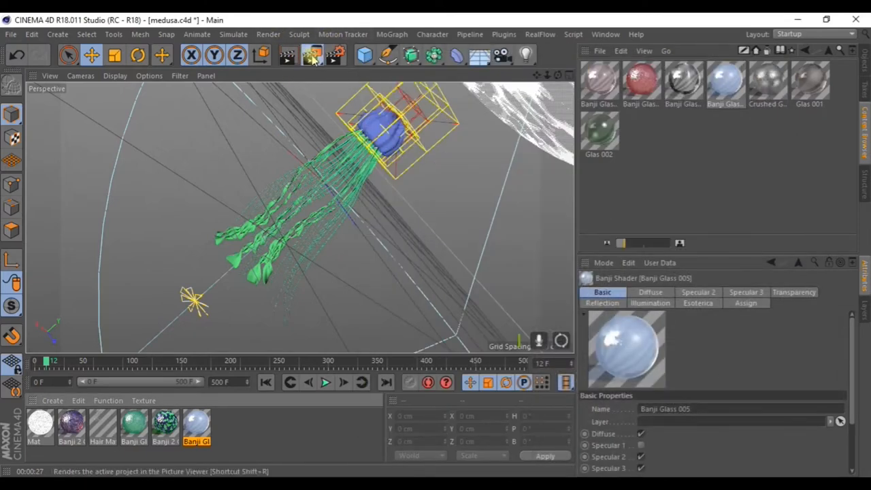
# - Start a Render Region test render over the jellyfish tentacles
pyautogui.click(308, 53)
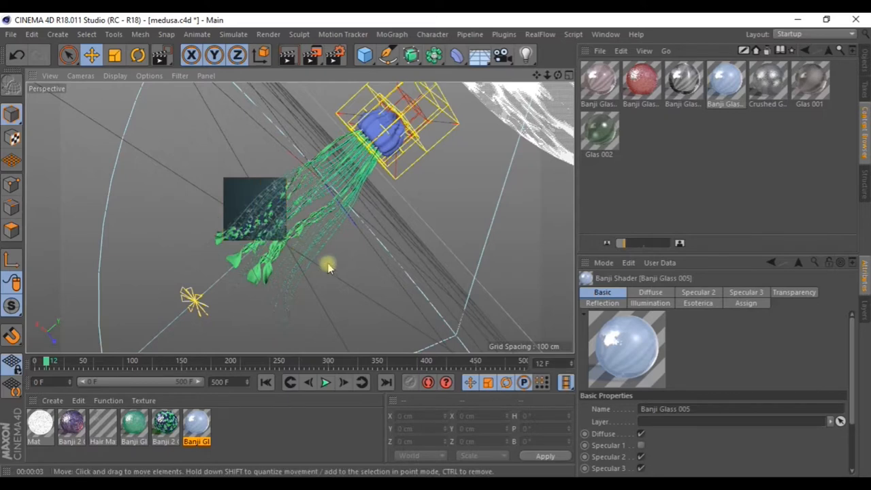
pyautogui.moveTo(262, 229)
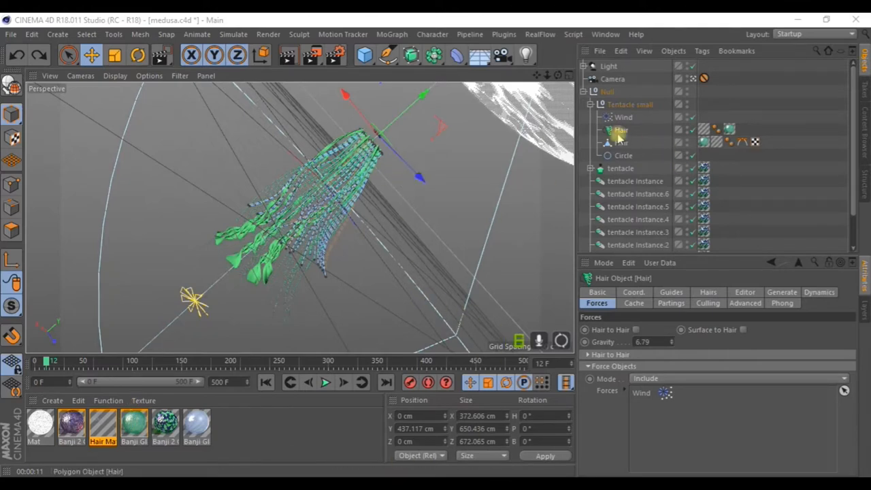
# - Select the small tentacle's Hair object and its converted polygon mesh for subdivision smoothing
pyautogui.click(626, 103)
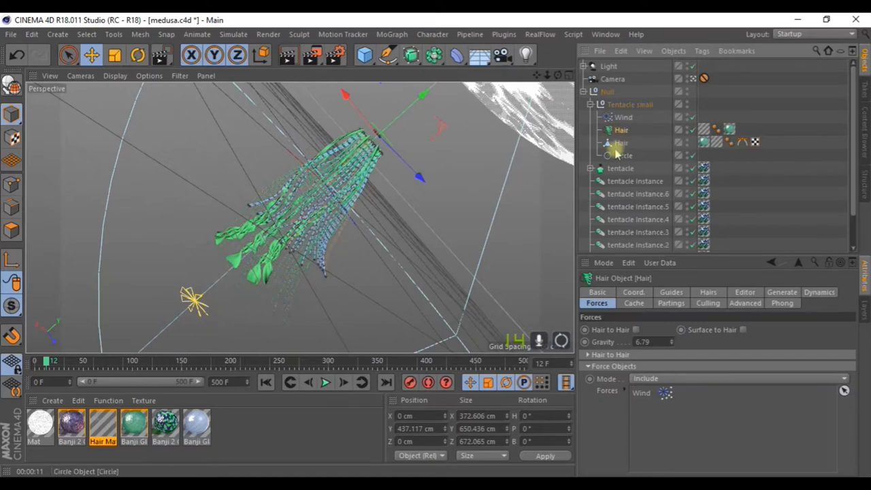
pyautogui.click(621, 129)
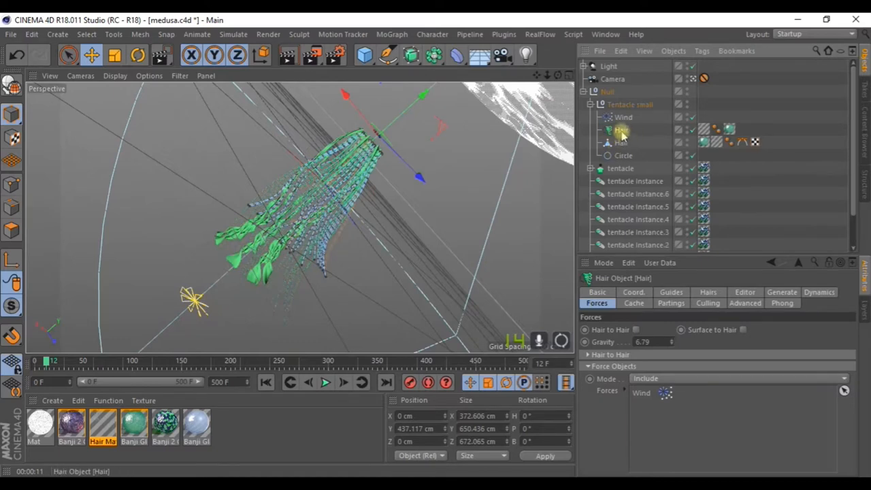
pyautogui.moveTo(619, 139)
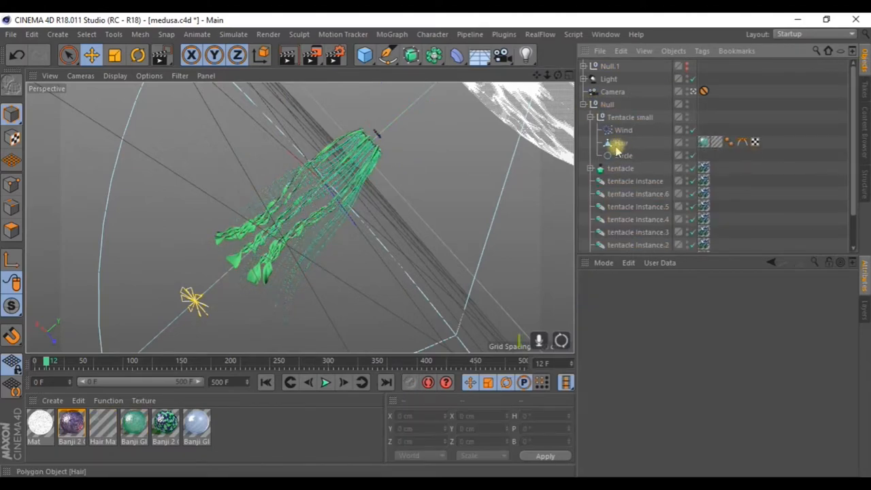
pyautogui.click(620, 143)
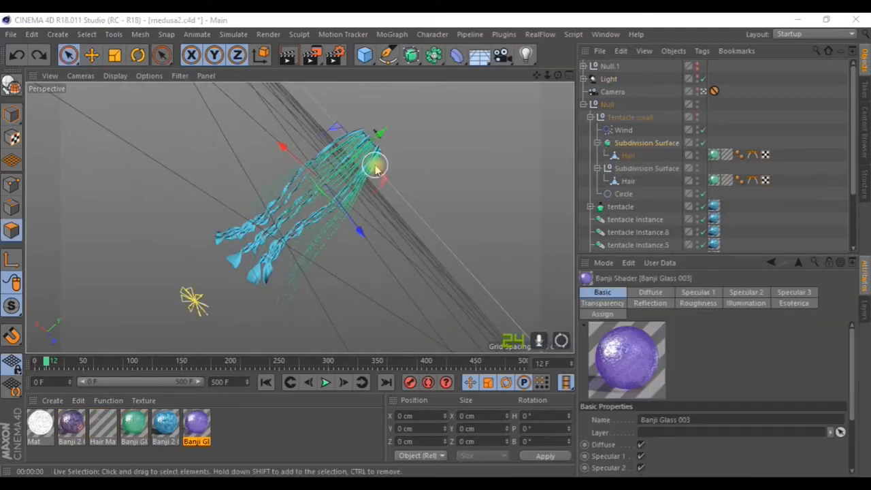
pyautogui.click(590, 103)
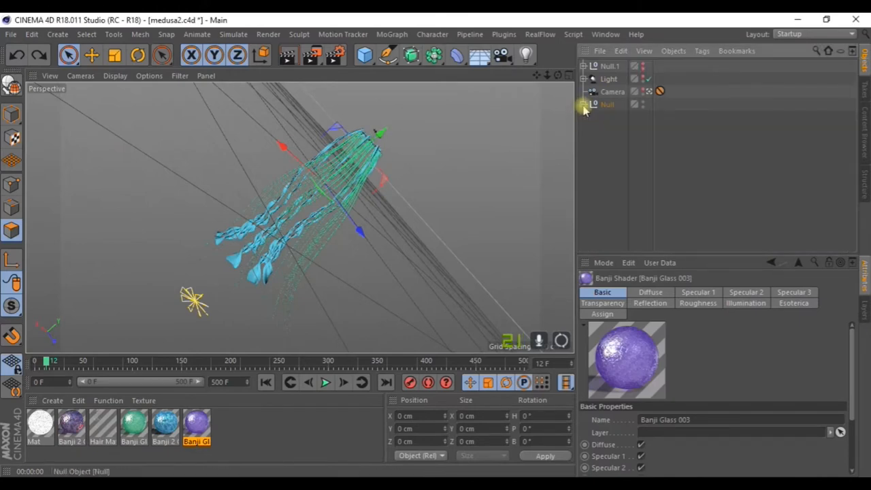
pyautogui.click(608, 104)
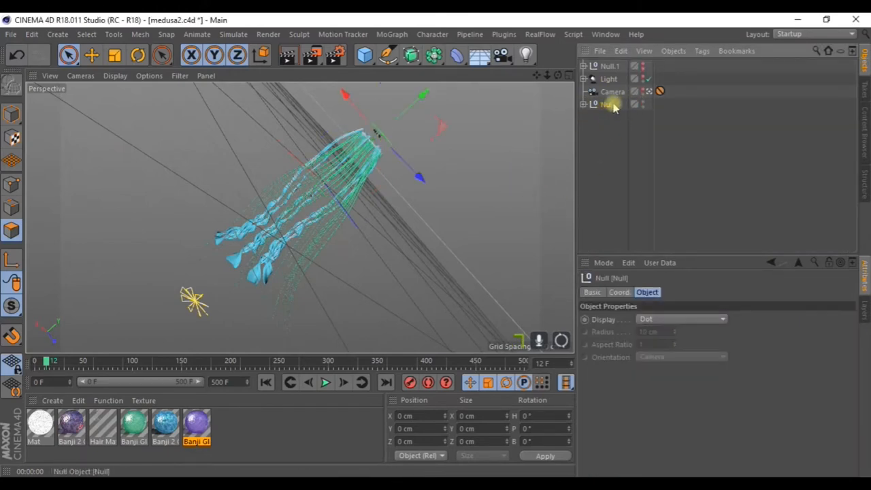
pyautogui.click(588, 103)
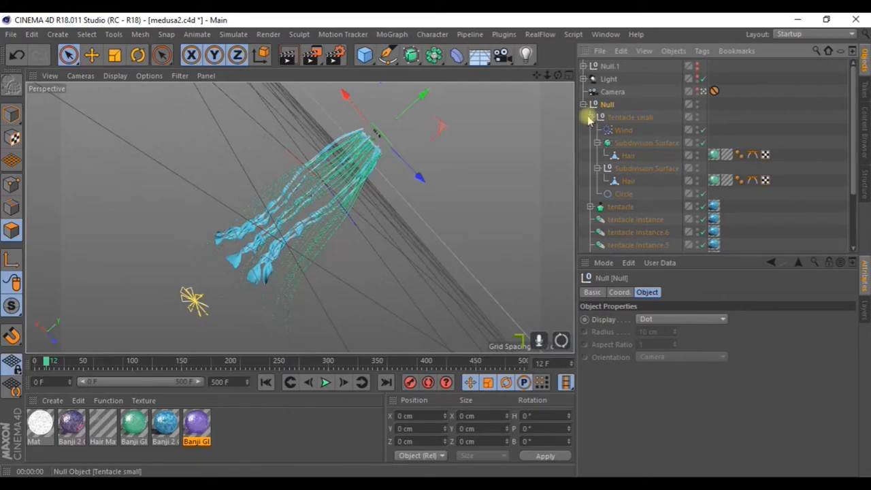
pyautogui.click(596, 130)
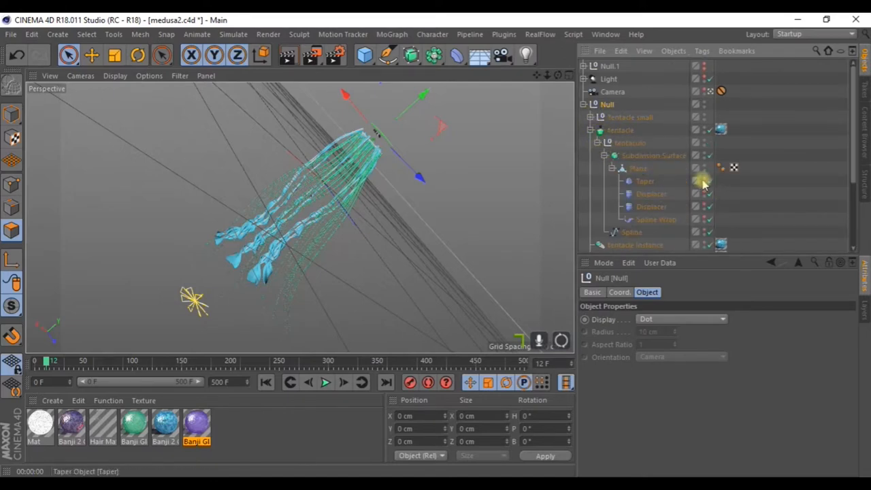
pyautogui.moveTo(705, 181)
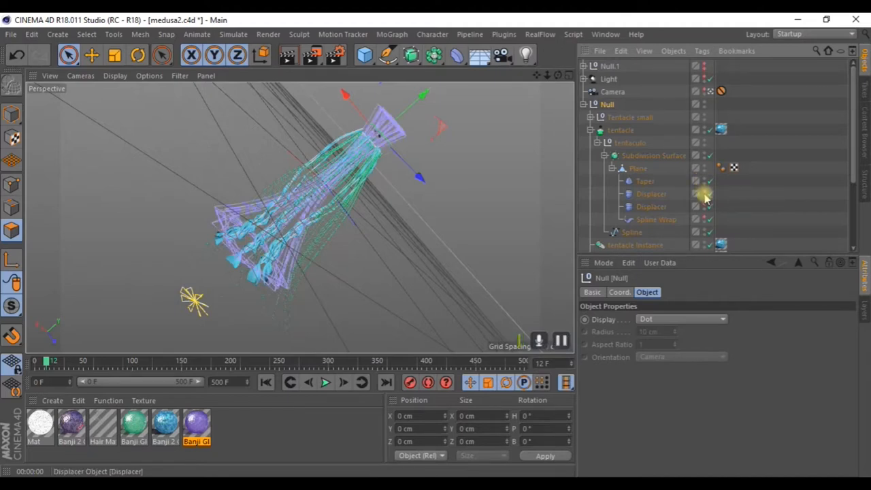
pyautogui.scroll(-3)
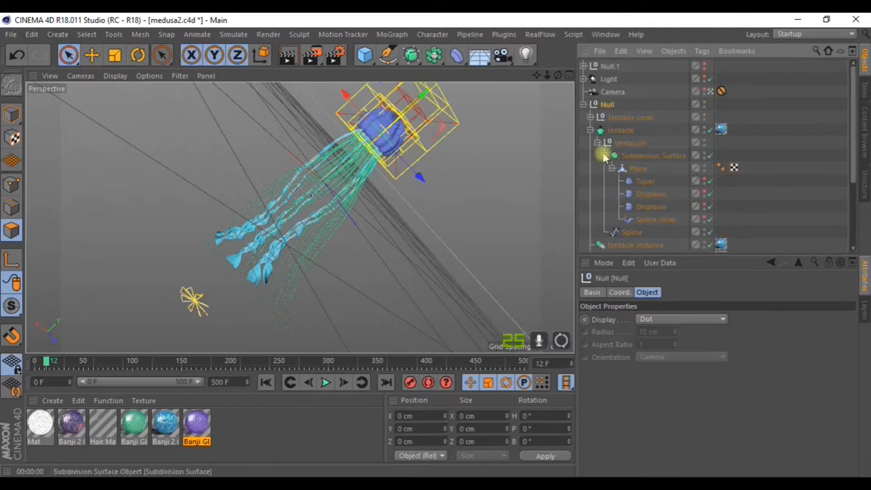
pyautogui.click(638, 169)
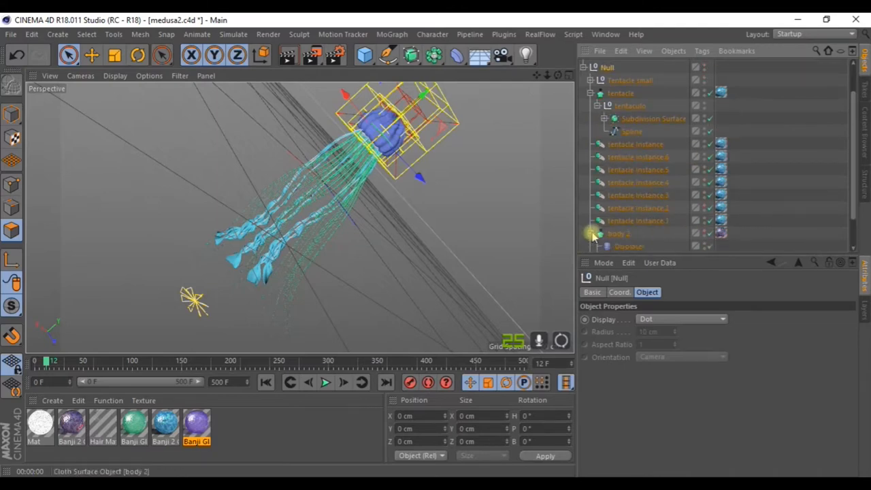
pyautogui.click(590, 234)
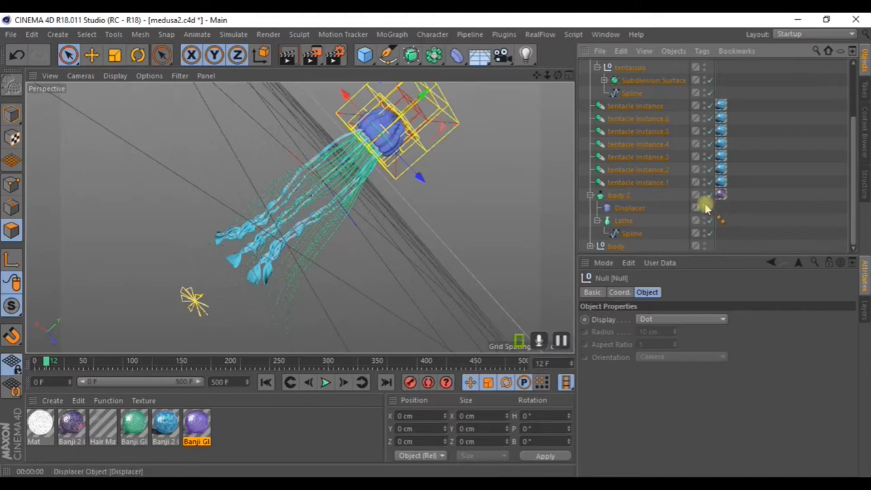
pyautogui.click(623, 221)
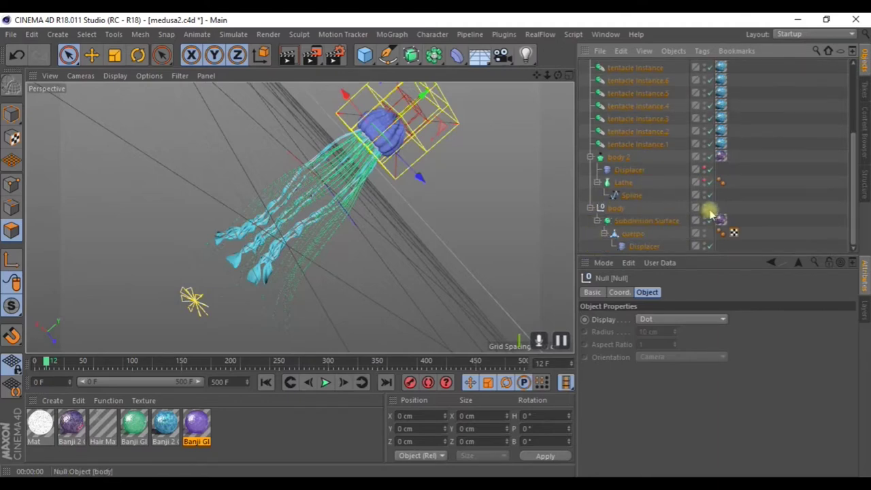
pyautogui.click(633, 232)
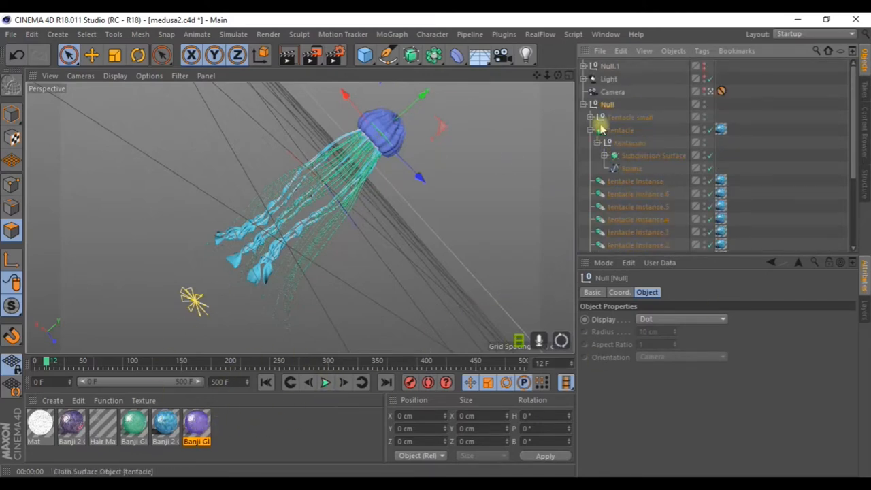
pyautogui.click(591, 105)
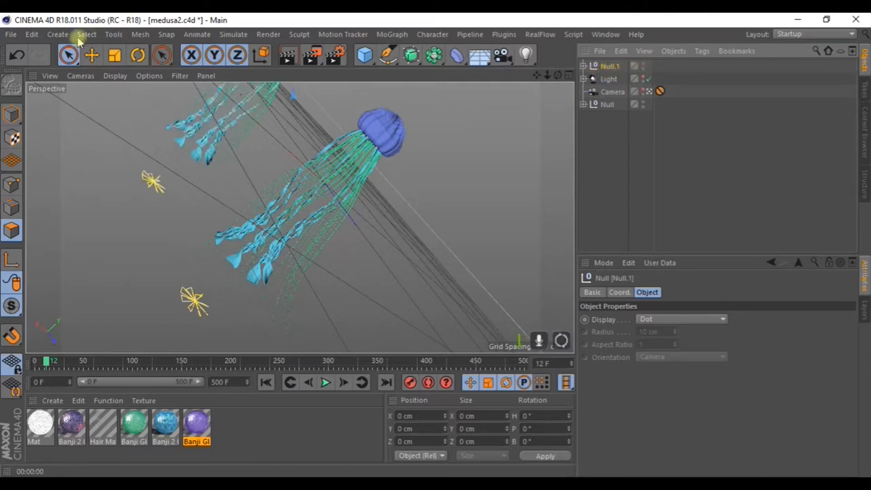
# - Shrink the Null.1 jellyfish copy slightly with the Scale tool and return to Move
pyautogui.click(117, 55)
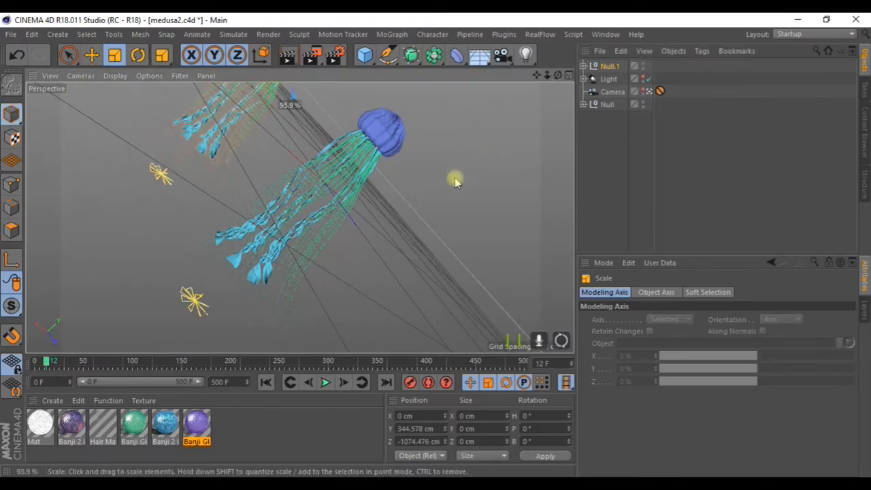
pyautogui.click(93, 54)
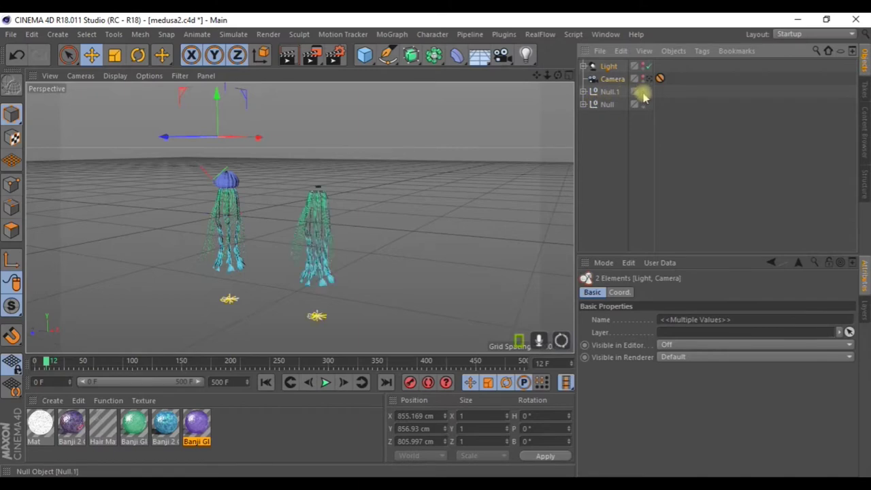
# - Collapse the tentacle small group in Null.1 to reach the duplicate's body object
pyautogui.scroll(-3)
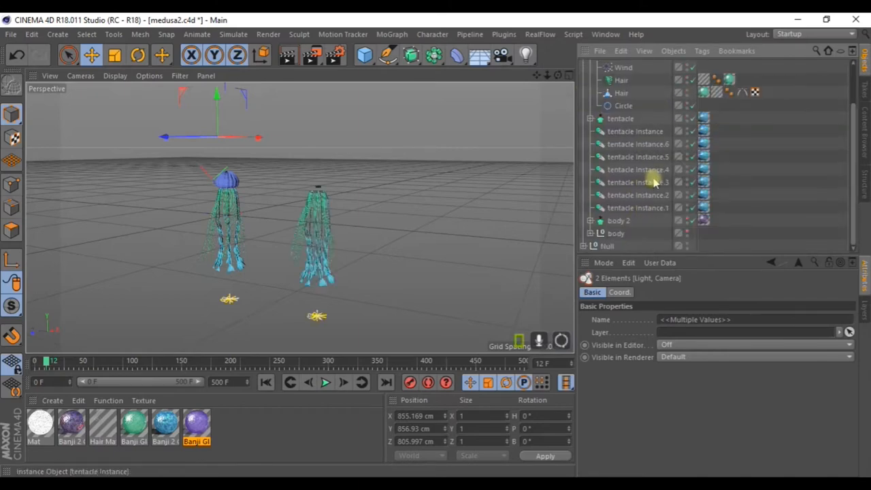
pyautogui.moveTo(686, 221)
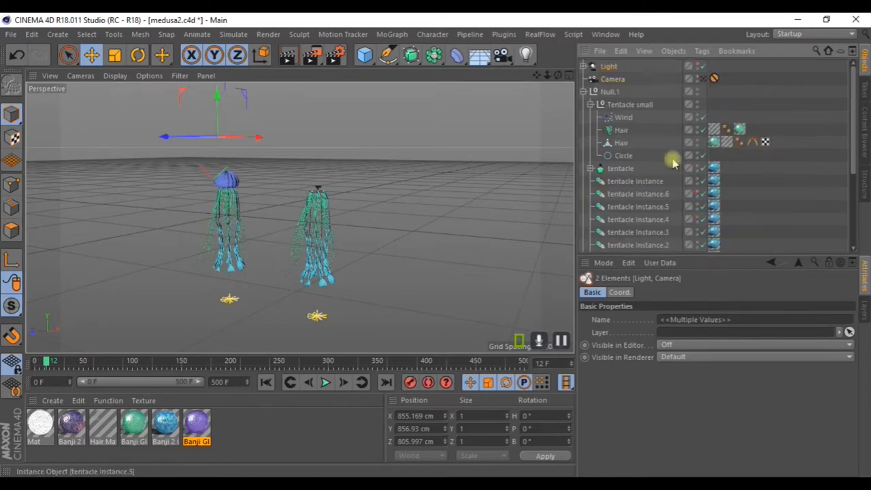
pyautogui.click(591, 104)
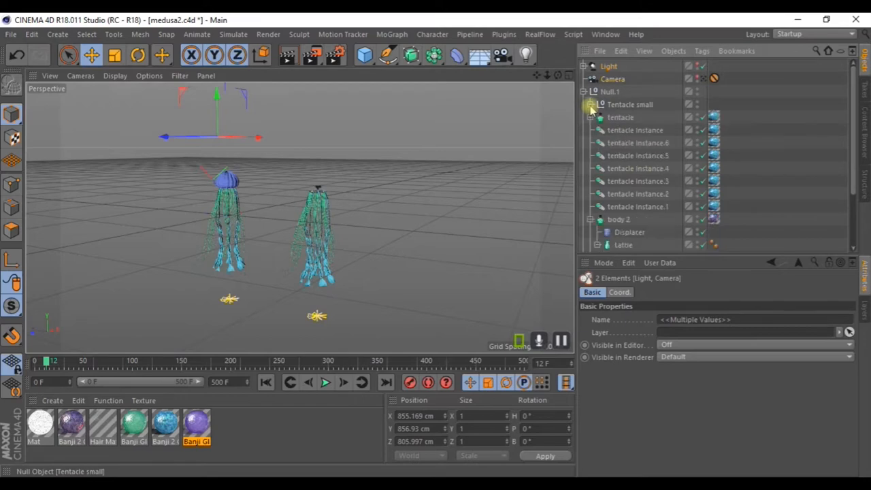
pyautogui.scroll(-3)
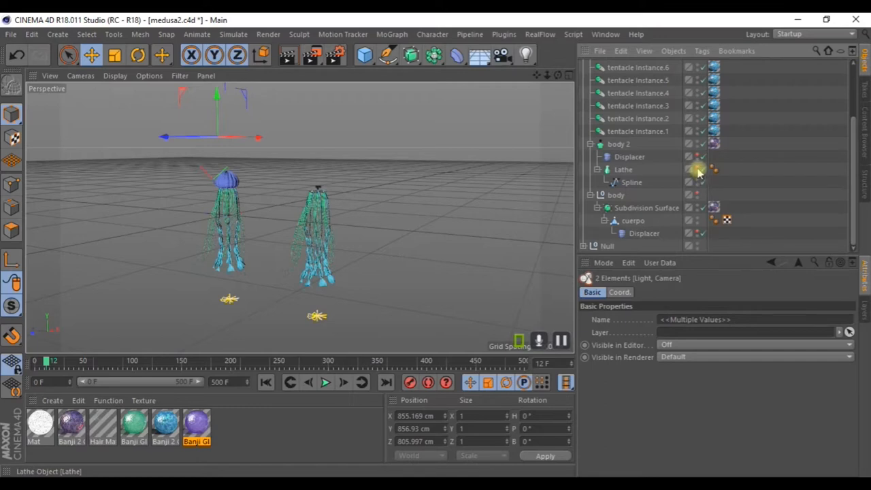
pyautogui.moveTo(700, 185)
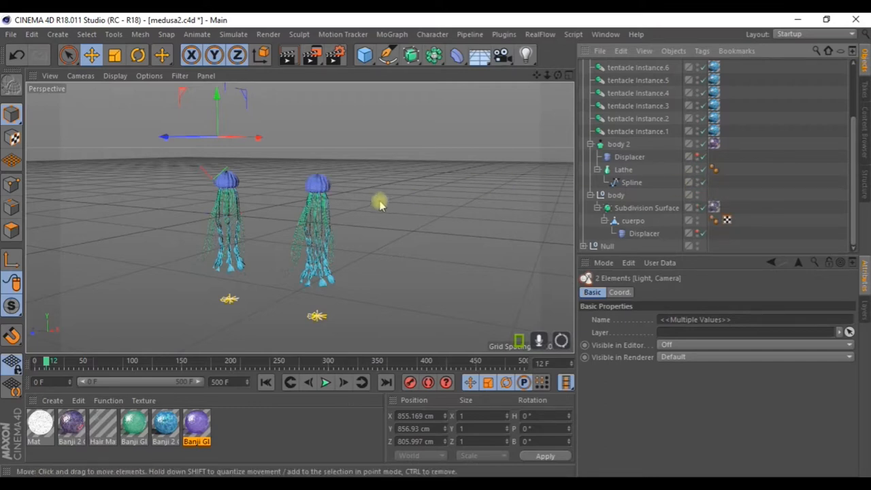
pyautogui.moveTo(645, 234)
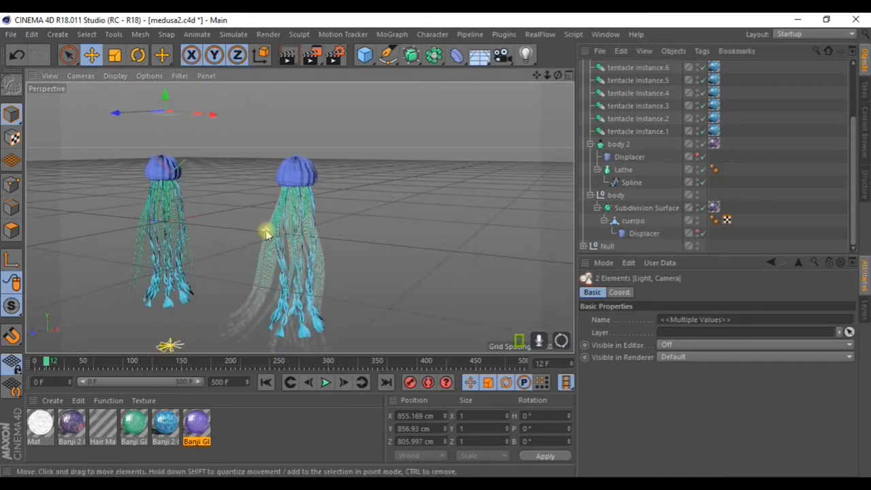
# - Lower the bell Displacer's Strength from 100% to 75%
pyautogui.click(642, 234)
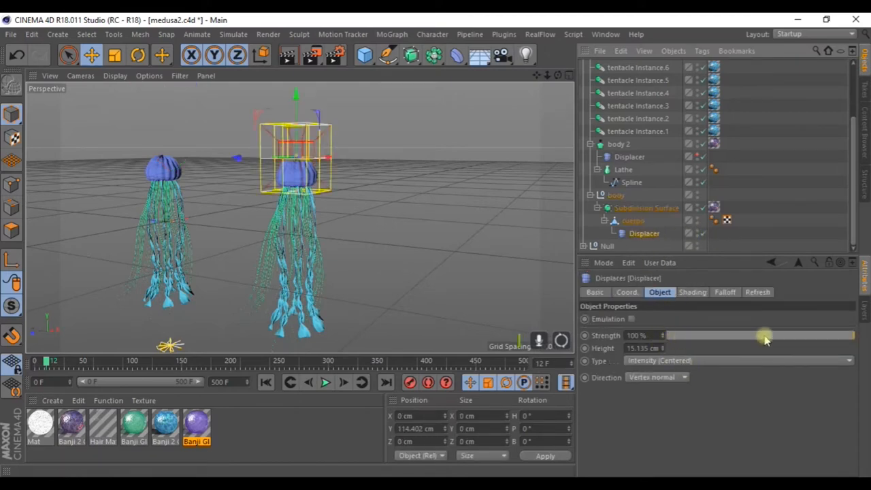
pyautogui.moveTo(765, 335); pyautogui.dragTo(823, 335)
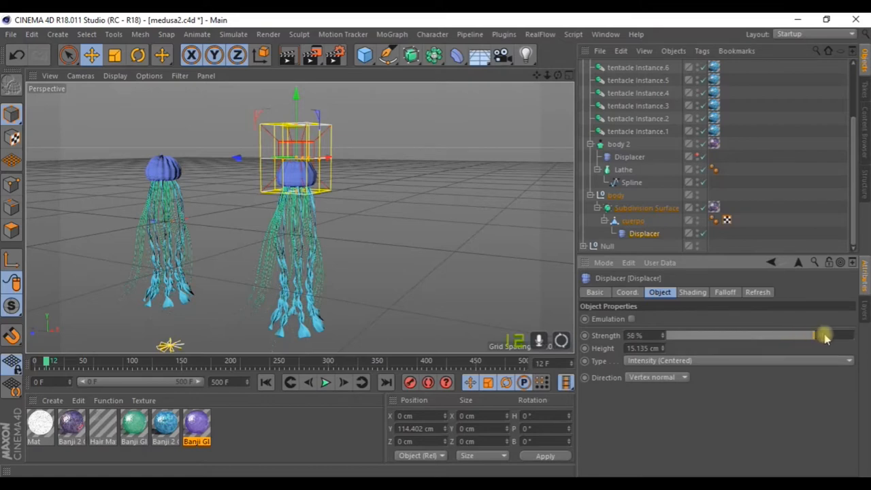
pyautogui.moveTo(823, 334); pyautogui.dragTo(833, 335)
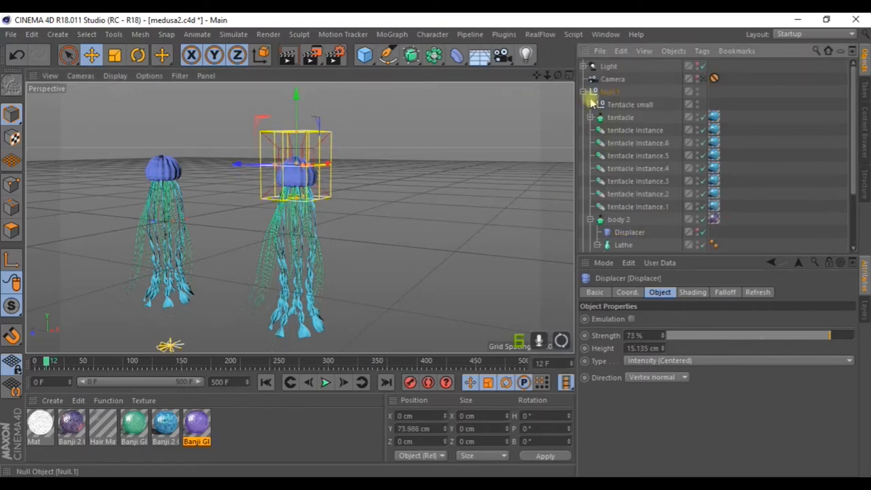
# - Show the small tentacles' Hair Guides settings: 24 guides, 25 segments, 804 cm length
pyautogui.click(591, 117)
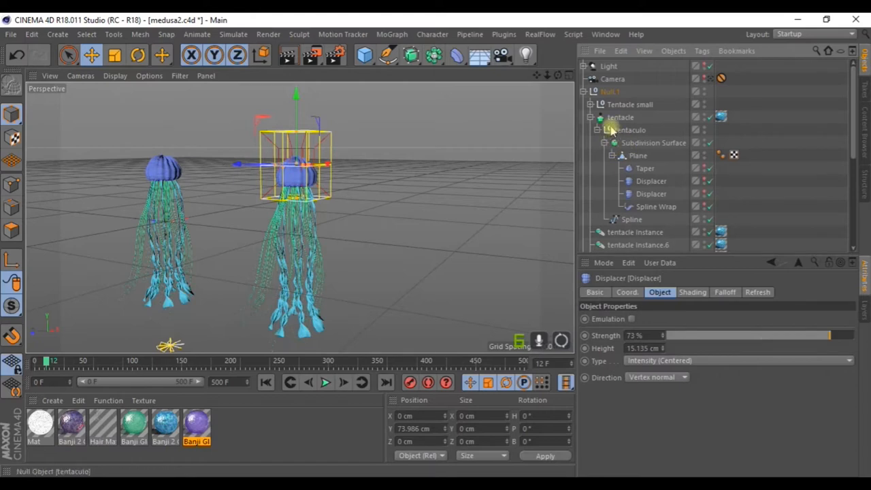
pyautogui.click(616, 130)
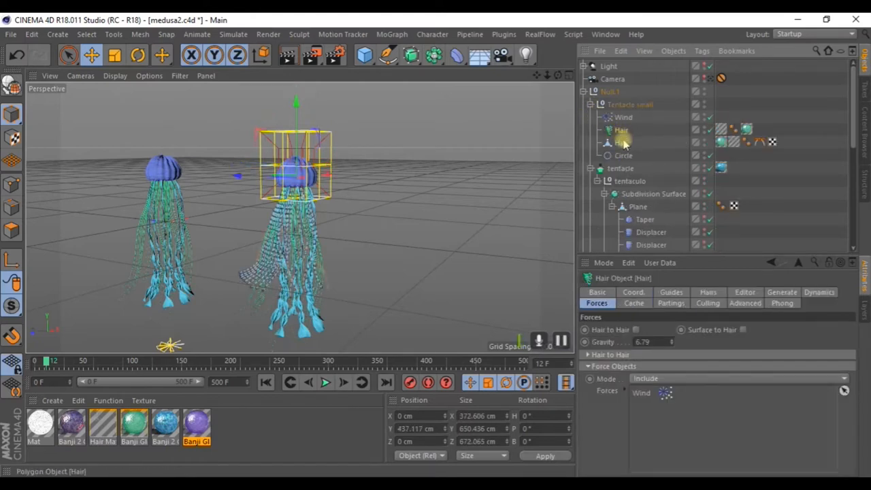
pyautogui.moveTo(619, 144)
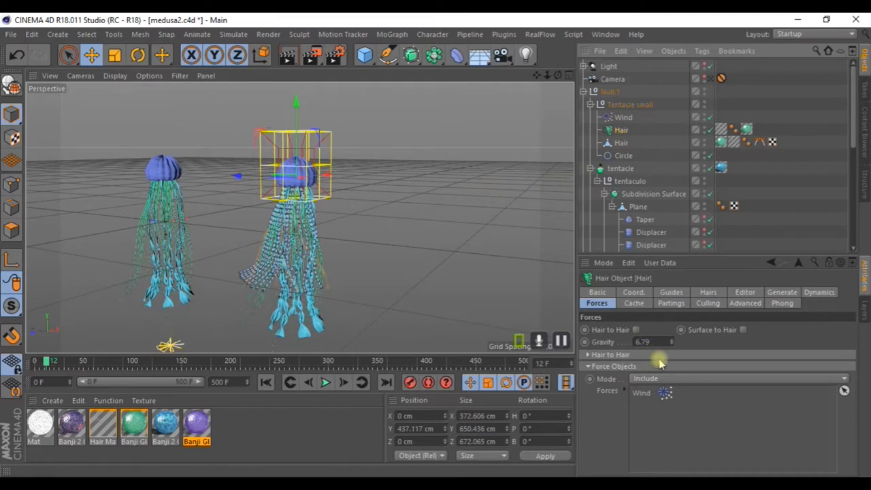
pyautogui.moveTo(682, 297)
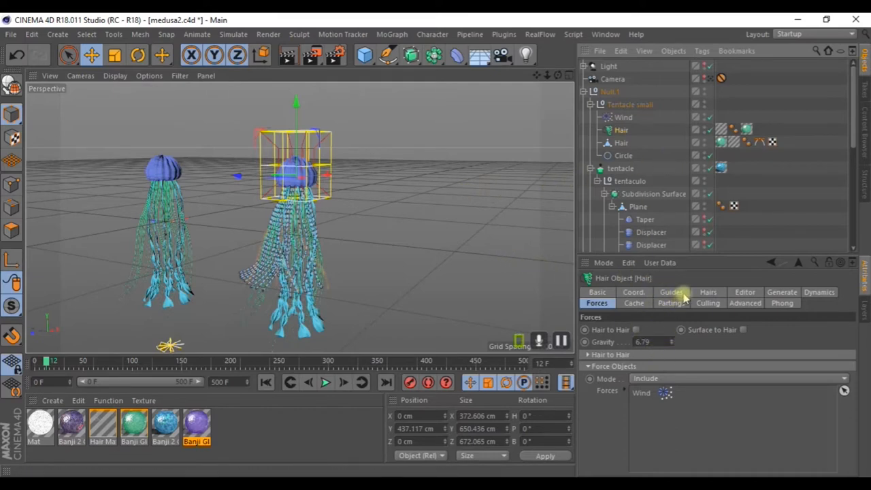
pyautogui.click(708, 291)
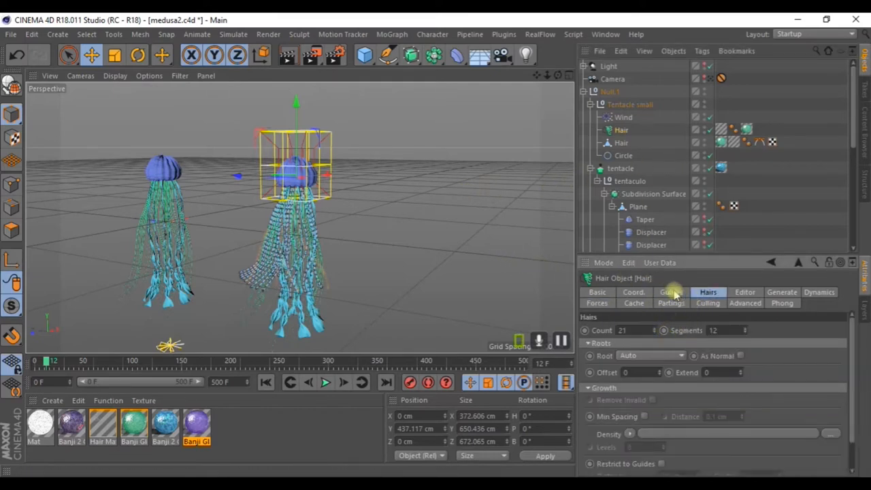
pyautogui.click(670, 291)
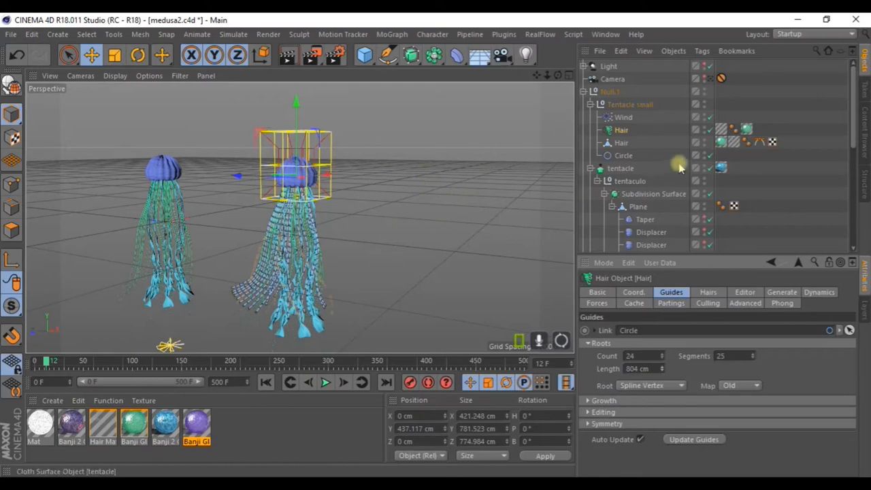
pyautogui.click(327, 383)
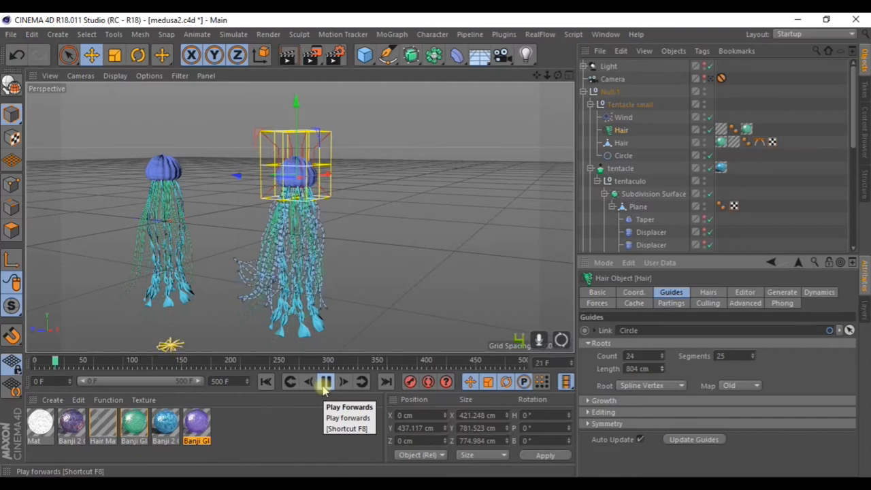
# - Play the hair simulation to about frame 22, step back, and replay from frame 0
pyautogui.click(320, 382)
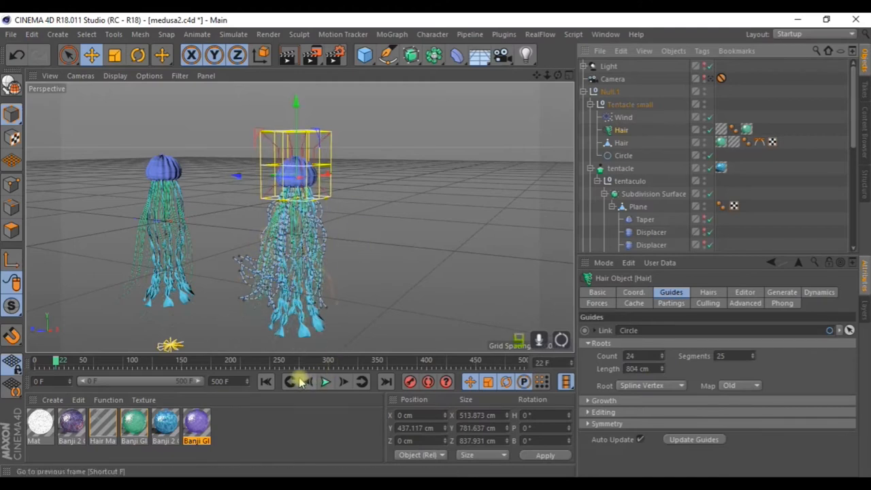
pyautogui.click(322, 381)
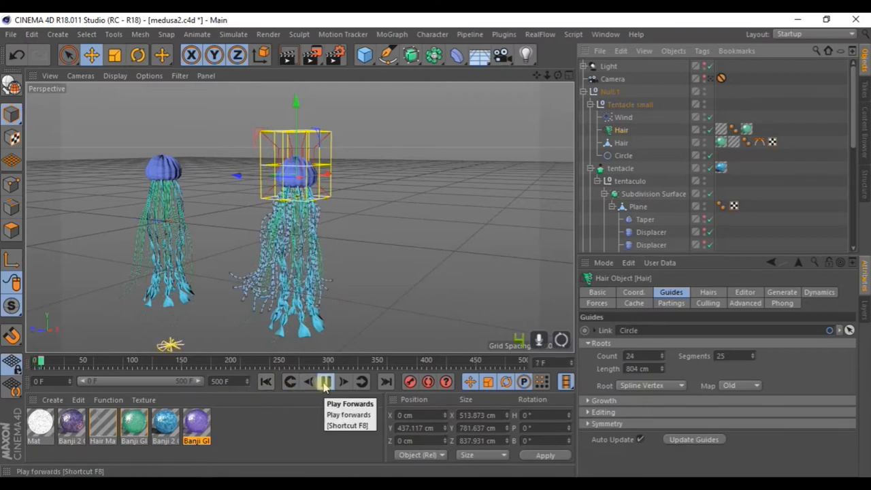
pyautogui.click(324, 381)
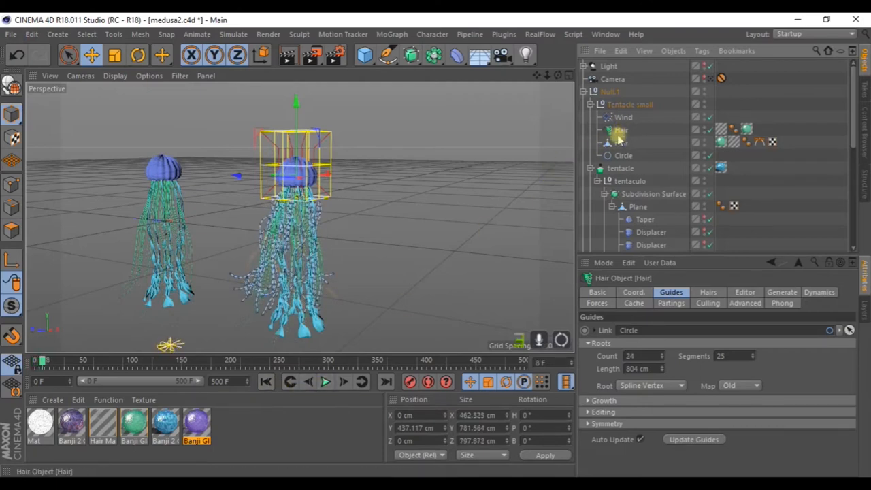
# - Select the Null.1 small jellyfish group and reveal its tentacle instances
pyautogui.click(621, 143)
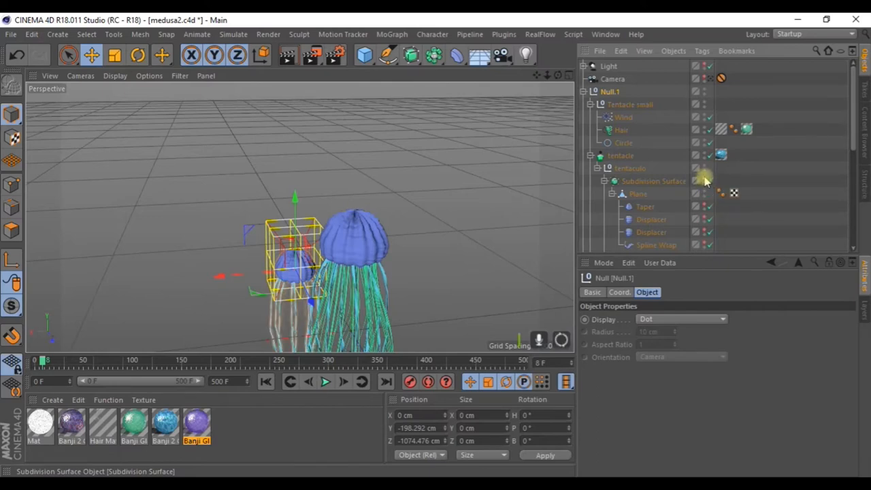
pyautogui.scroll(-3)
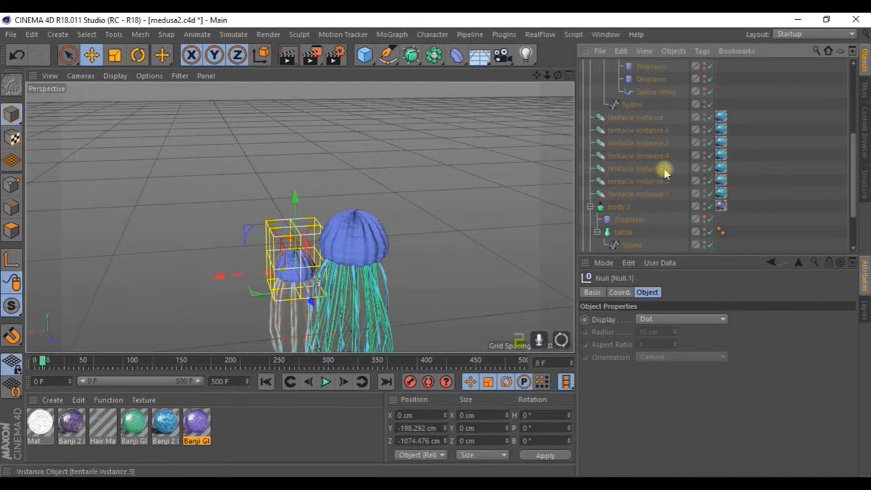
pyautogui.moveTo(705, 211)
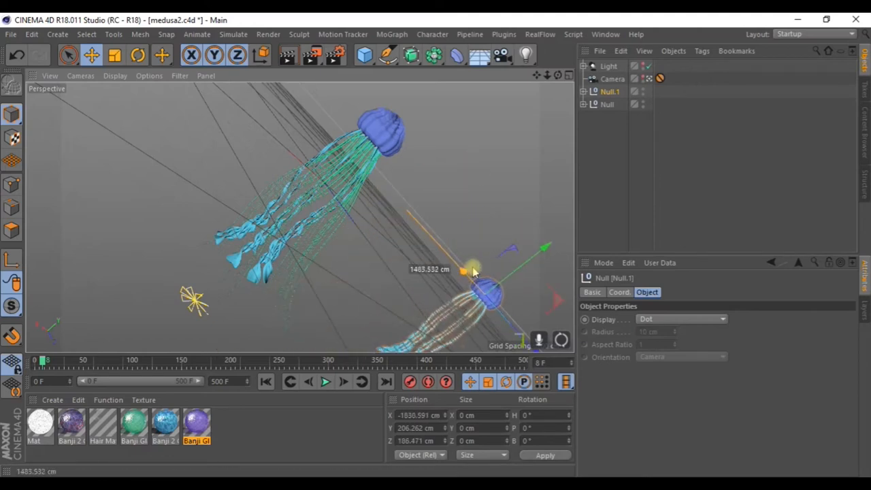
# - Tilt the small jellyfish at an angle and raise it higher in the scene
pyautogui.click(139, 54)
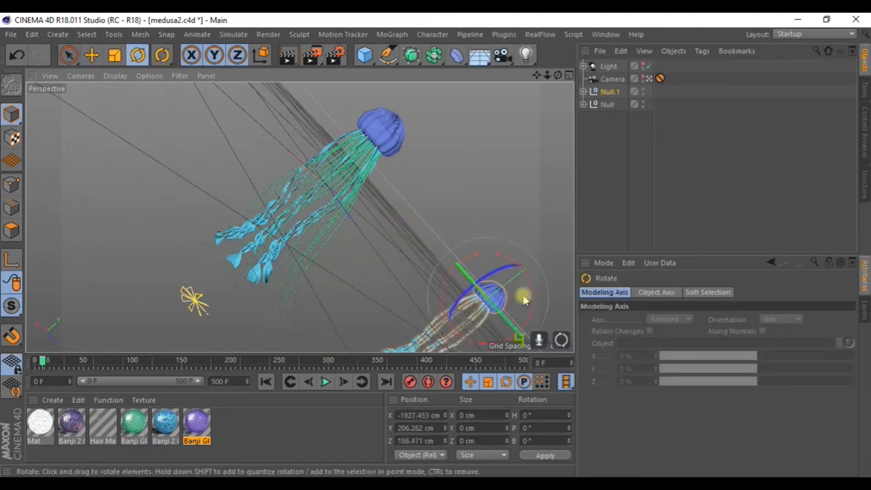
pyautogui.moveTo(524, 300); pyautogui.dragTo(476, 269)
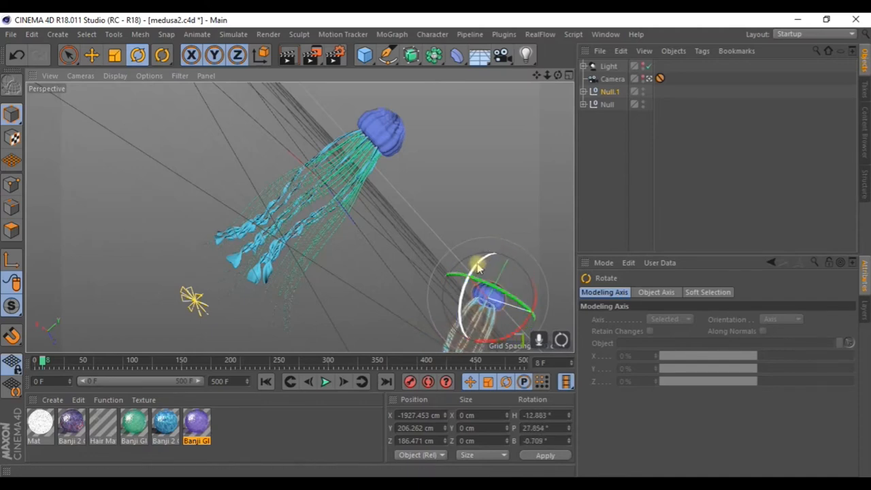
pyautogui.click(93, 54)
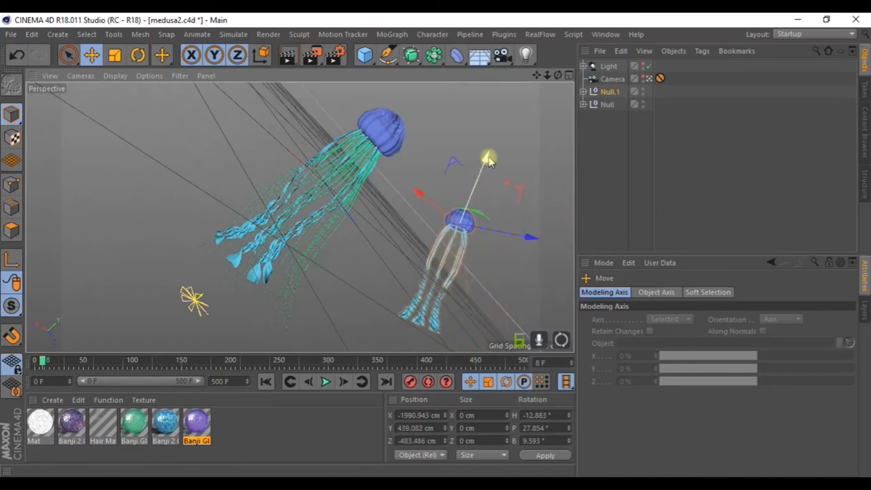
pyautogui.moveTo(488, 161); pyautogui.dragTo(501, 221)
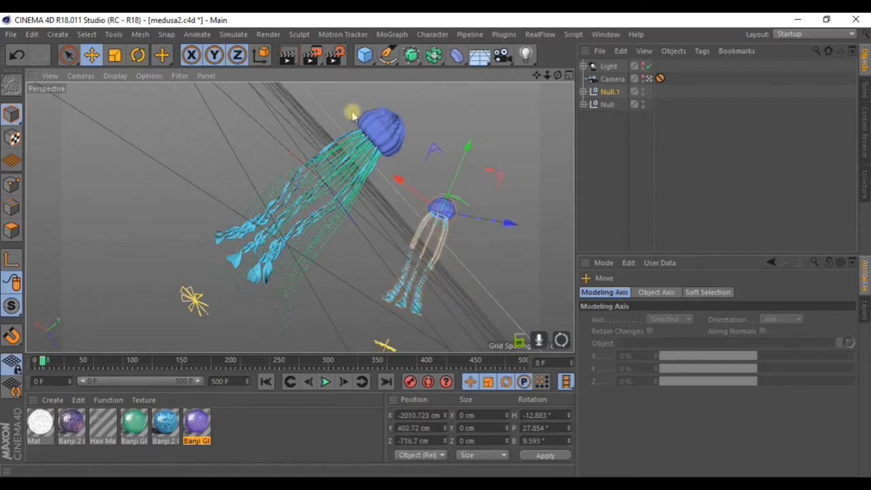
# - Place duplicated jellyfish copies (Null.2–Null.5) between and in front of the others
pyautogui.click(117, 51)
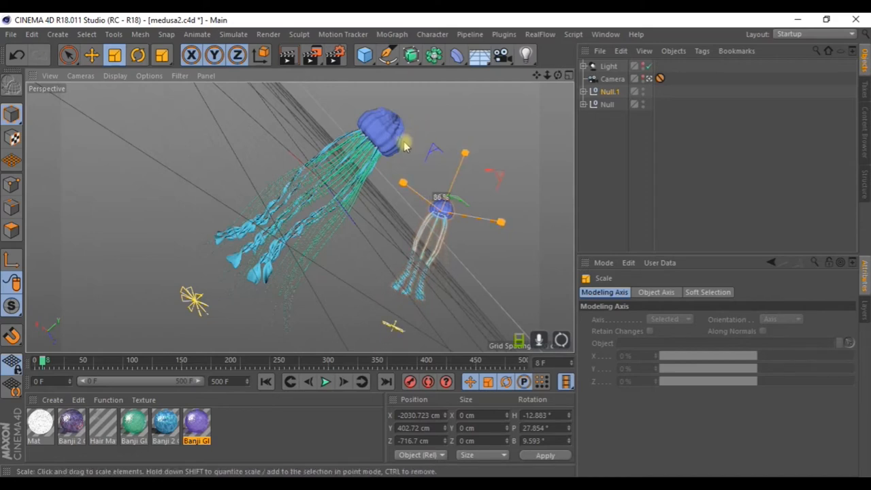
pyautogui.click(605, 103)
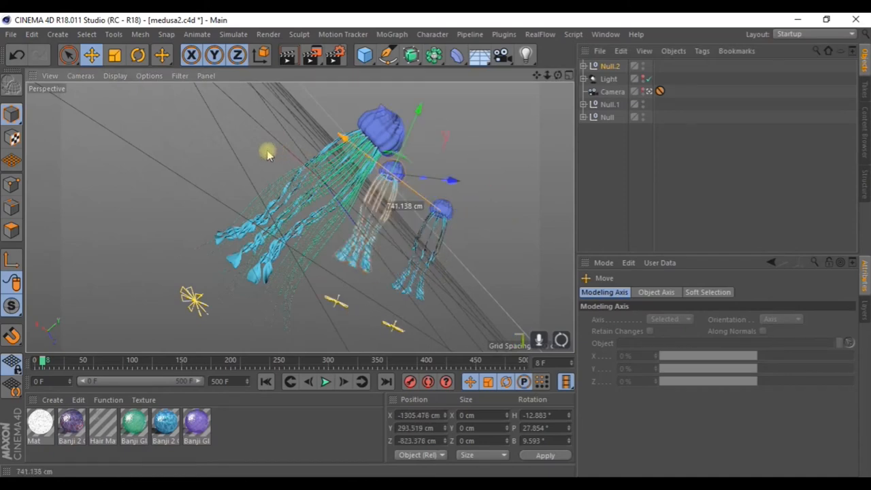
pyautogui.moveTo(265, 149); pyautogui.dragTo(300, 188)
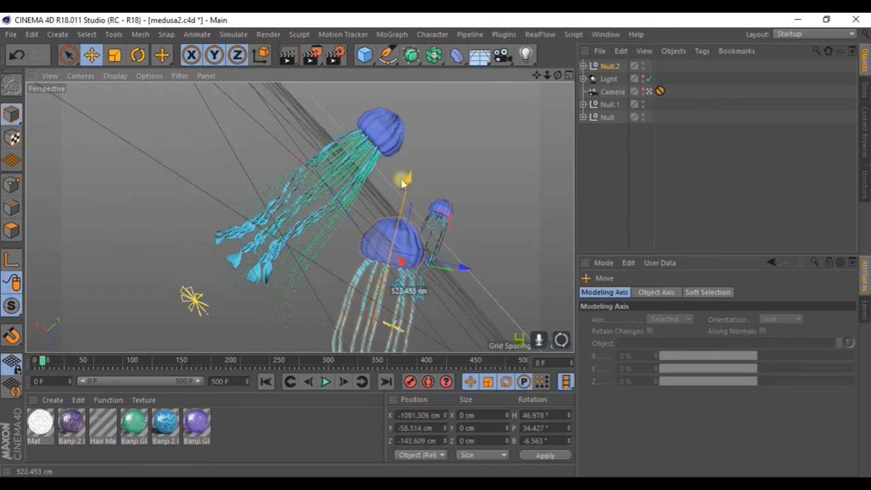
pyautogui.moveTo(405, 177); pyautogui.dragTo(463, 270)
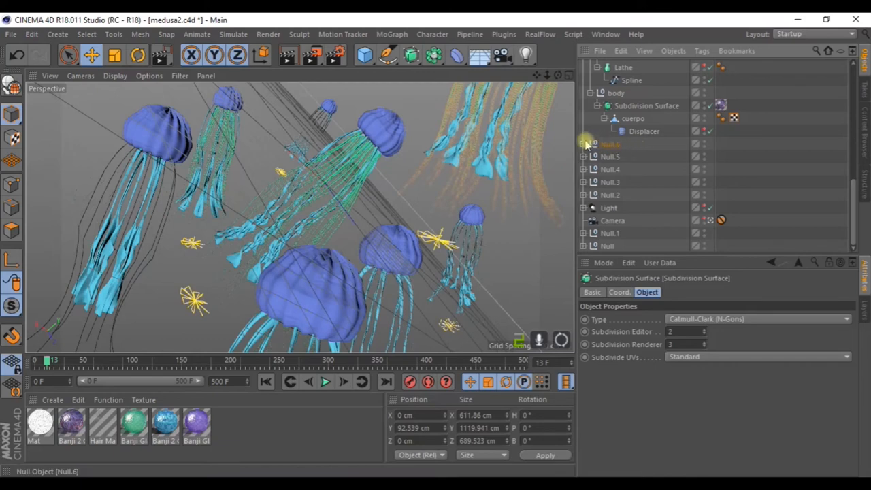
# - Expand the tentaculo group and select its Spline Wrap deformer
pyautogui.click(585, 157)
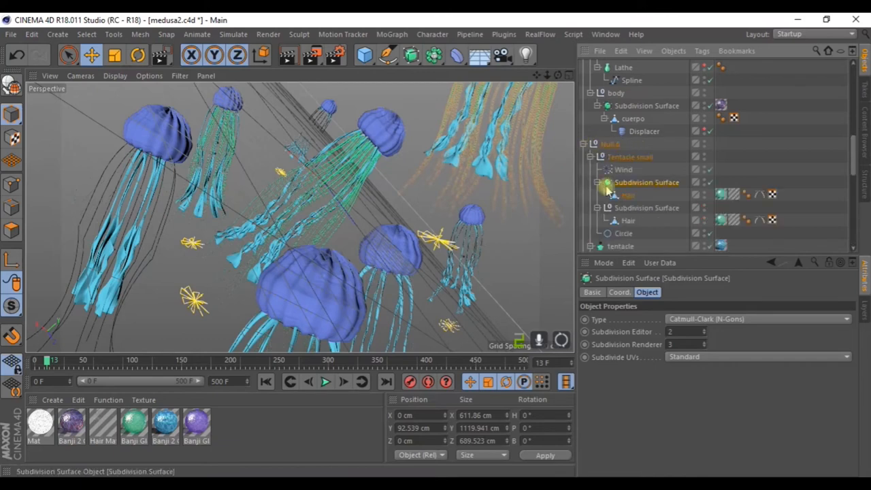
pyautogui.scroll(-3)
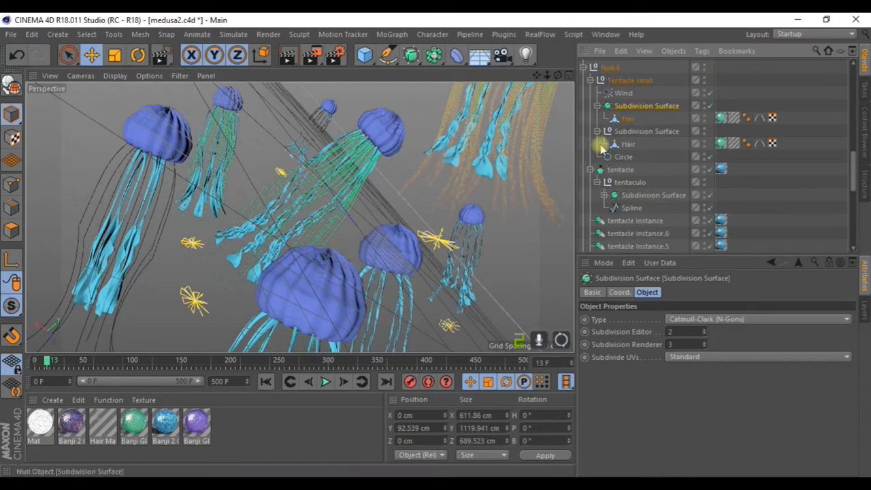
pyautogui.scroll(-3)
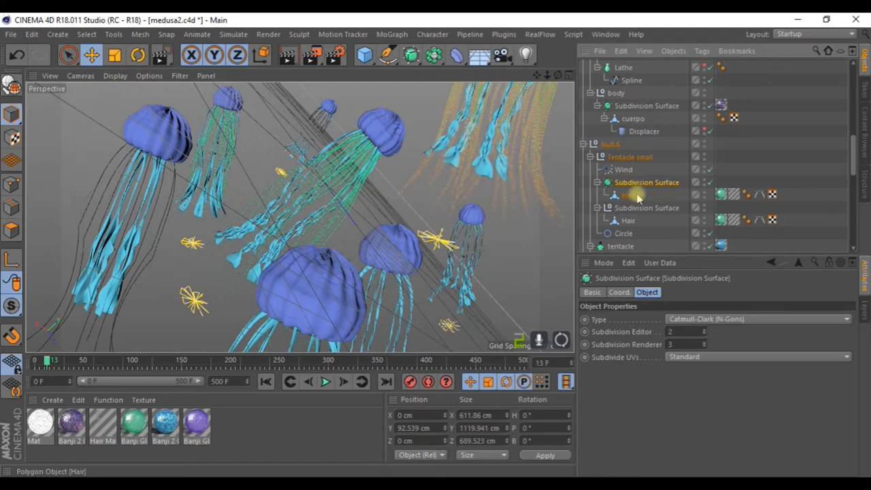
pyautogui.scroll(-3)
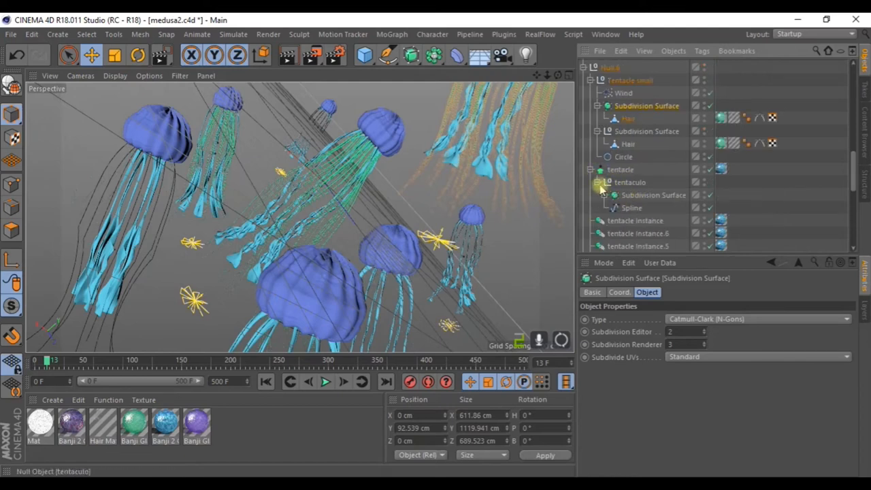
pyautogui.click(601, 196)
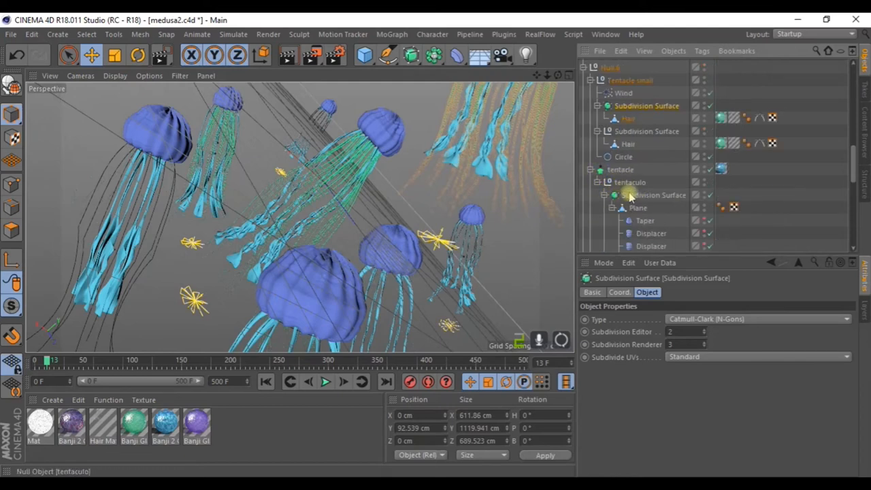
pyautogui.click(656, 182)
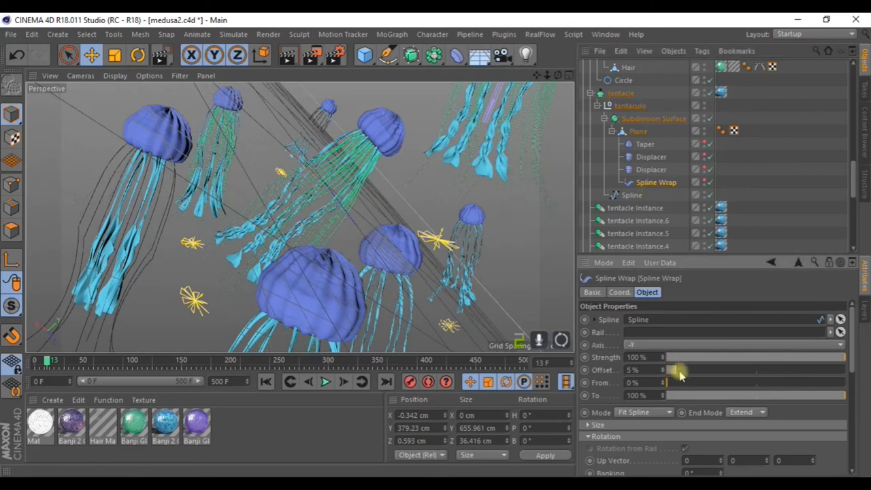
# - Raise the Spline Wrap Offset to slide the tentacles along the spline, then select the second Displacer
pyautogui.moveTo(680, 370); pyautogui.dragTo(674, 370)
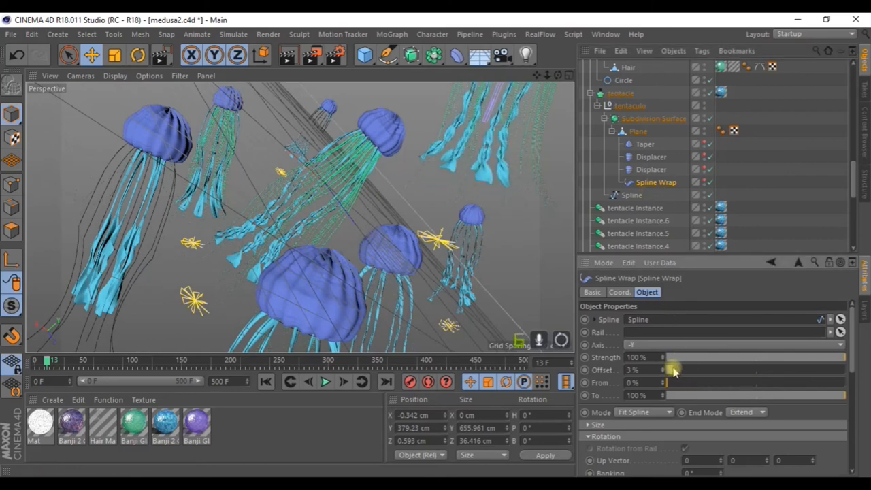
pyautogui.moveTo(674, 371); pyautogui.dragTo(686, 370)
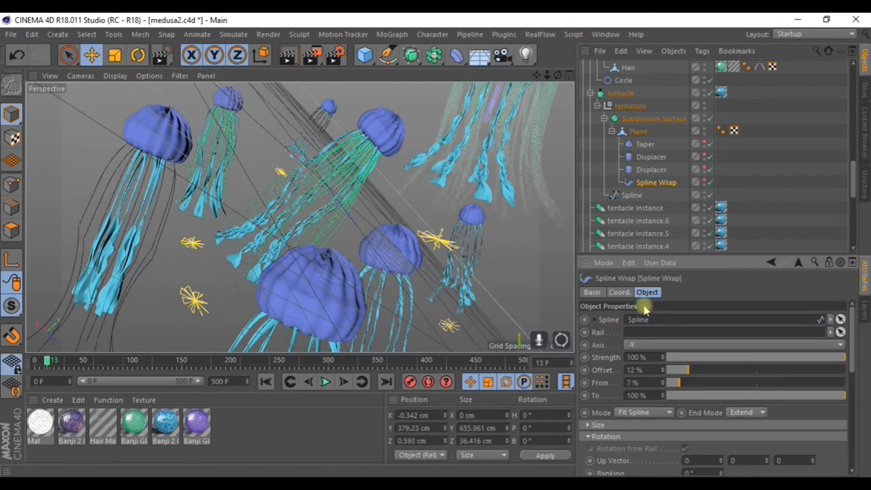
pyautogui.click(650, 169)
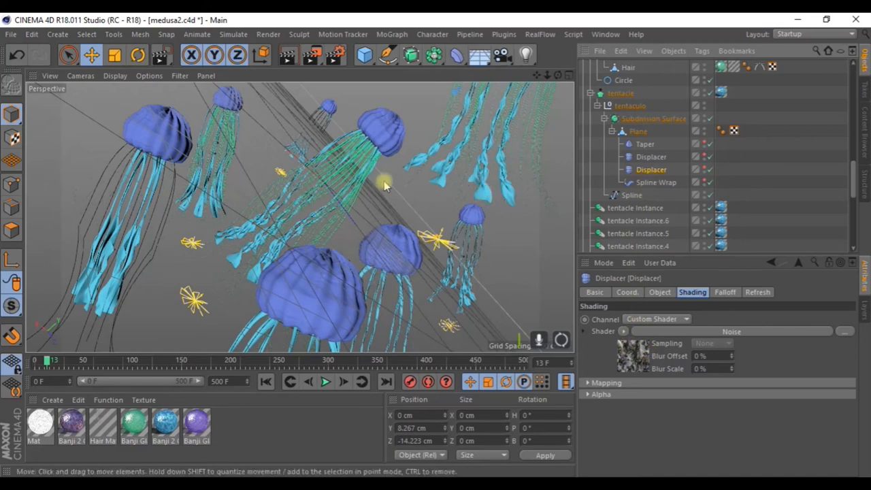
pyautogui.moveTo(87, 289)
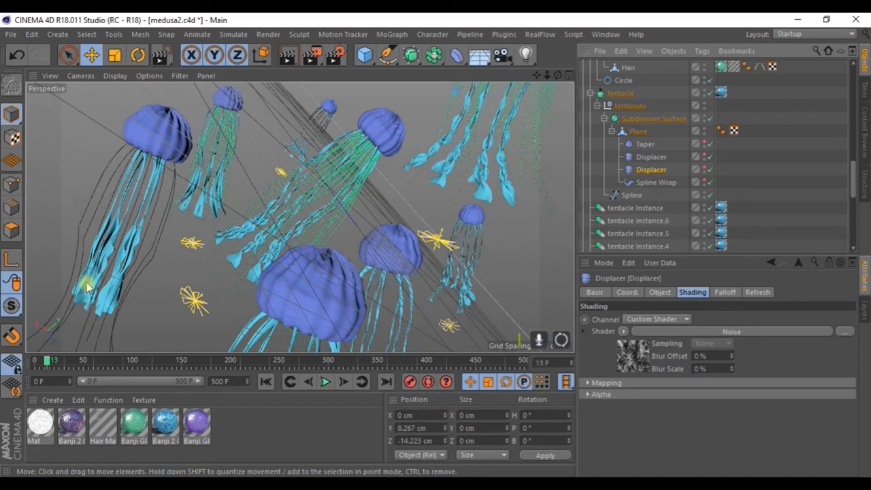
pyautogui.moveTo(125, 208)
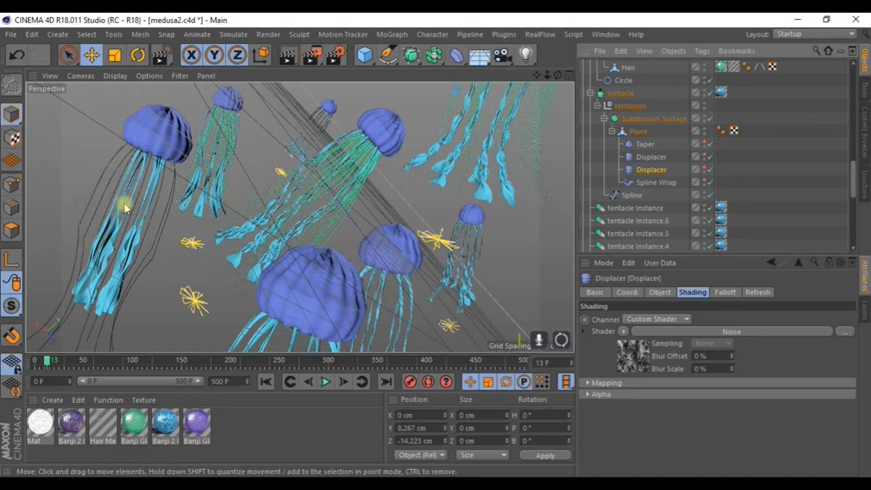
pyautogui.moveTo(119, 229)
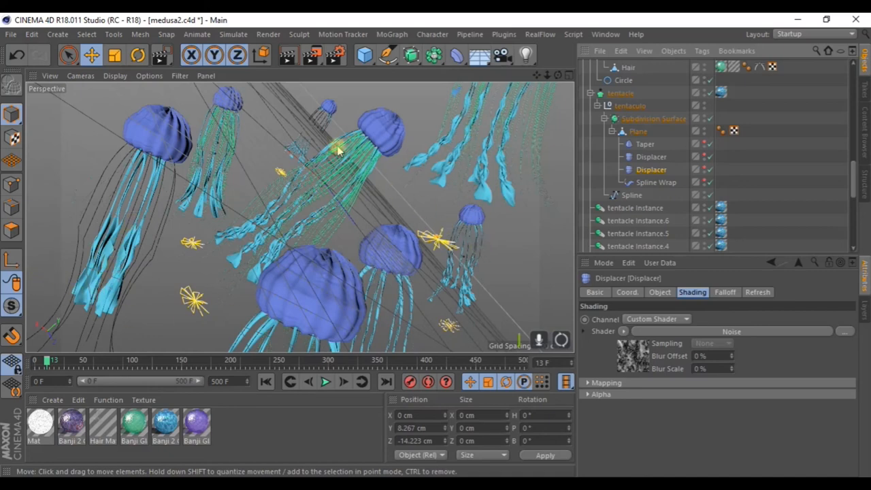
pyautogui.moveTo(161, 144)
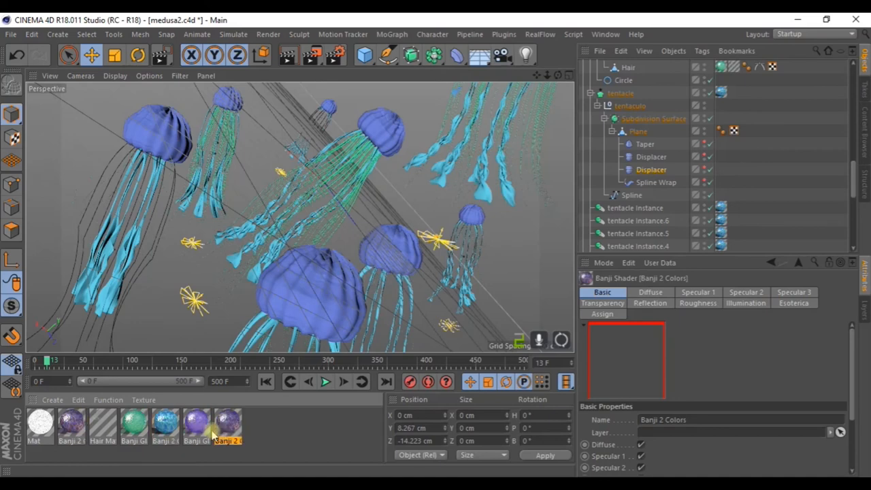
# - Recolour the Banji 2 Colors surface to a brighter blue in the Color Picker and confirm it
pyautogui.click(235, 424)
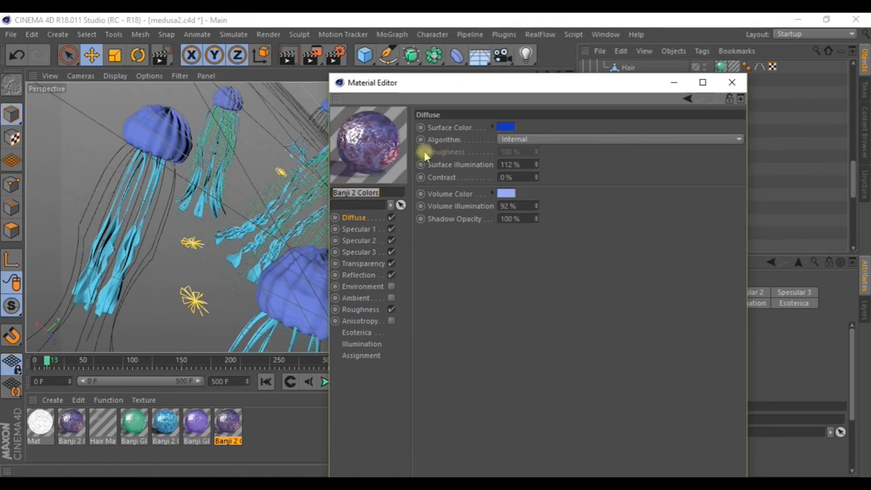
pyautogui.click(509, 128)
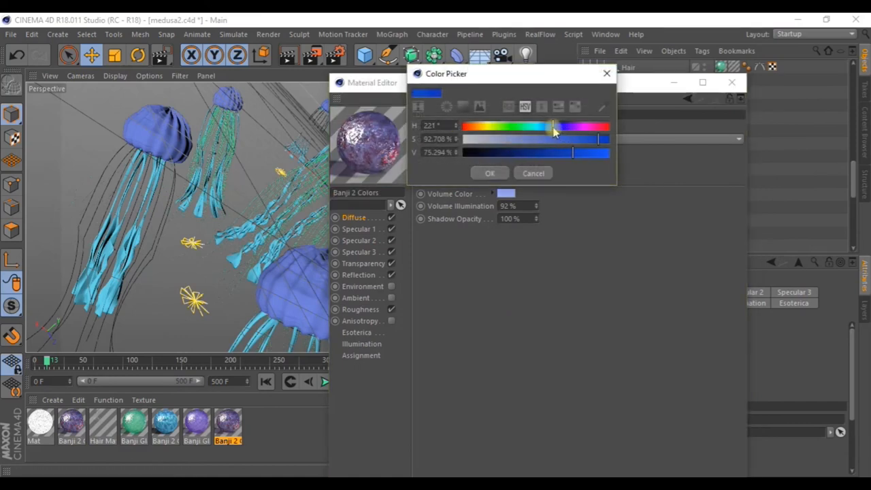
pyautogui.click(490, 173)
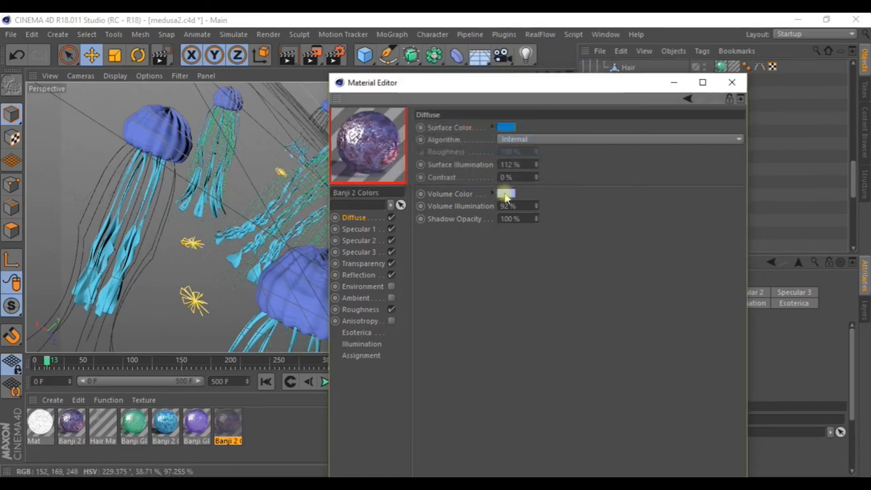
pyautogui.click(508, 194)
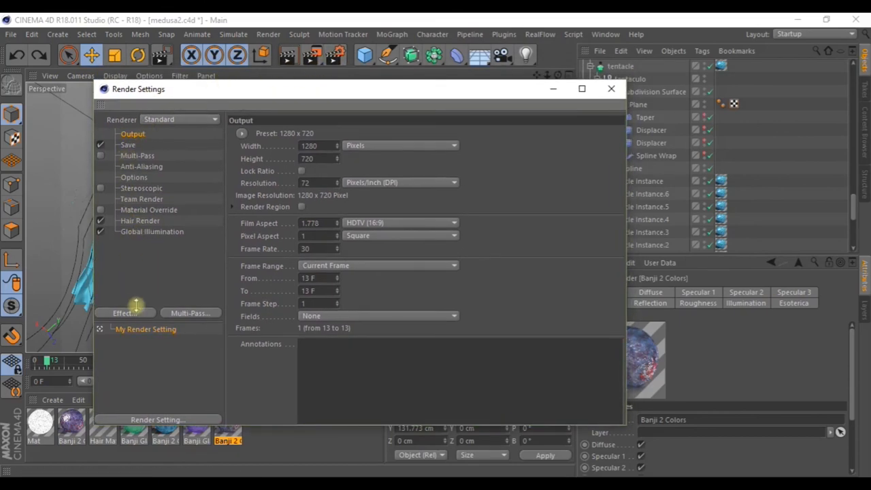
# - Review Global Illumination in the post effects and keep anti-aliasing set to Geometry
pyautogui.click(126, 312)
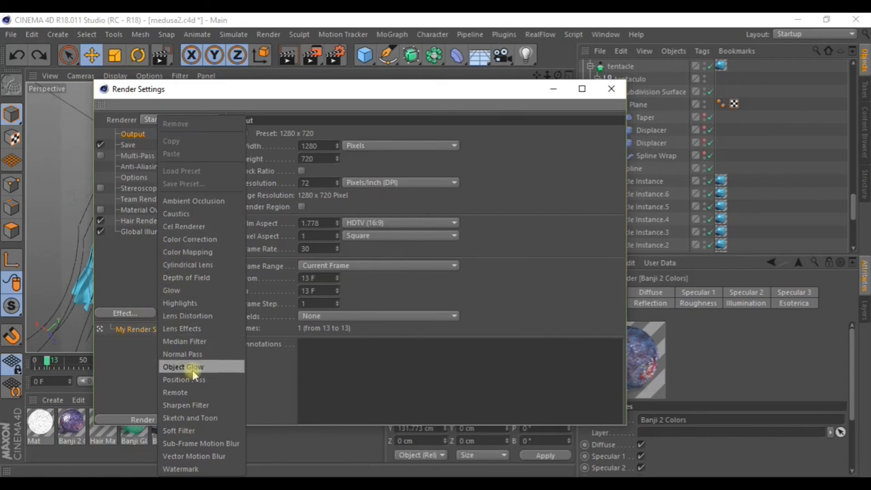
pyautogui.moveTo(185, 278)
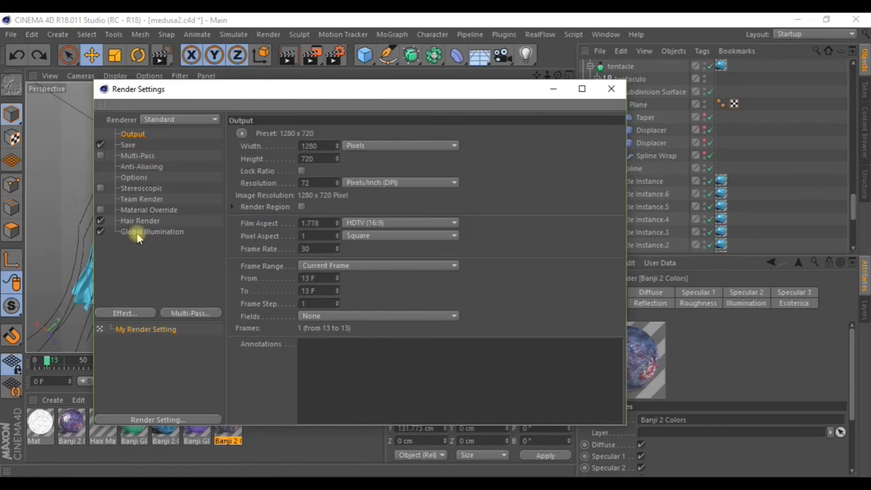
pyautogui.click(152, 231)
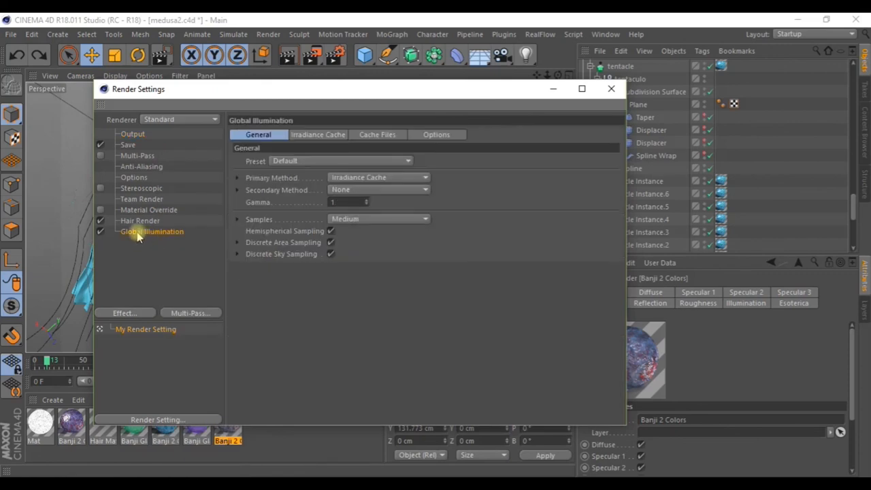
pyautogui.moveTo(138, 144)
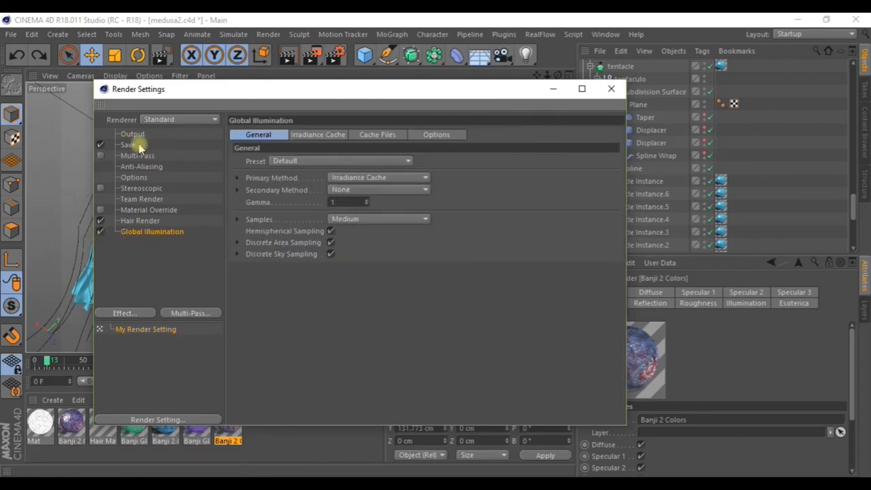
pyautogui.click(142, 166)
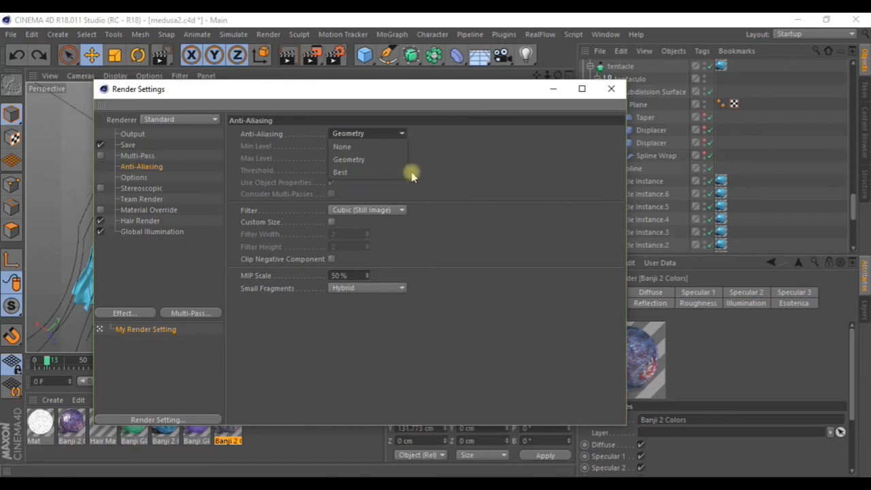
pyautogui.click(348, 159)
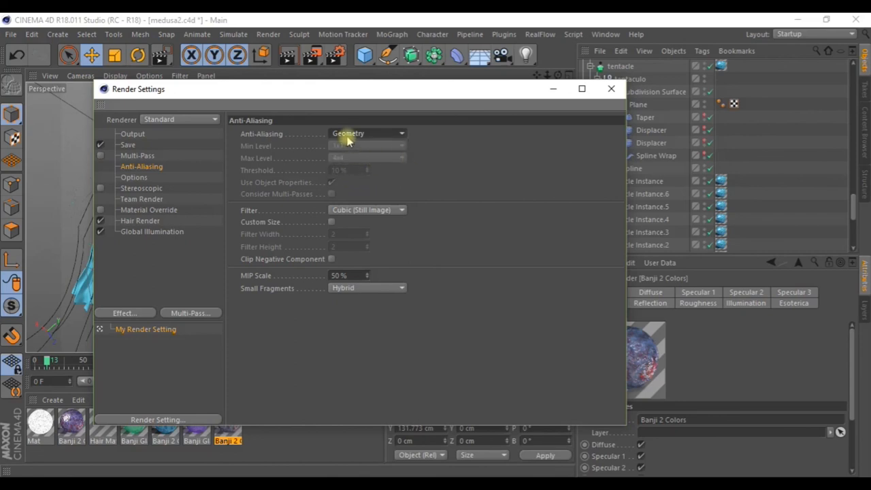
# - Check the 1280×720 output size and close the render settings
pyautogui.click(132, 133)
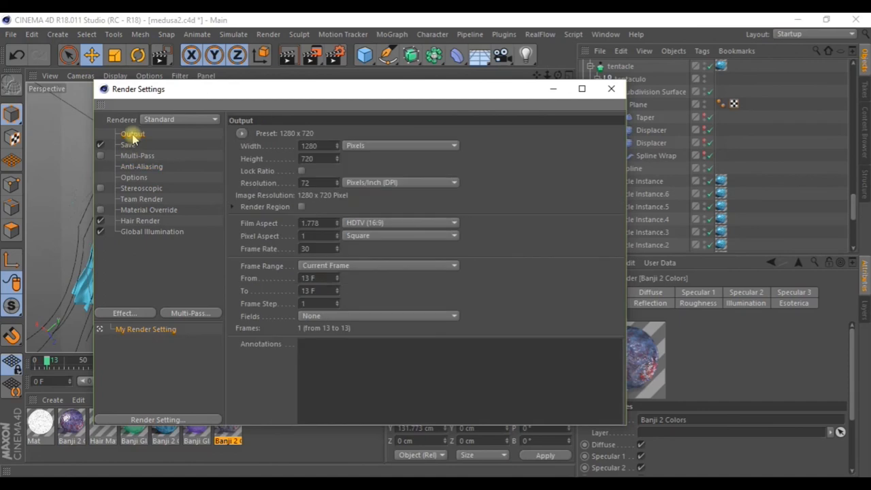
pyautogui.click(314, 145)
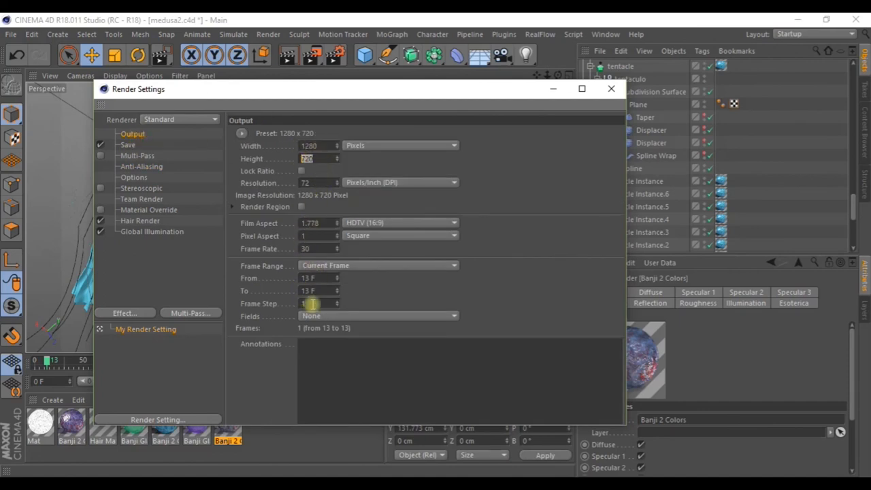
pyautogui.click(611, 88)
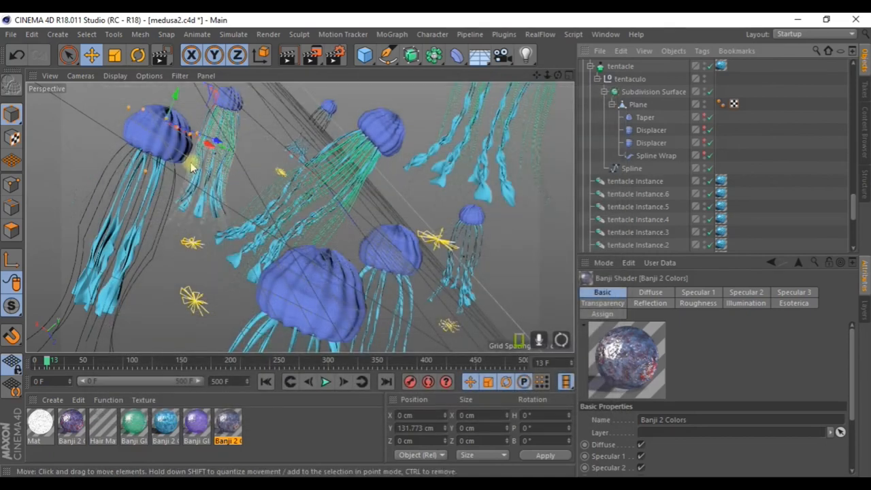